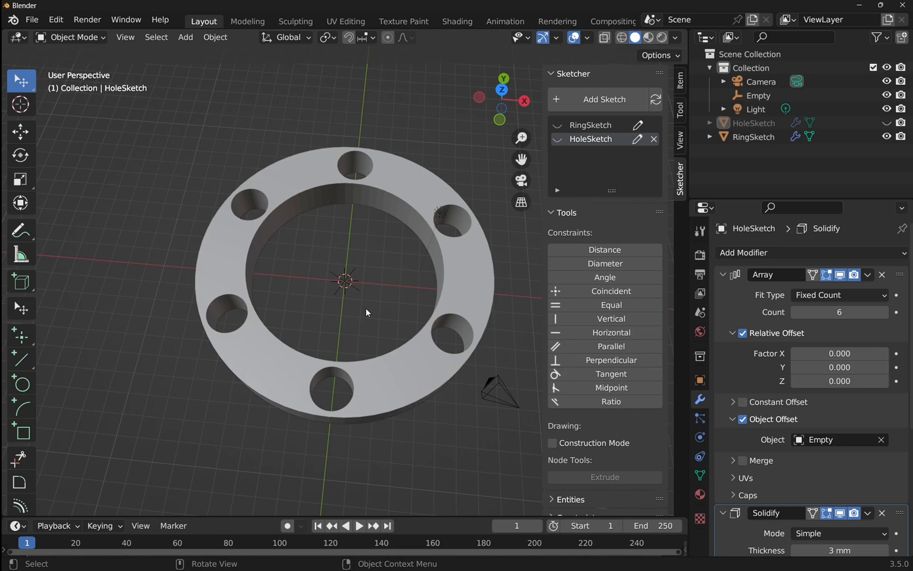
mouse_move(373, 302)
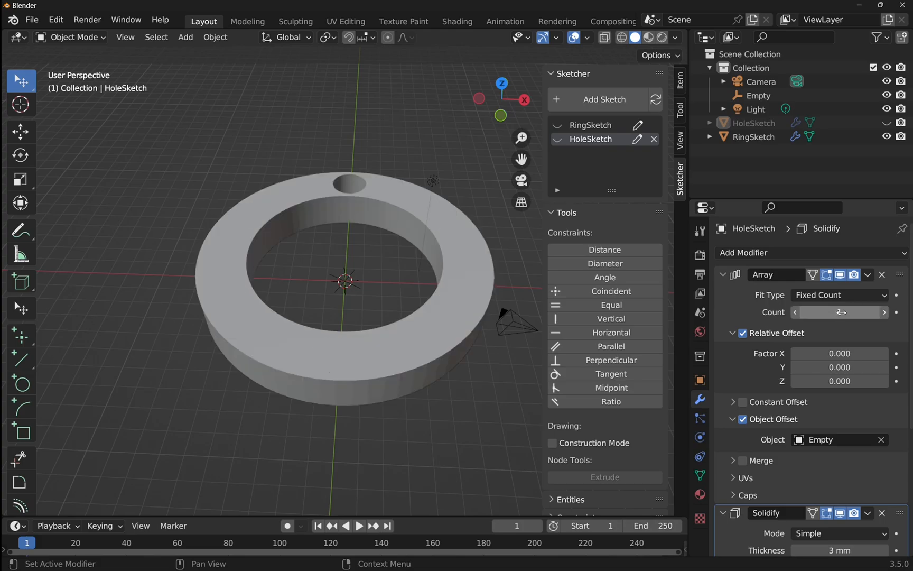
- Set the hole Array count to 9 and the Empty's Z rotation to 360/9
left_click(839, 313)
type("9")
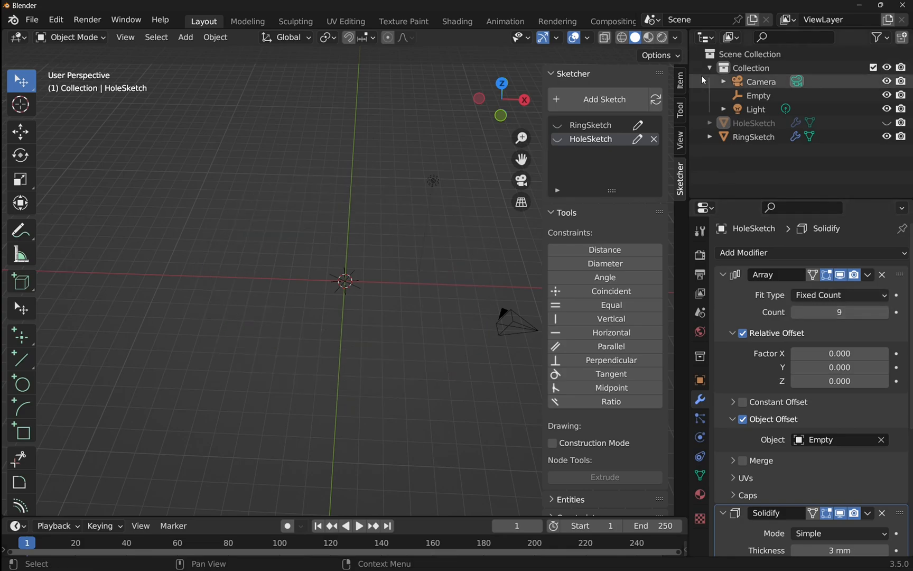
left_click(759, 95)
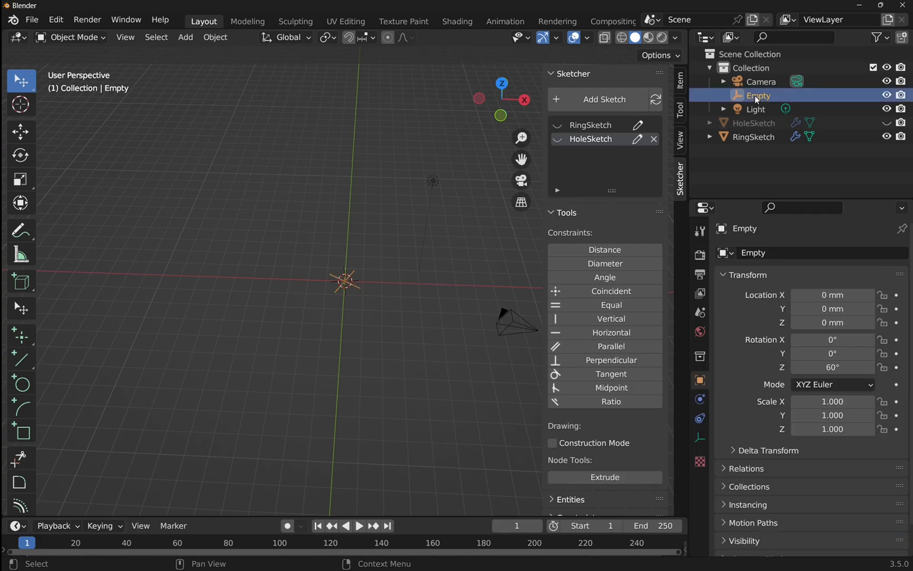
double_click(832, 367)
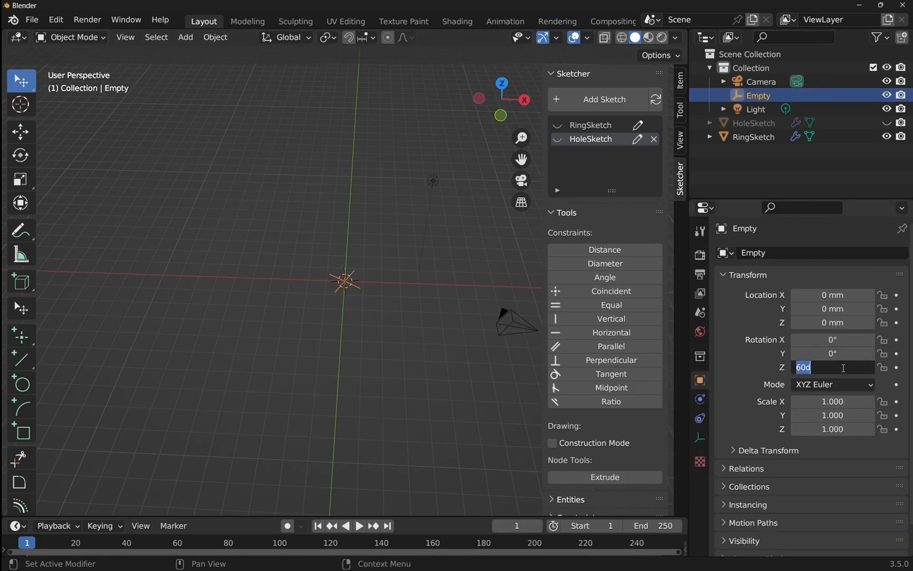
type("360/9")
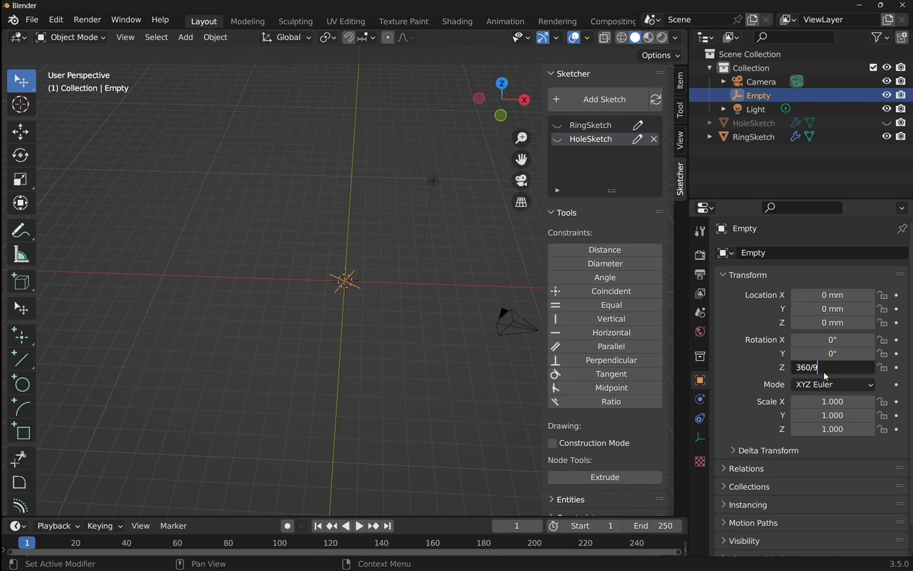
key("Return")
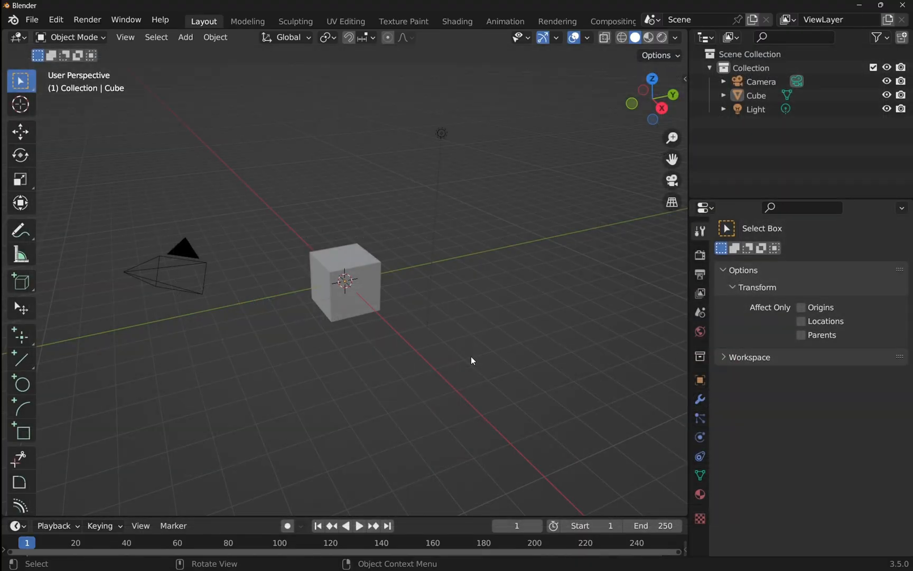
mouse_move(456, 358)
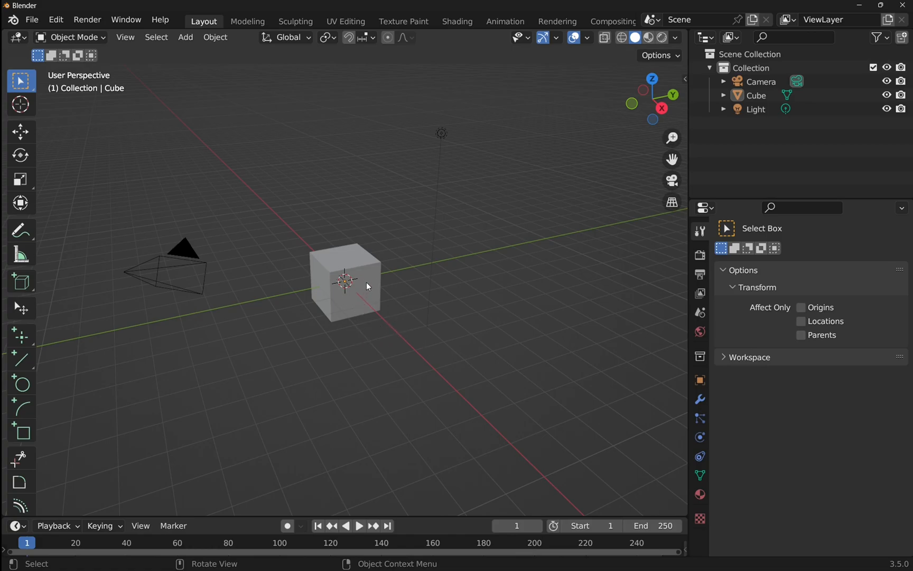
- Delete the default cube and show the CAD Sketcher tab in the sidebar
right_click(344, 282)
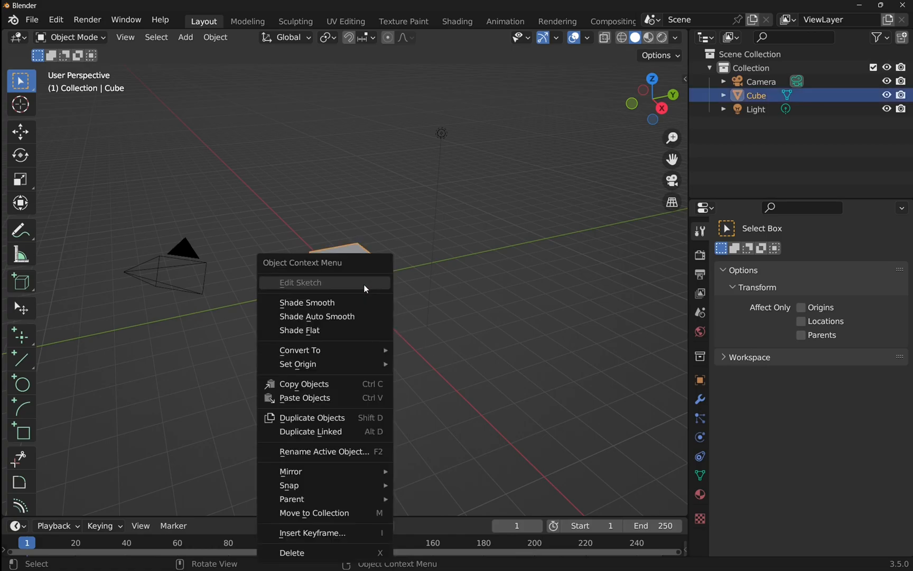
mouse_move(312, 533)
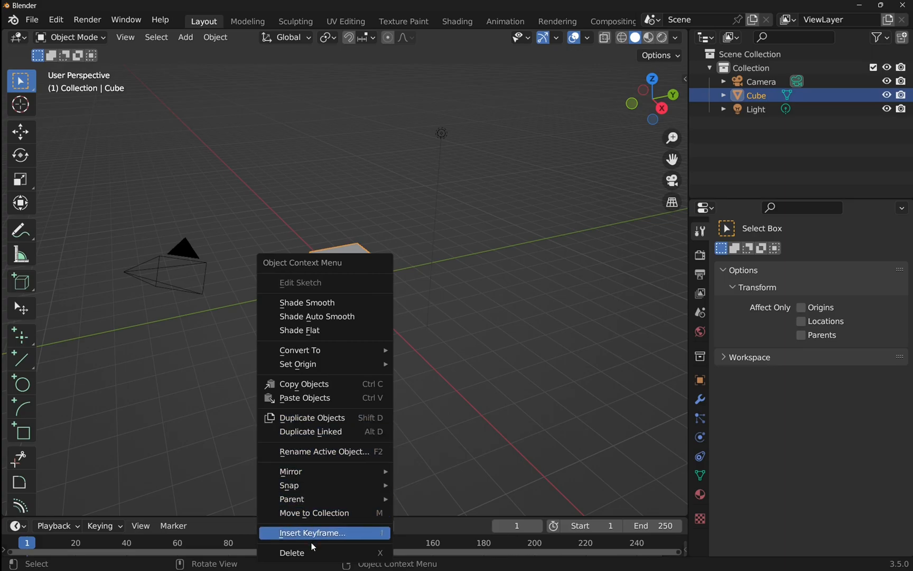
left_click(292, 553)
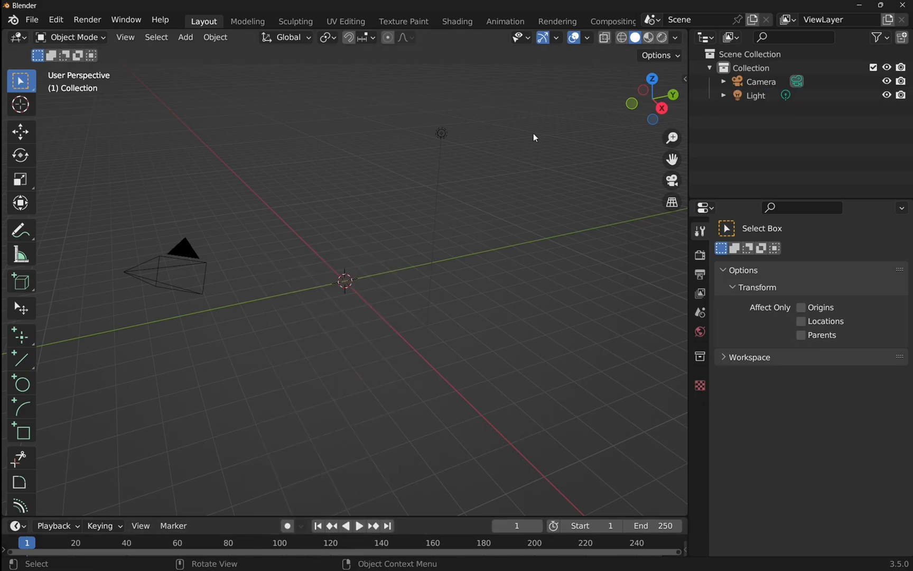
left_click(679, 78)
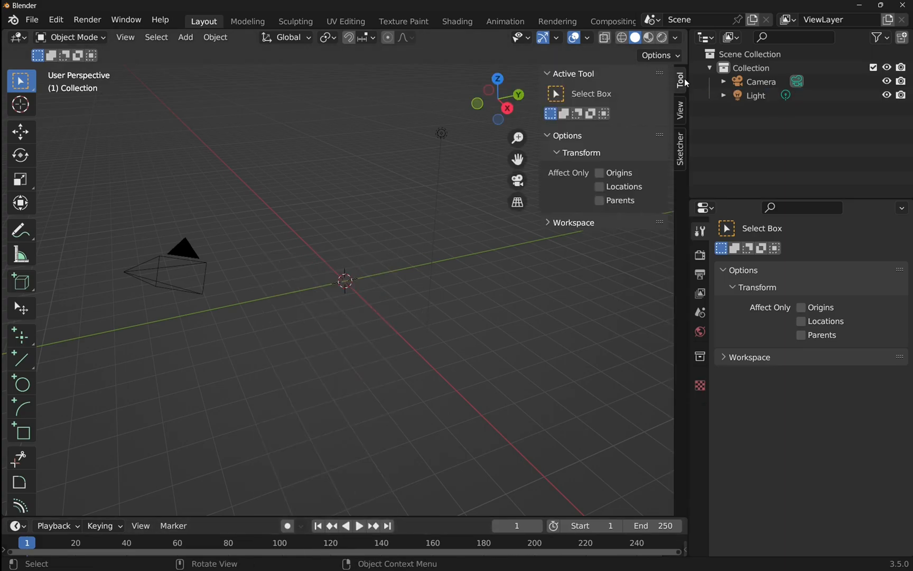
left_click(679, 148)
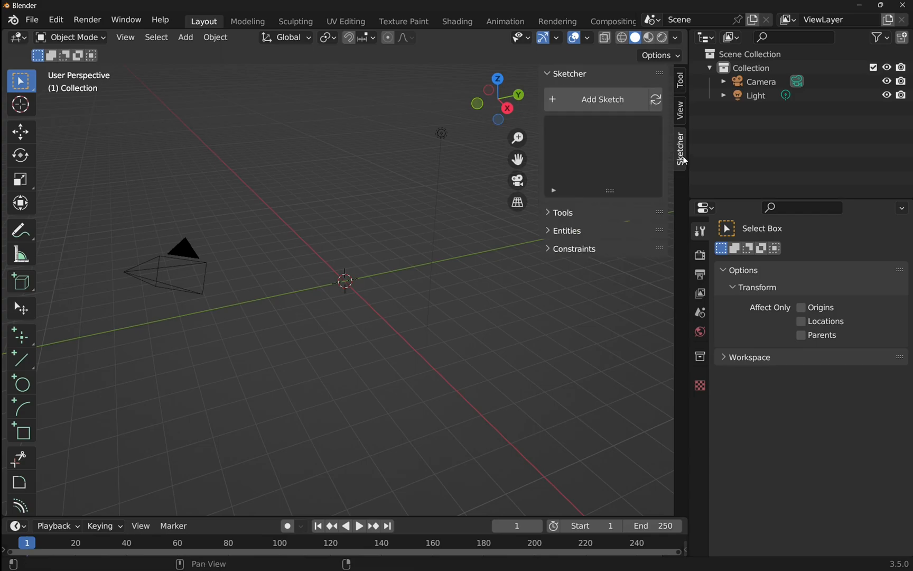
- Add a new sketch on the XY workplane and view it from the top
left_click(602, 99)
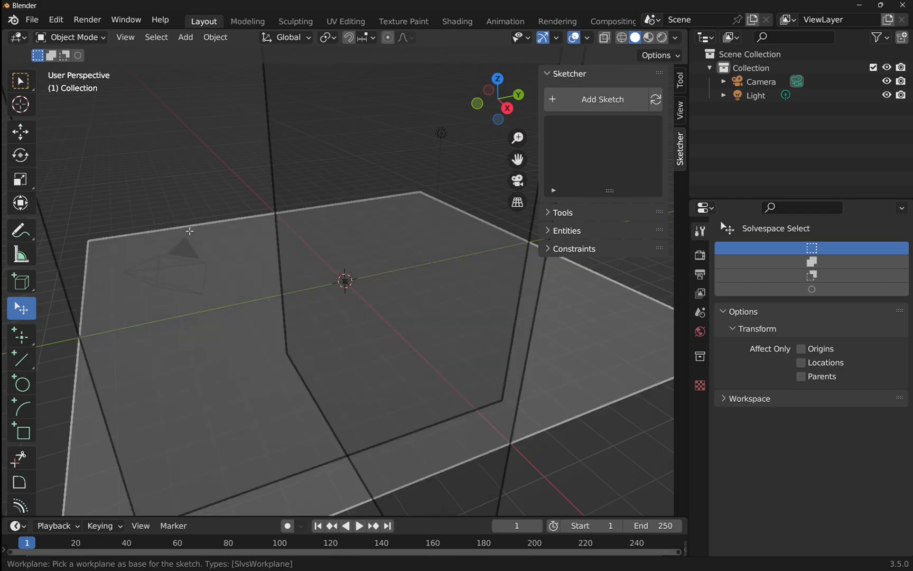
mouse_move(193, 224)
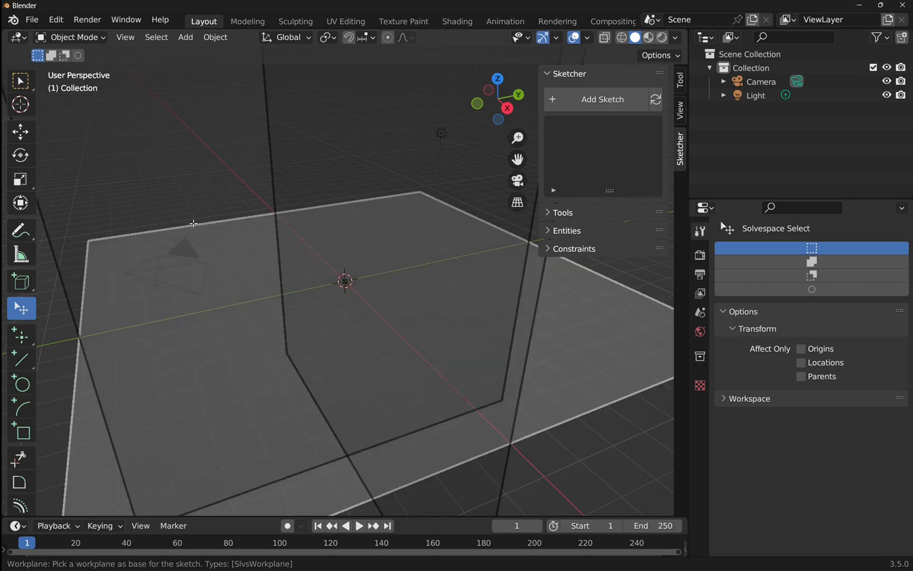
left_click(603, 99)
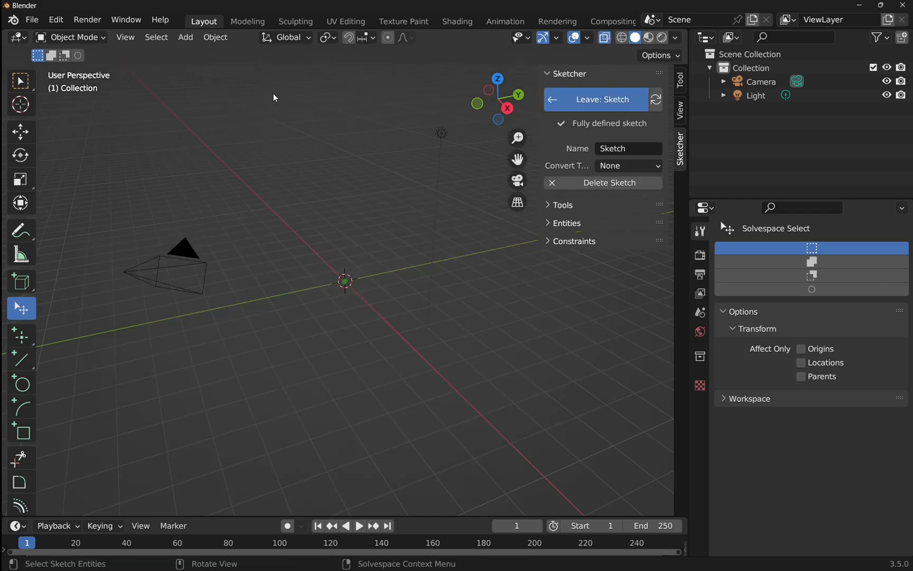
left_click(497, 79)
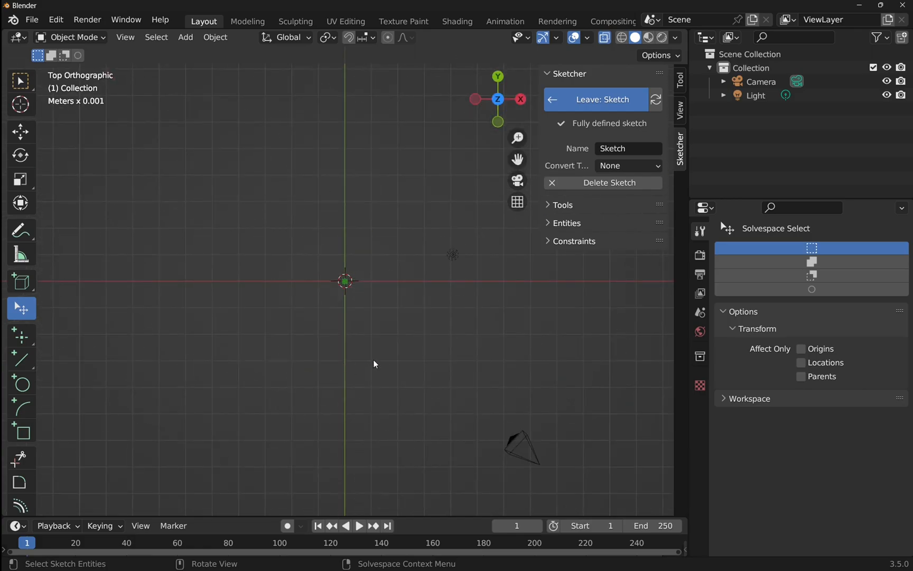
mouse_move(361, 387)
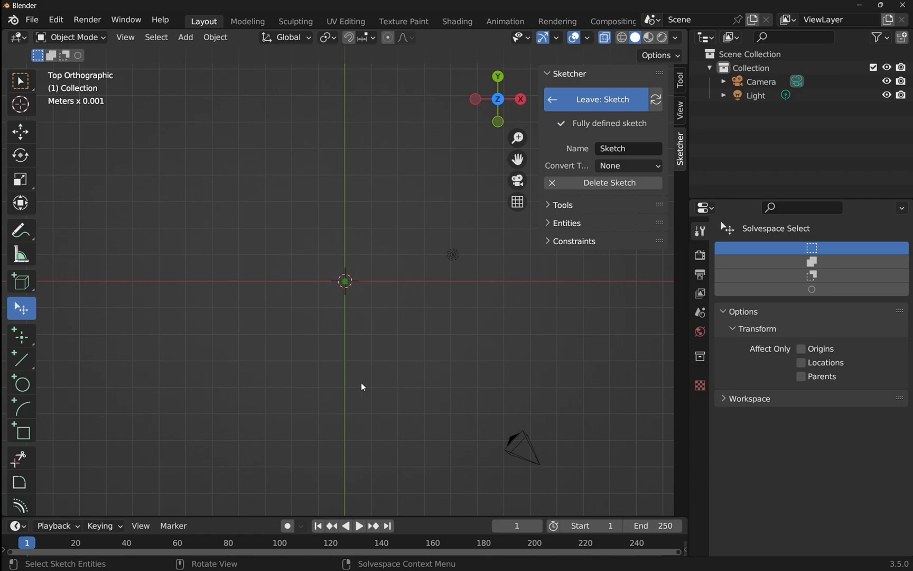
mouse_move(38, 394)
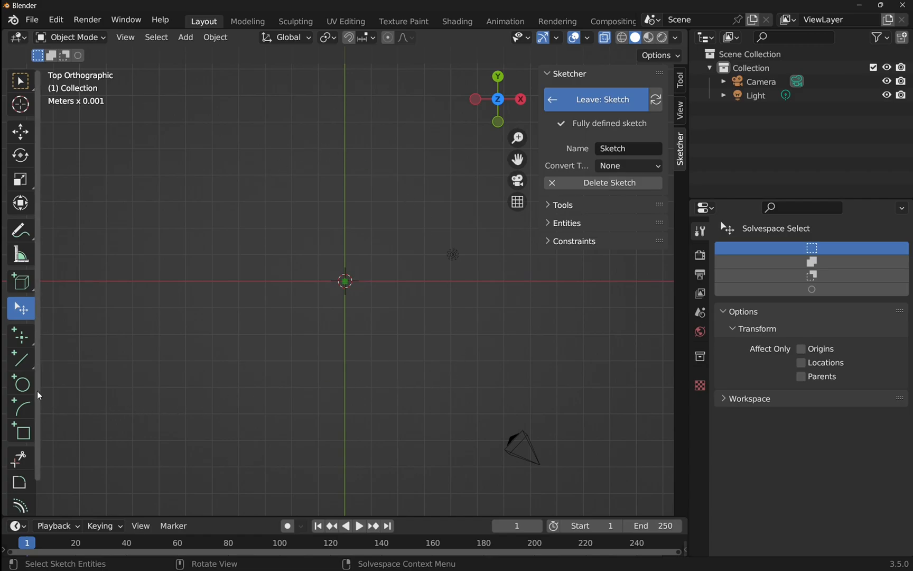
- Draw outer and inner circles centred on the origin, then return to Select
left_click(21, 384)
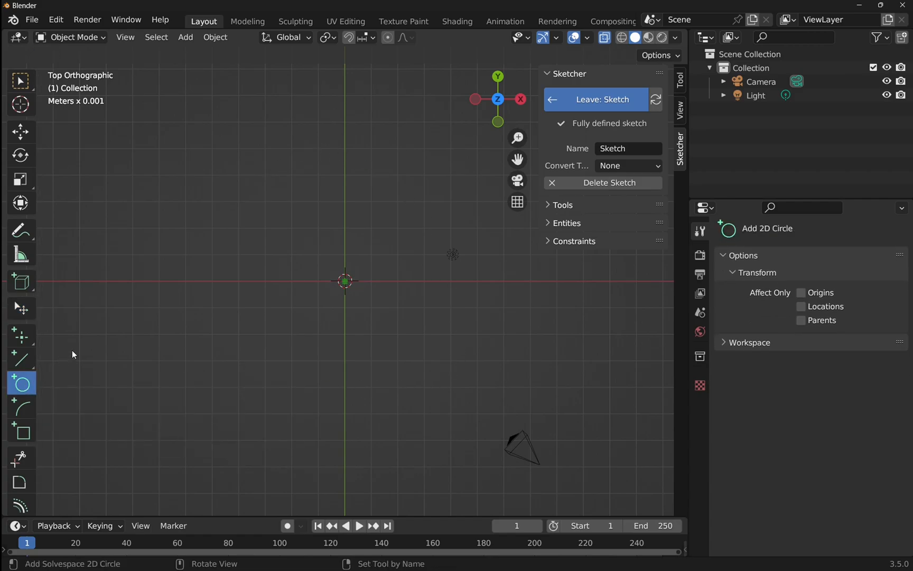
mouse_move(346, 285)
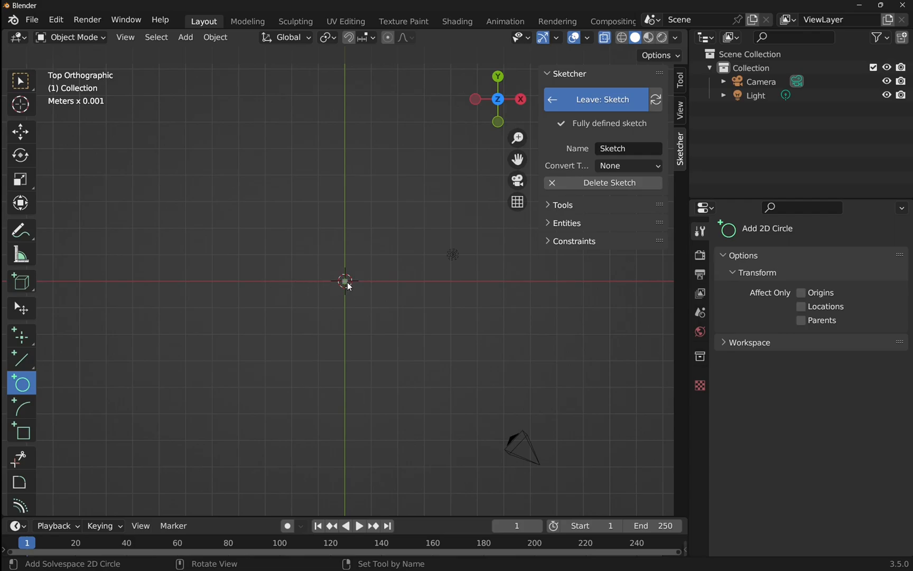
left_click(345, 283)
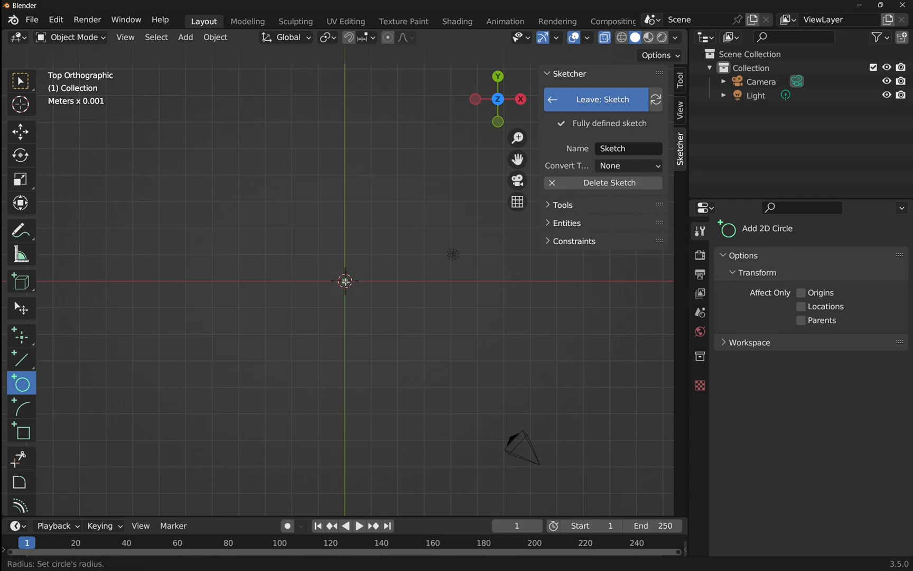
left_click(467, 346)
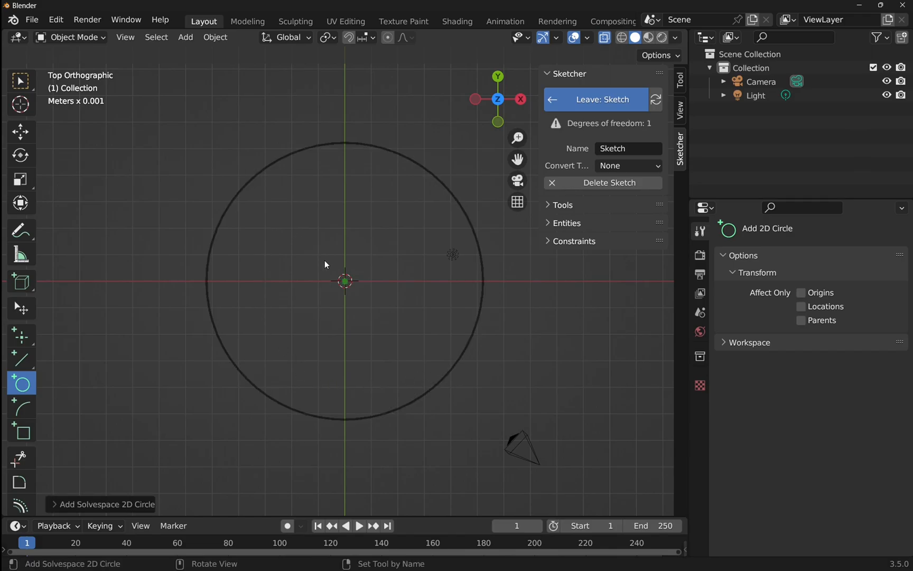
left_click(344, 281)
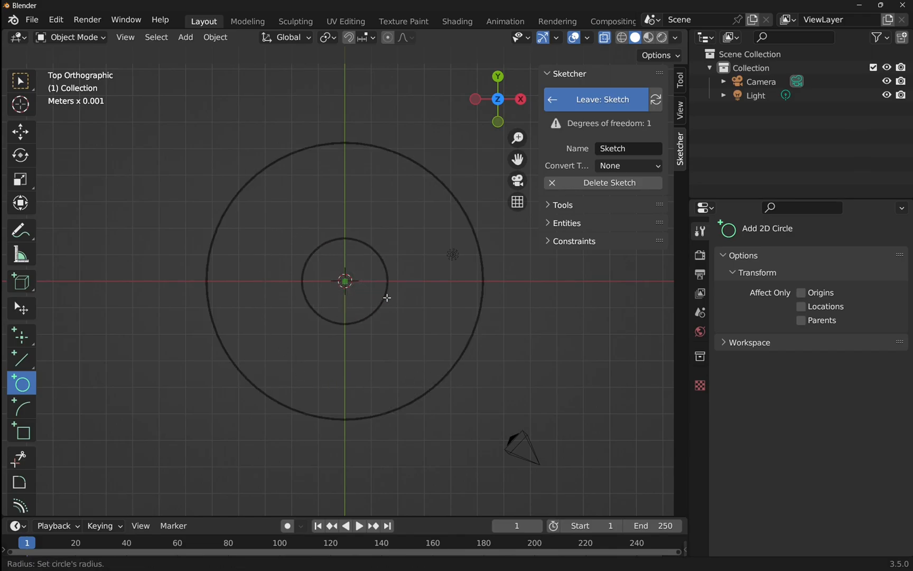
left_click(449, 327)
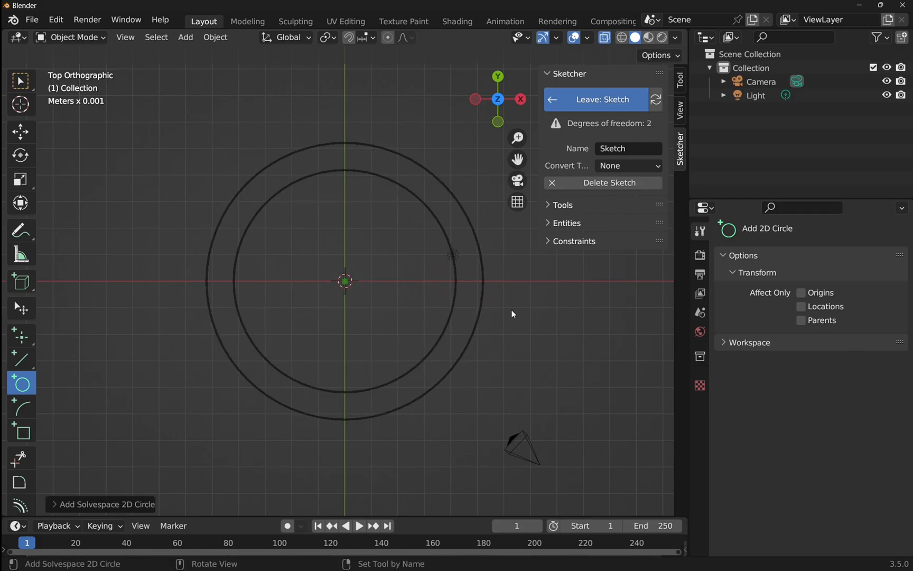
mouse_move(416, 257)
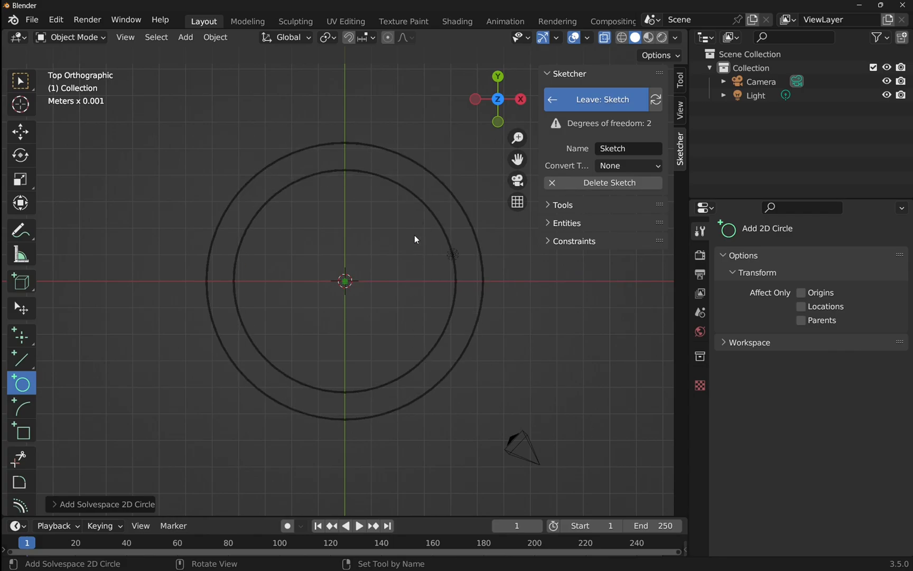
left_click(21, 308)
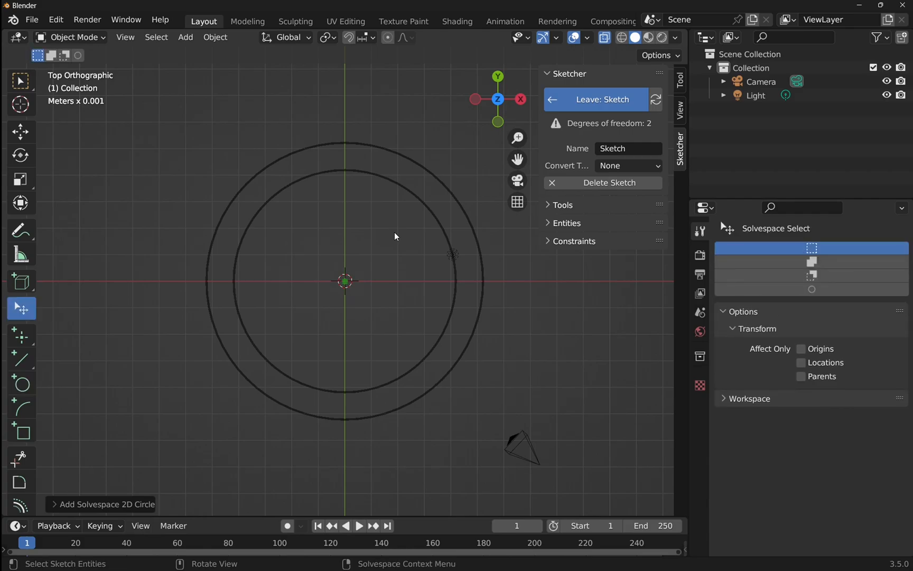
mouse_move(399, 207)
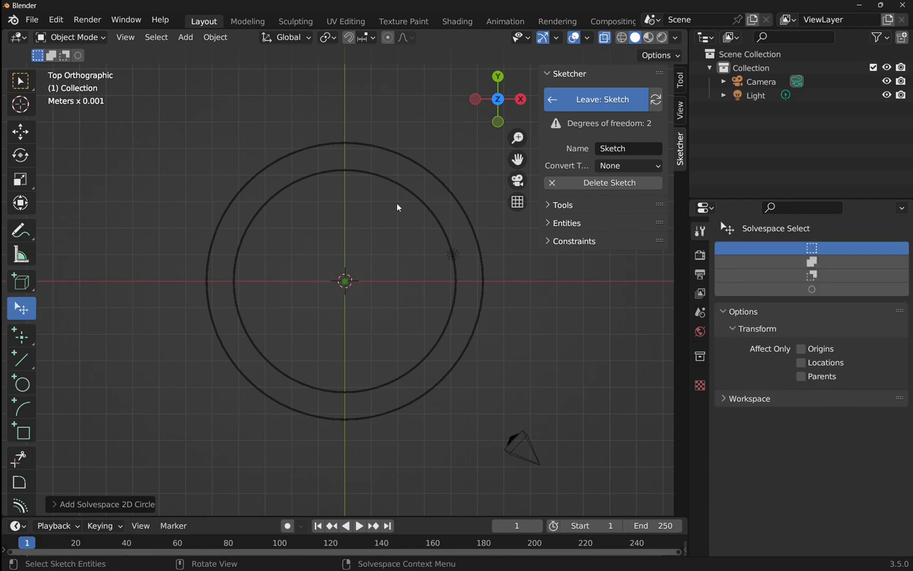
- Give the inner circle a 10 mm Diameter constraint
left_click(406, 194)
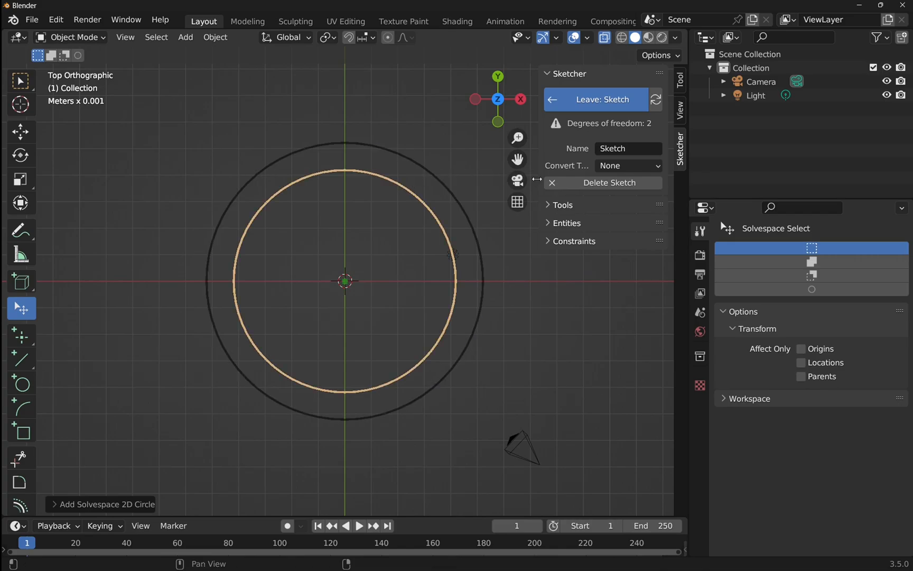
left_click(563, 205)
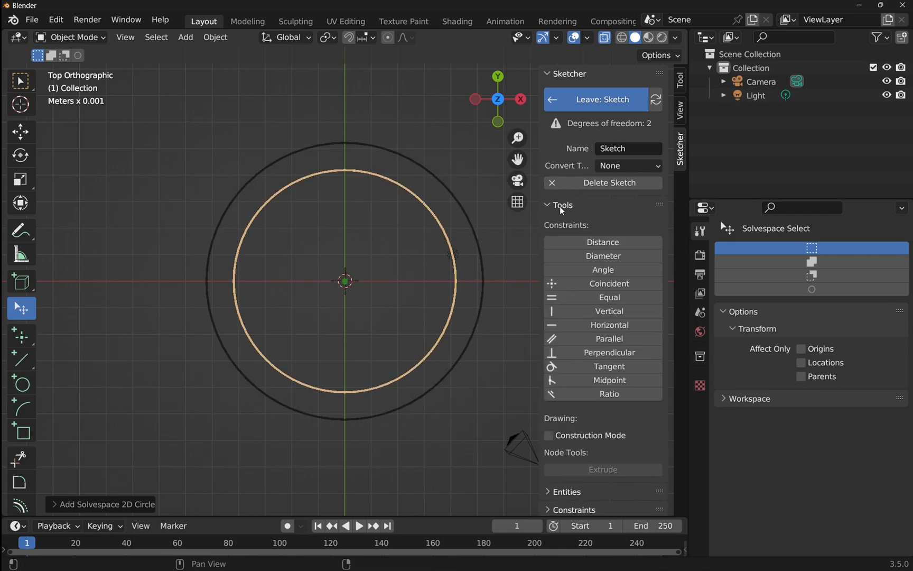
left_click(603, 256)
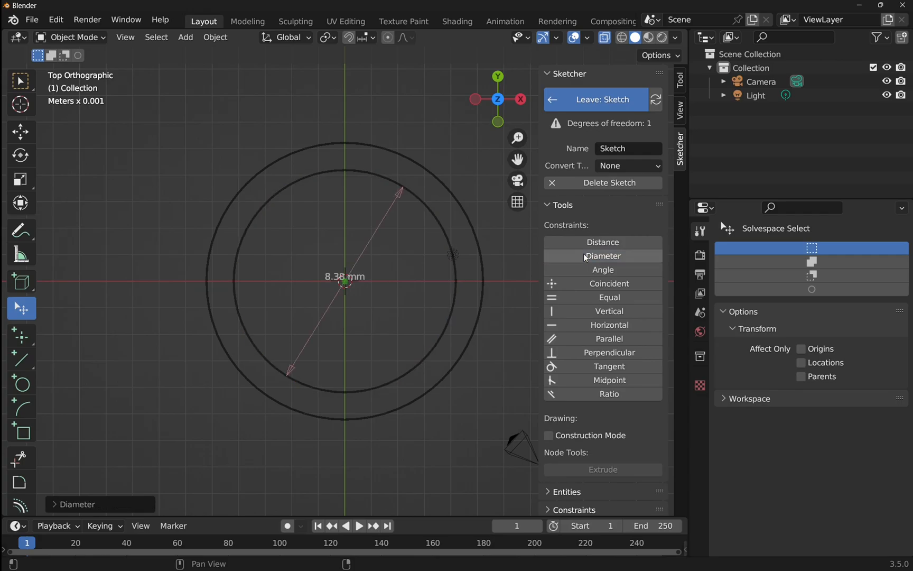
mouse_move(361, 281)
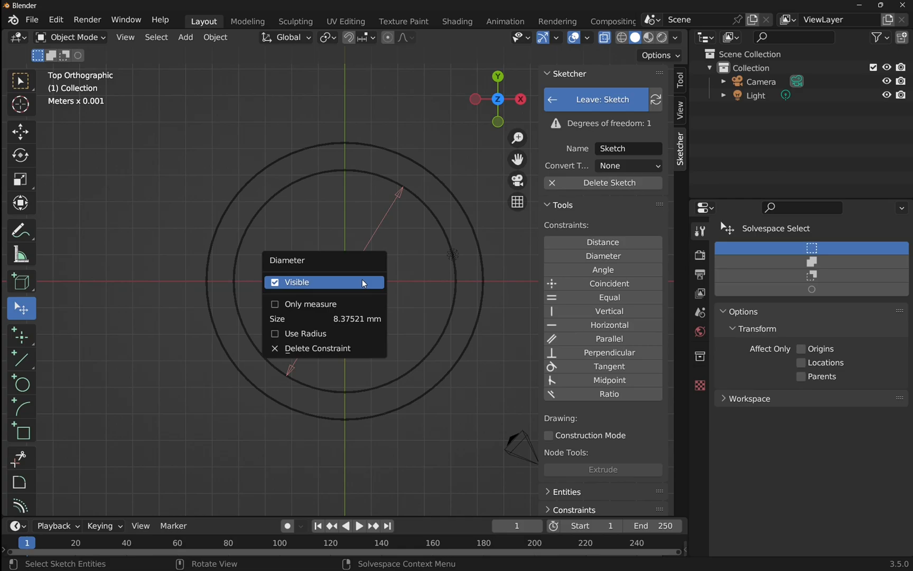
left_click(324, 319)
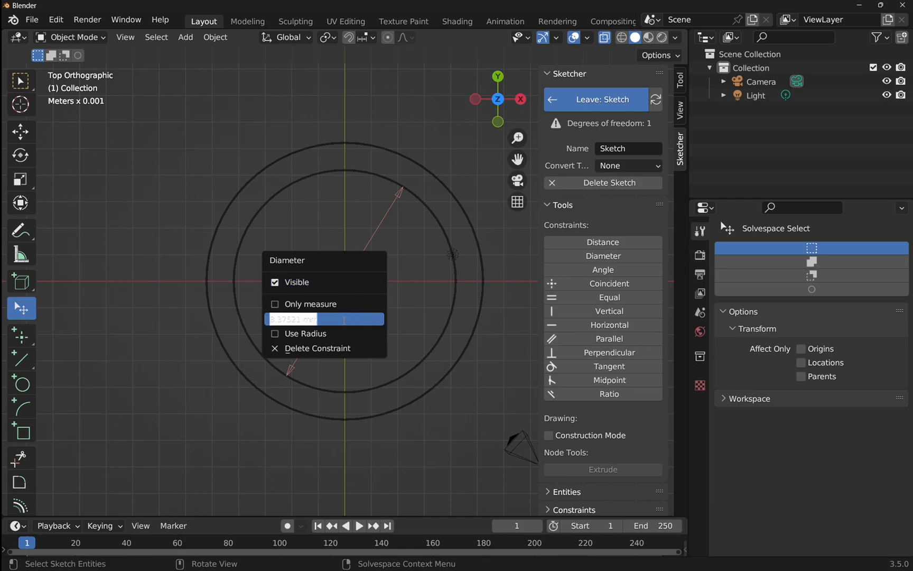
type("10")
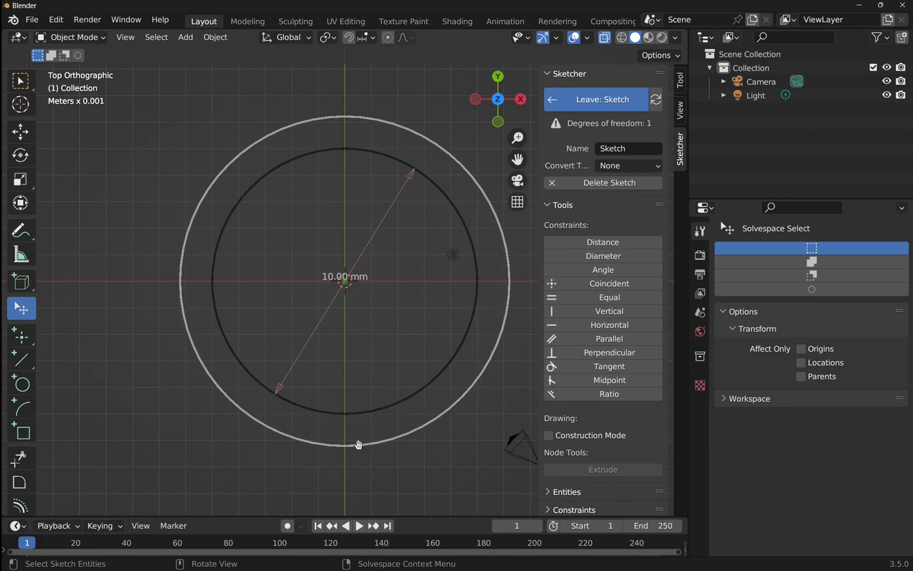
- Give the outer circle a 15 mm Diameter constraint
left_click(358, 445)
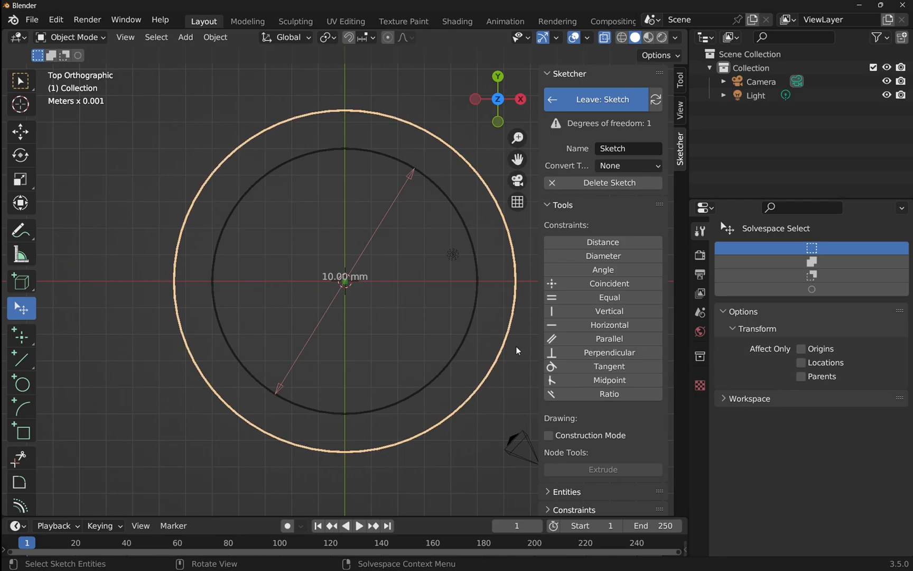
left_click(603, 256)
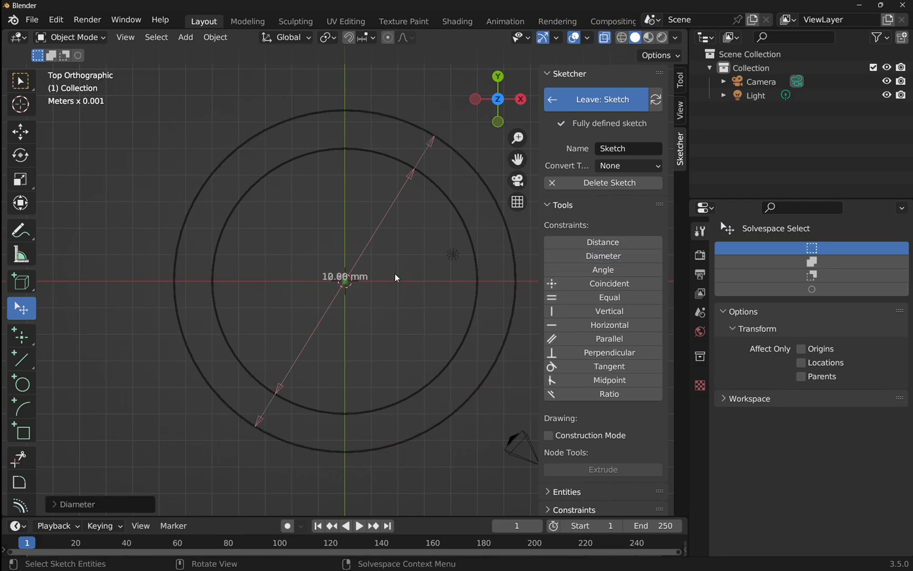
left_click(294, 418)
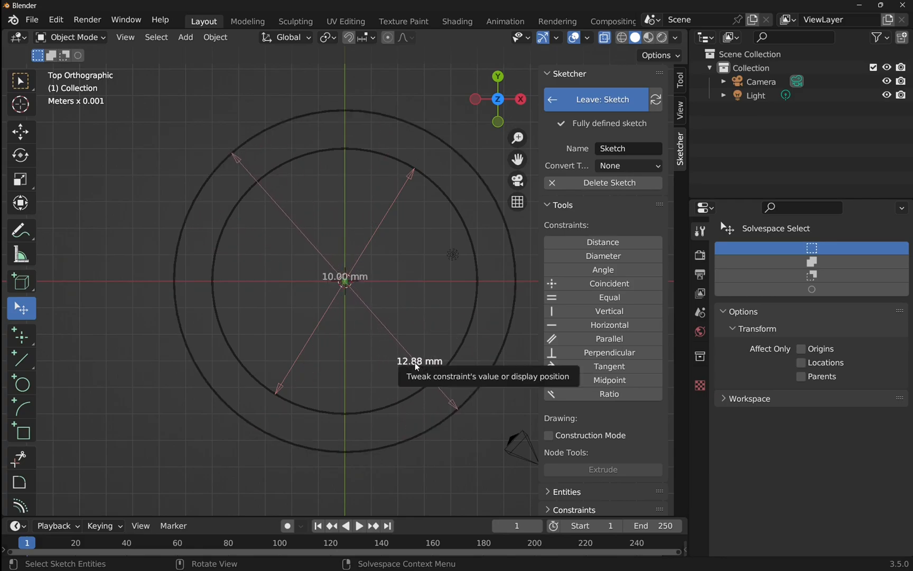
left_click(418, 360)
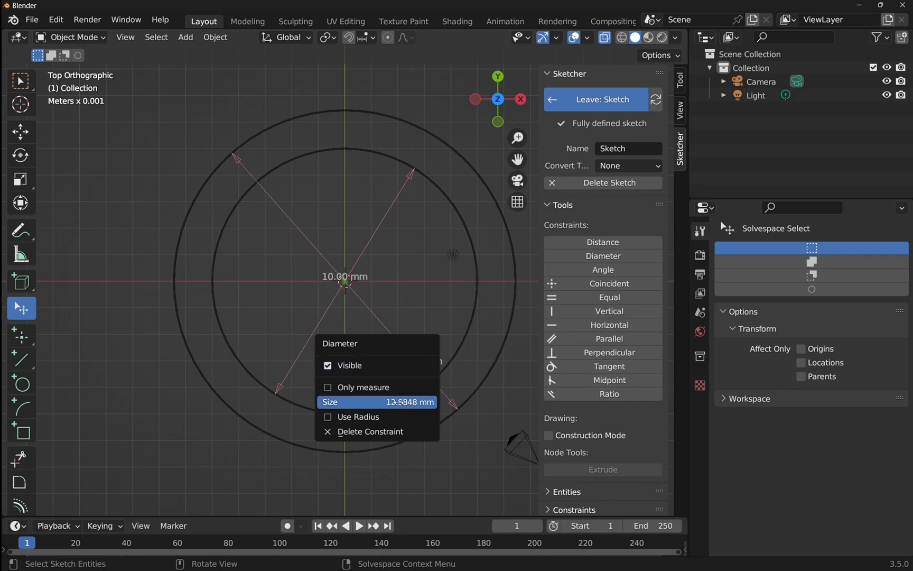
type("15")
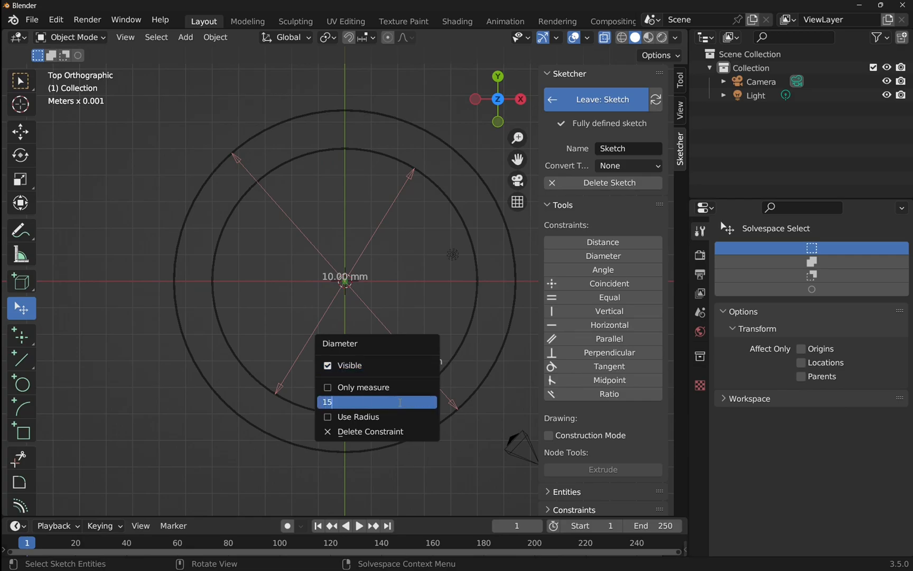
key("Return")
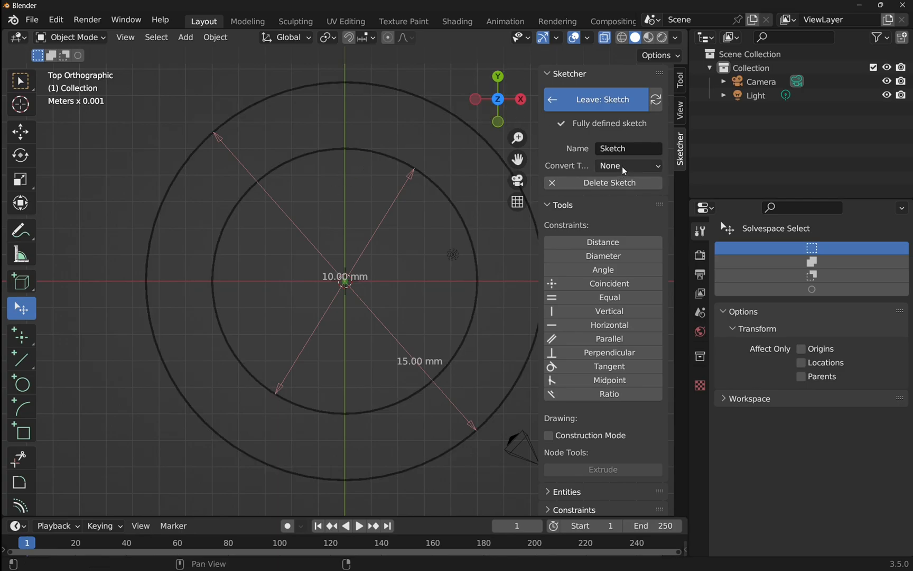
- Set the sketch's Convert Type to Mesh and leave the sketch
left_click(628, 165)
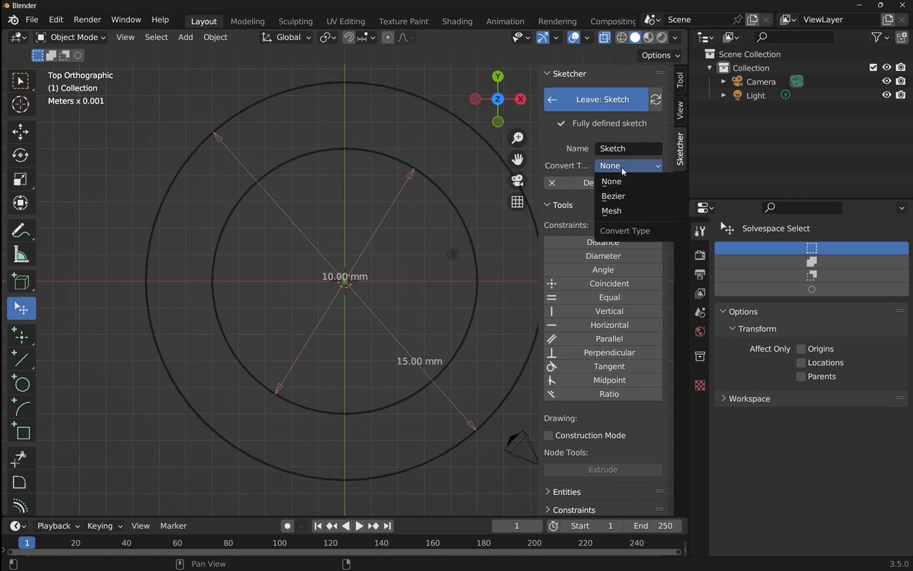
left_click(612, 211)
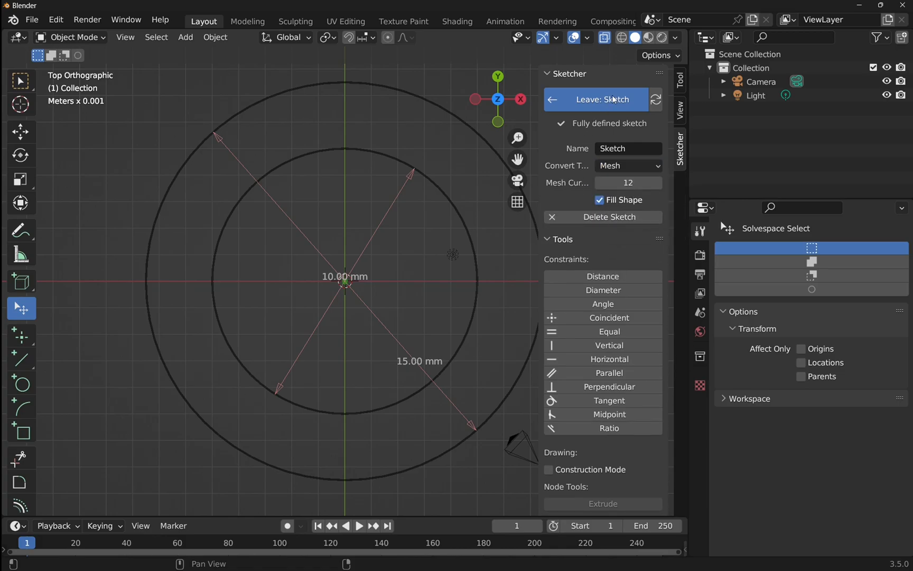
left_click(593, 99)
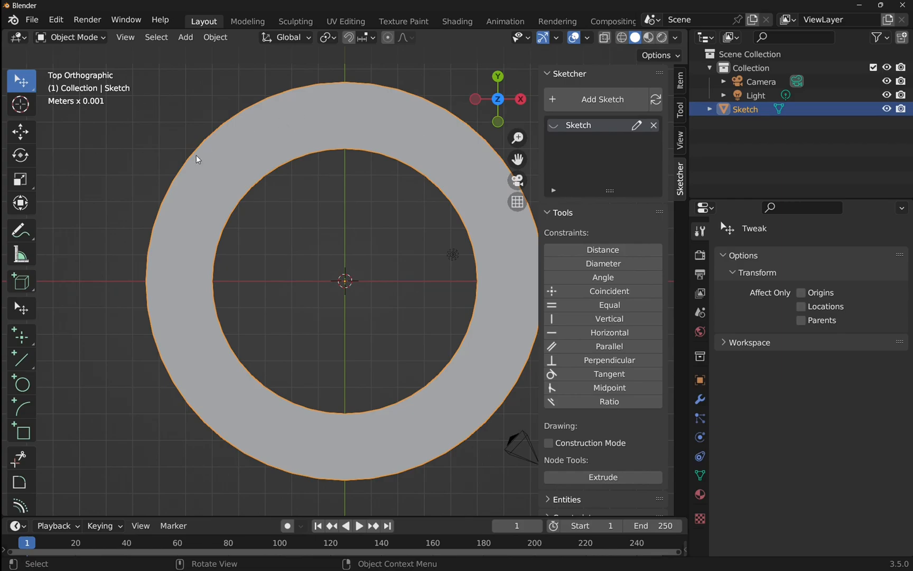
mouse_move(385, 377)
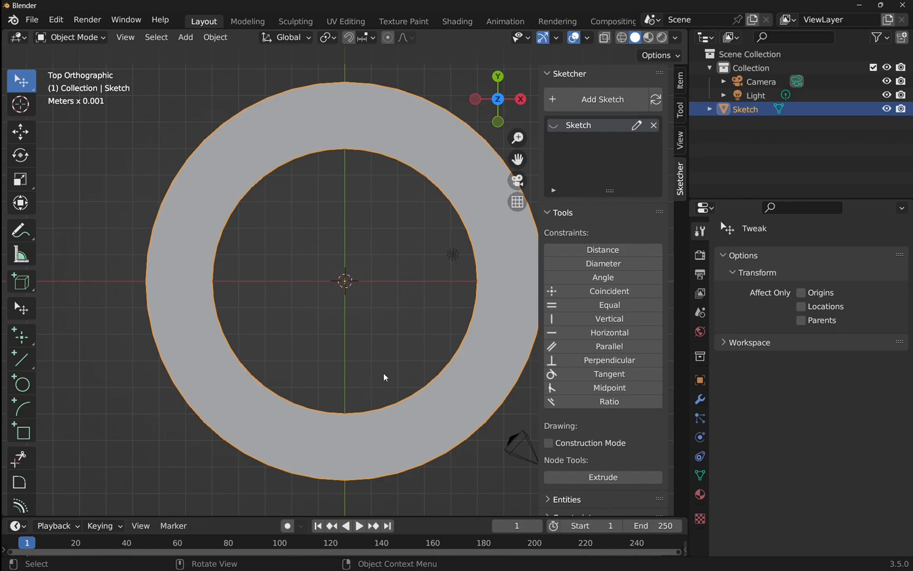
mouse_move(338, 273)
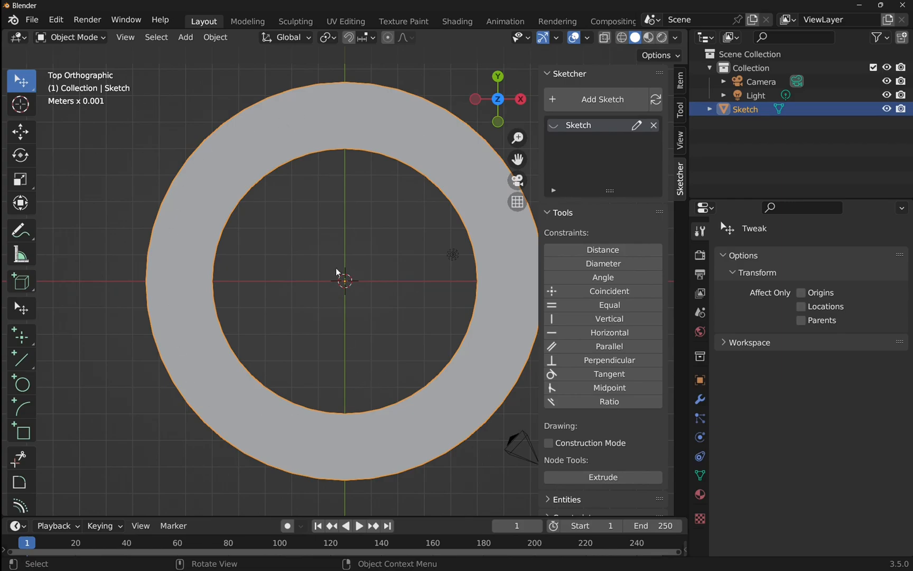
mouse_move(602, 99)
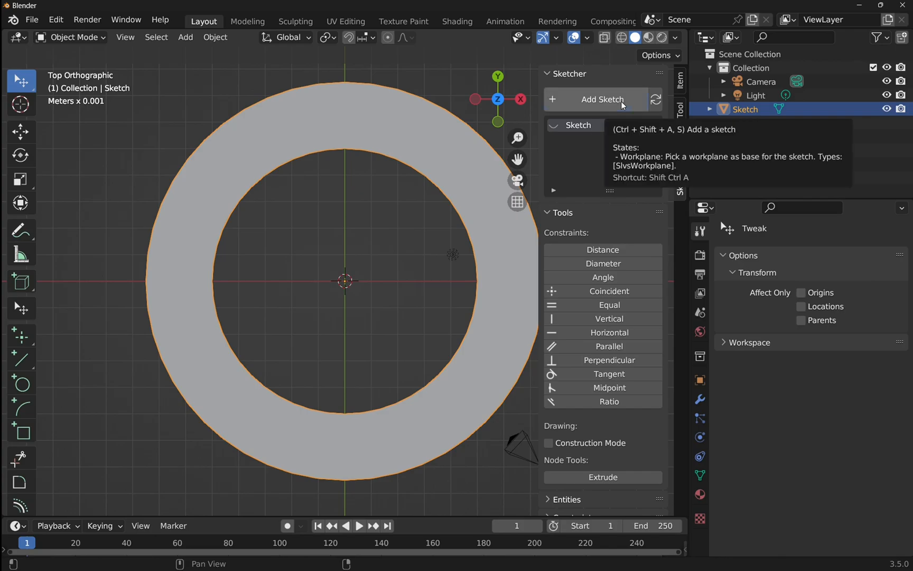
- Add a second sketch, Sketch.001, on the XY workplane
left_click(603, 99)
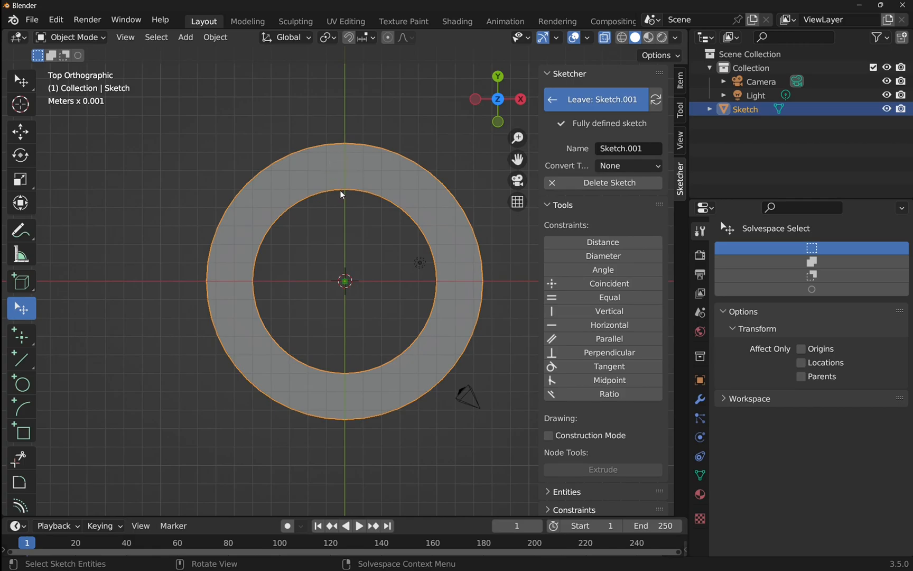
mouse_move(346, 228)
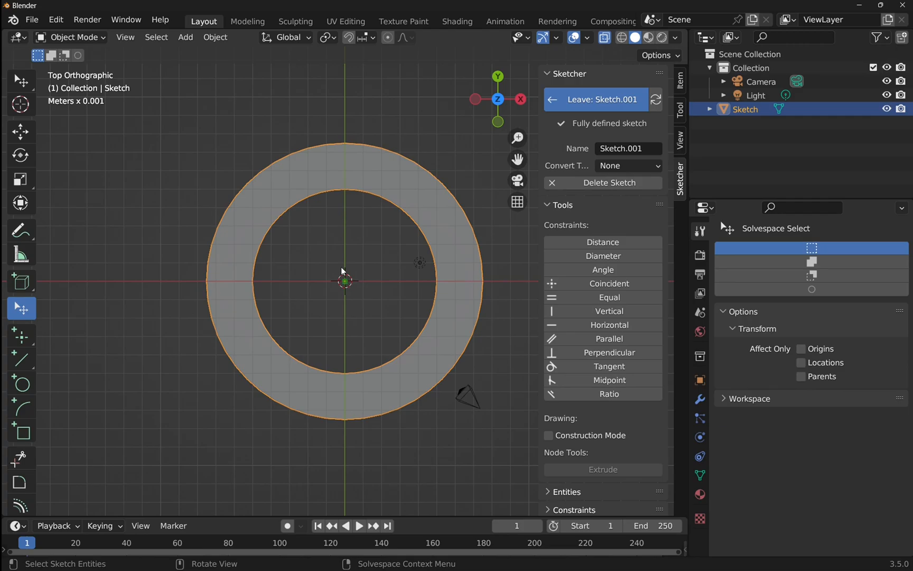
mouse_move(239, 221)
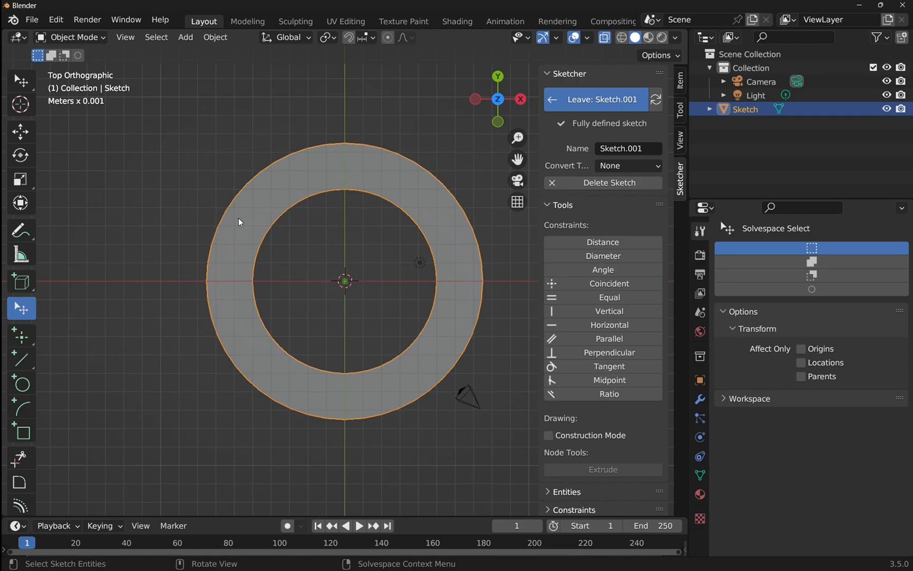
mouse_move(49, 412)
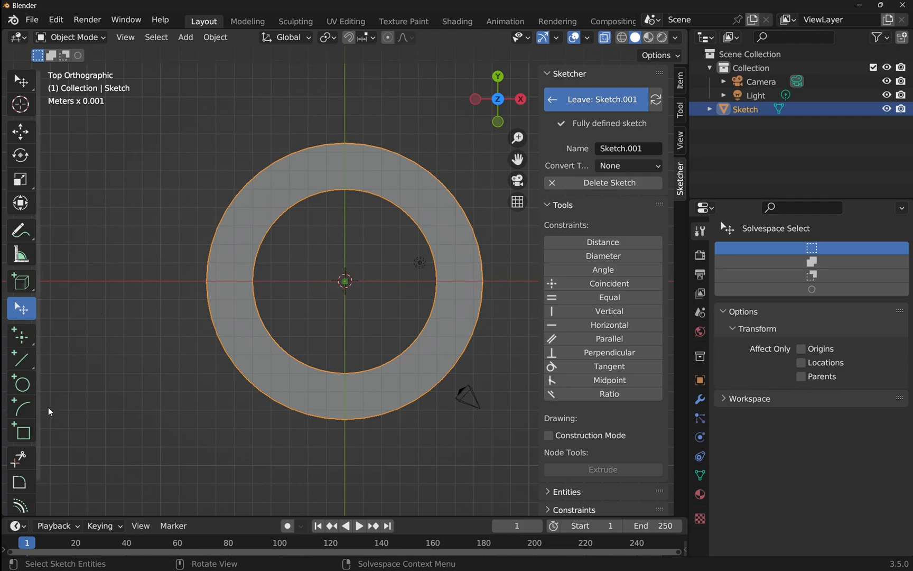
- Draw a small circle on the ring band, constrained vertical to the origin and 2 mm across
left_click(22, 384)
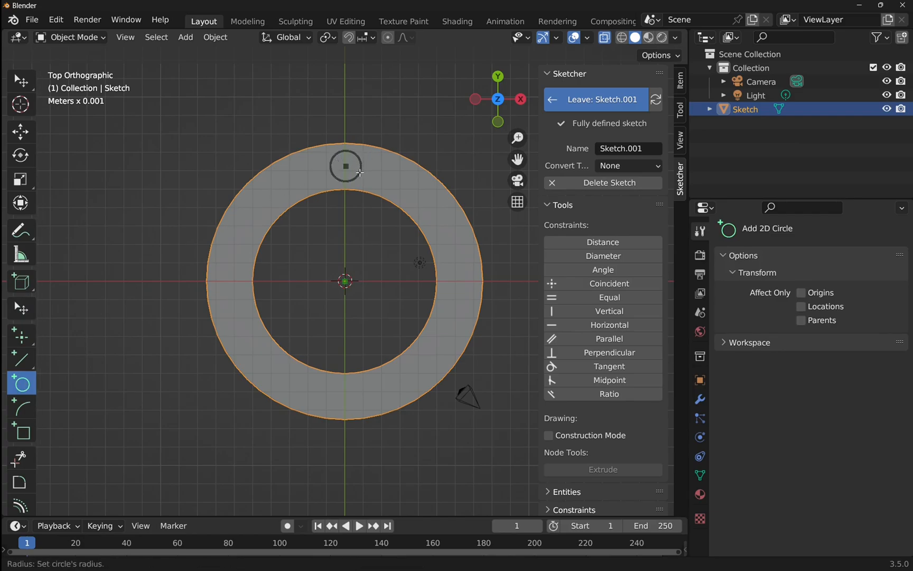
left_click(21, 307)
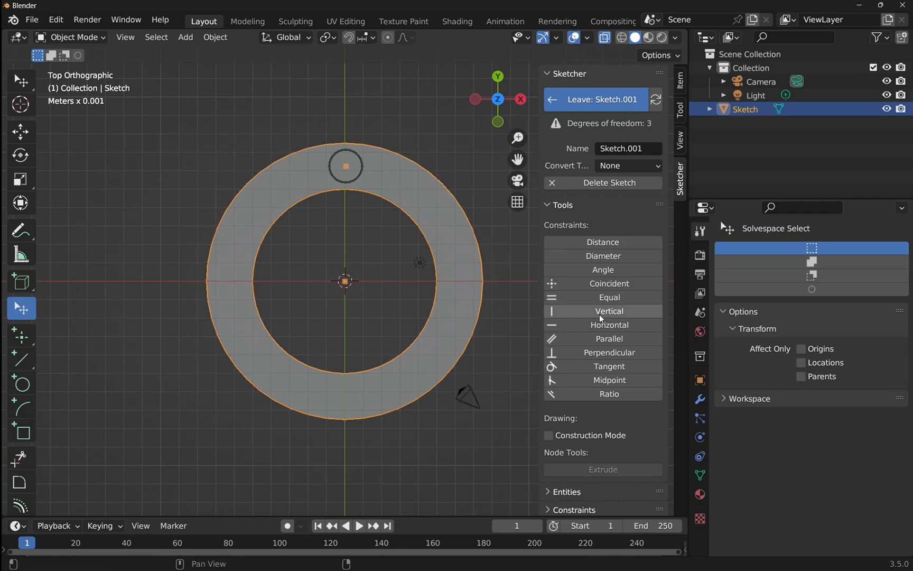
left_click(609, 311)
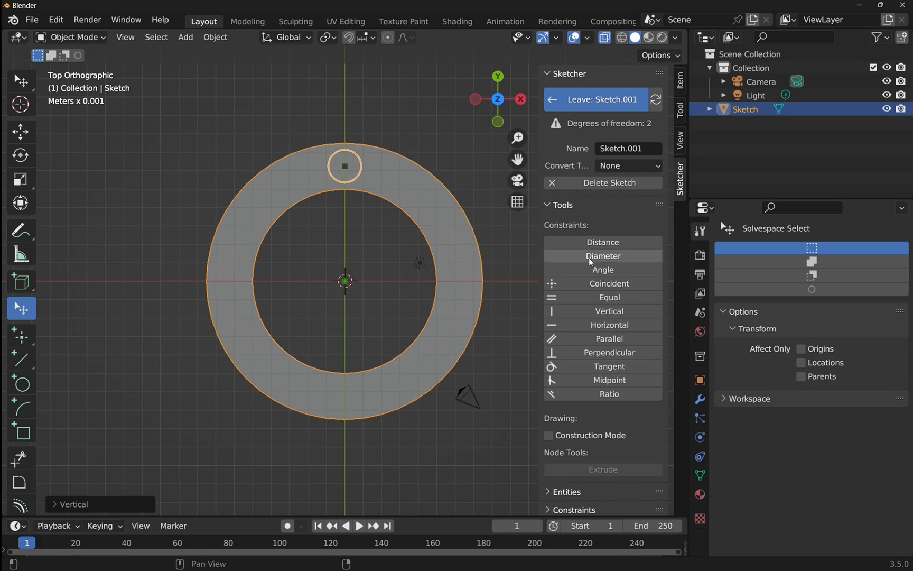
left_click(604, 256)
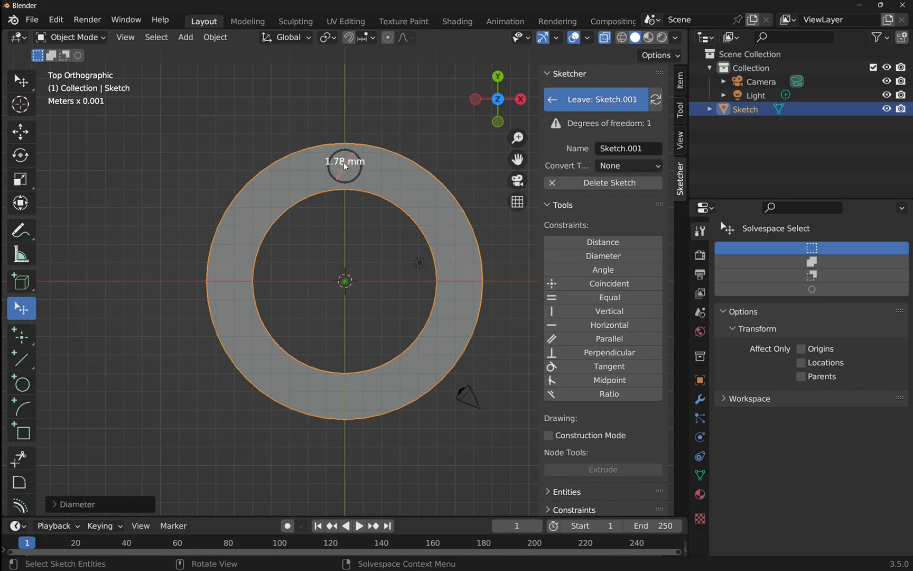
left_click(344, 161)
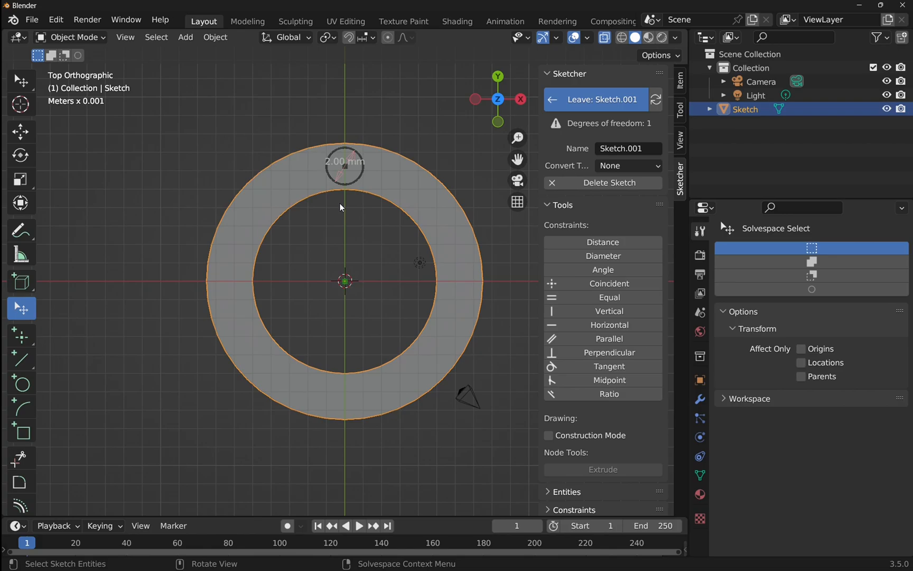
mouse_move(360, 170)
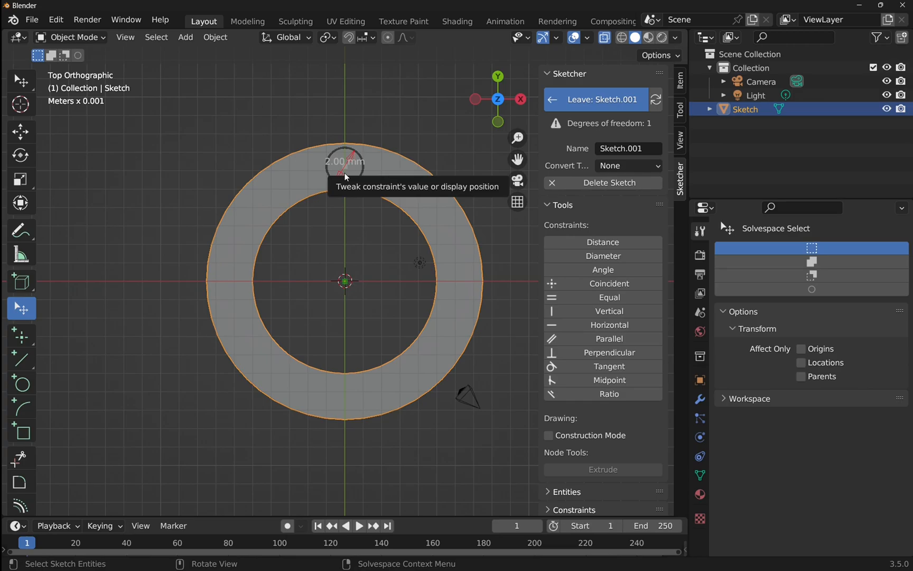
mouse_move(343, 220)
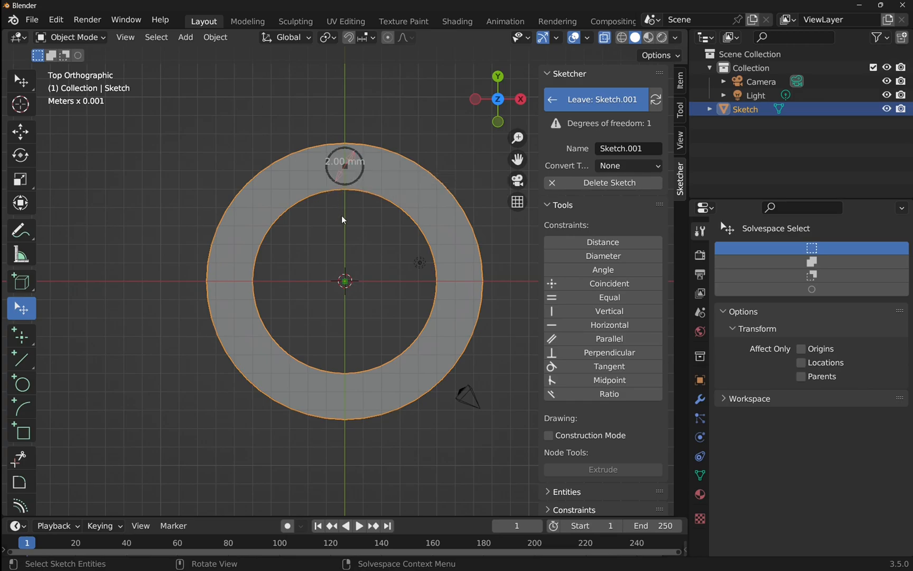
mouse_move(348, 186)
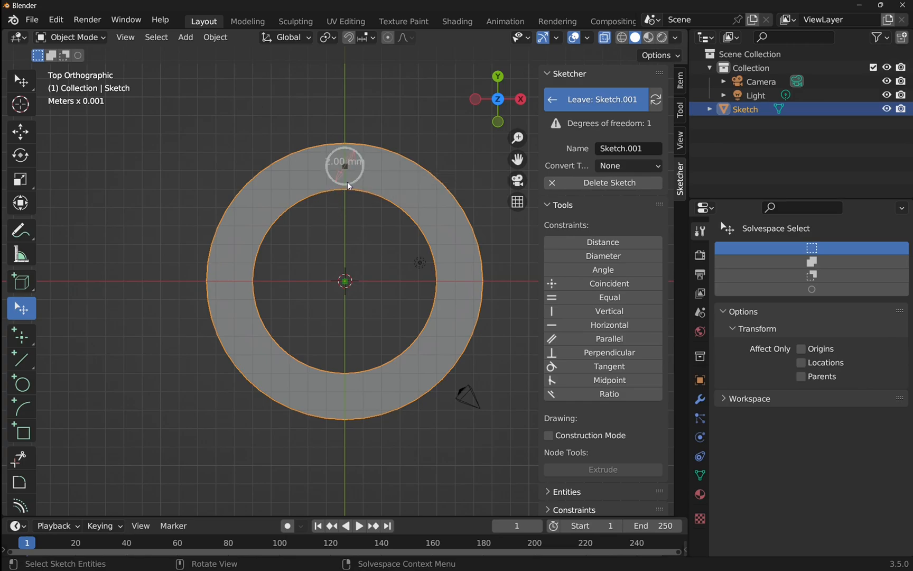
mouse_move(629, 178)
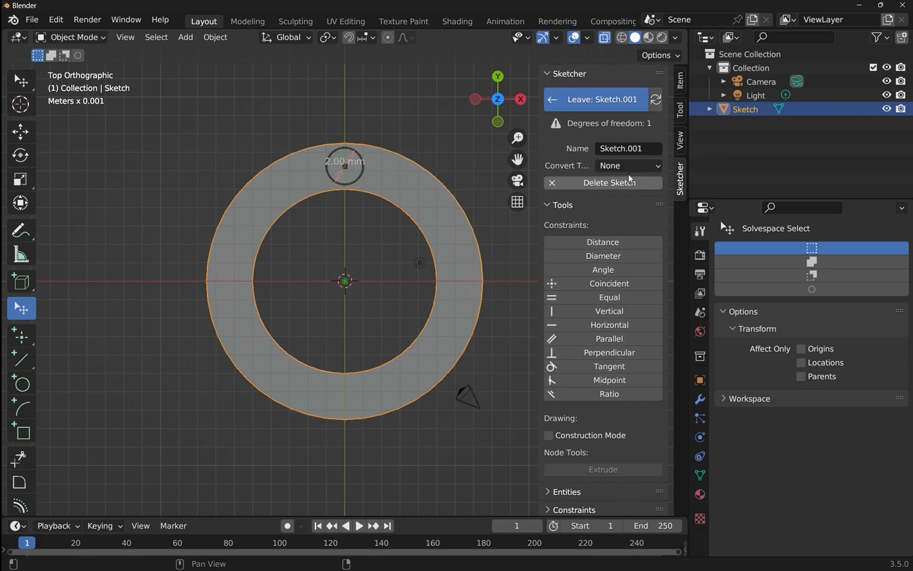
- Set Sketch.001's Convert Type to Mesh and leave the sketch
left_click(628, 166)
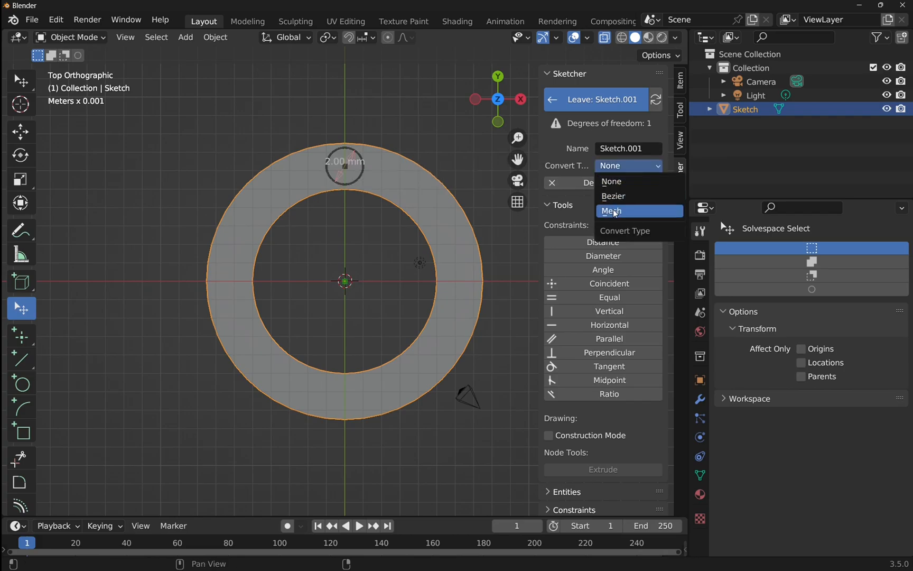
left_click(612, 211)
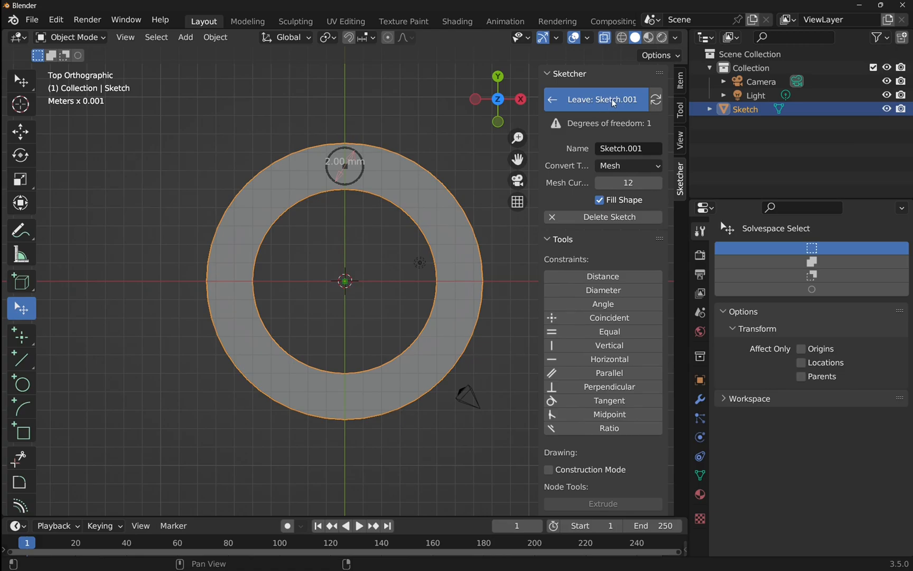
left_click(602, 99)
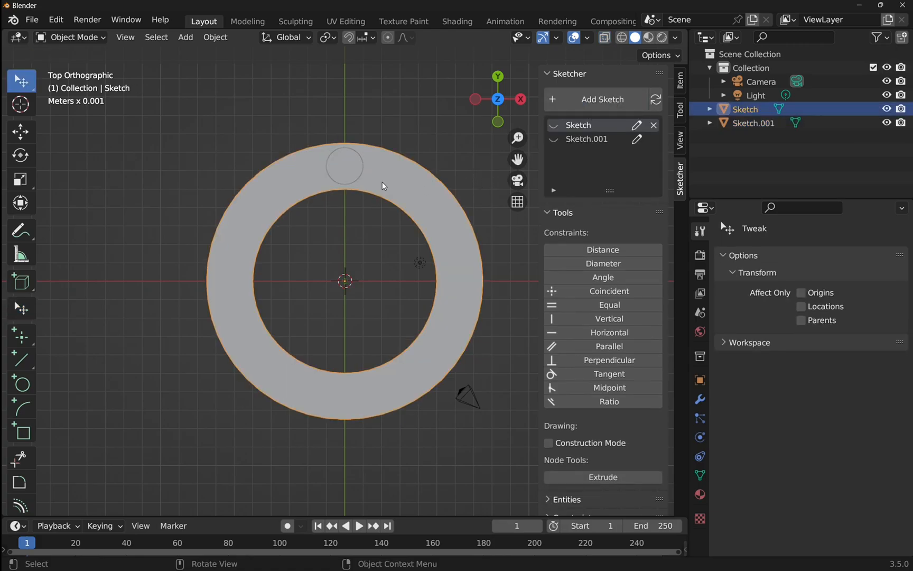
- Rename Sketch.001 to HoleSketch and Sketch to RingSketch in the Outliner
left_click(344, 165)
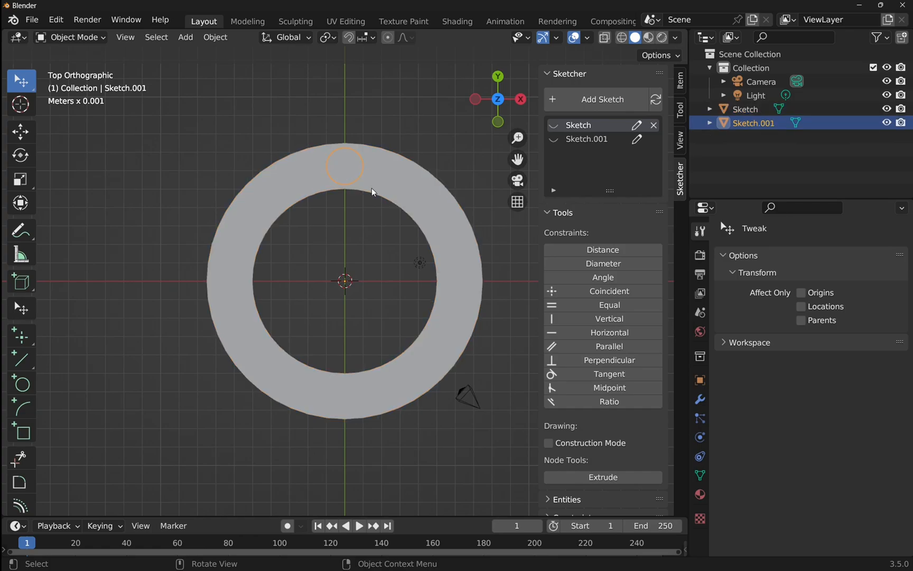
double_click(754, 122)
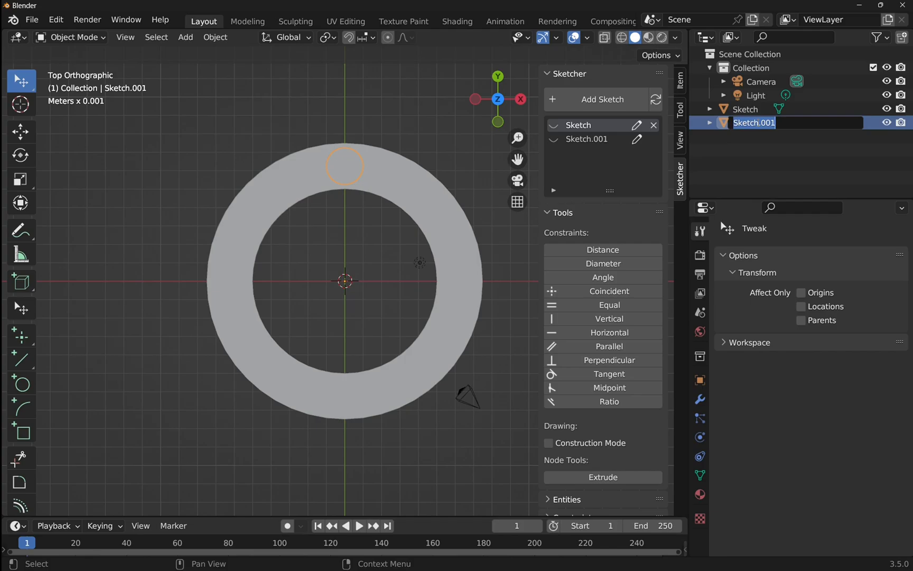
type("Hol")
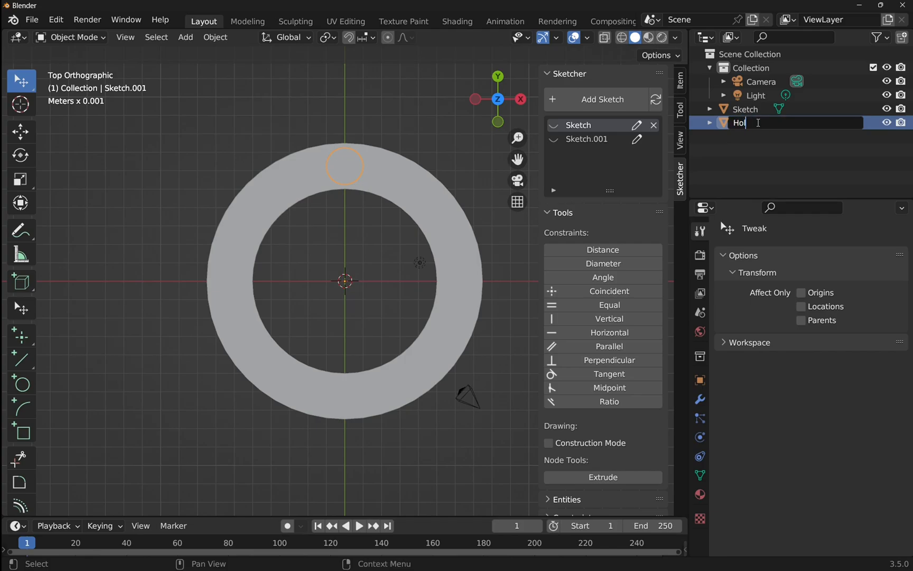
key("Return")
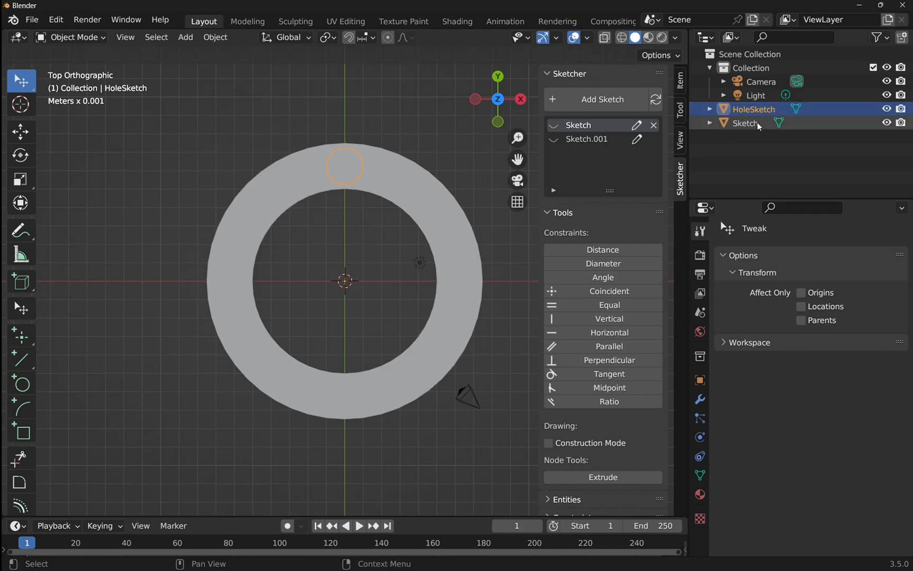
left_click(747, 123)
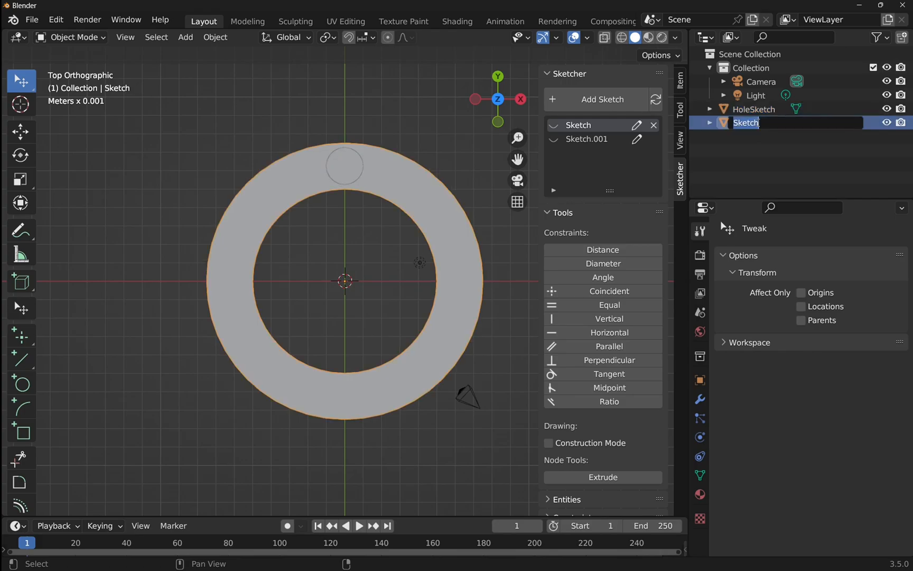
type("Ring")
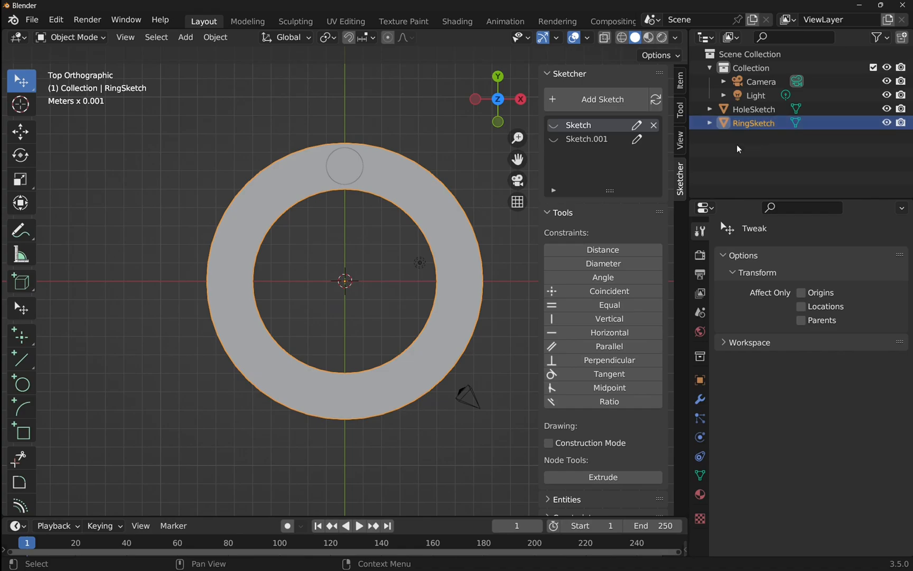
mouse_move(373, 288)
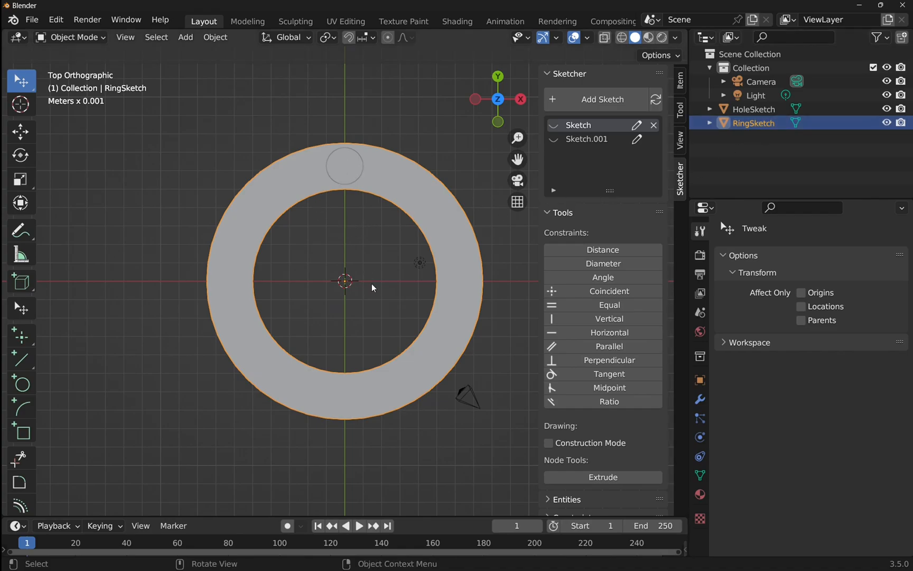
mouse_move(366, 260)
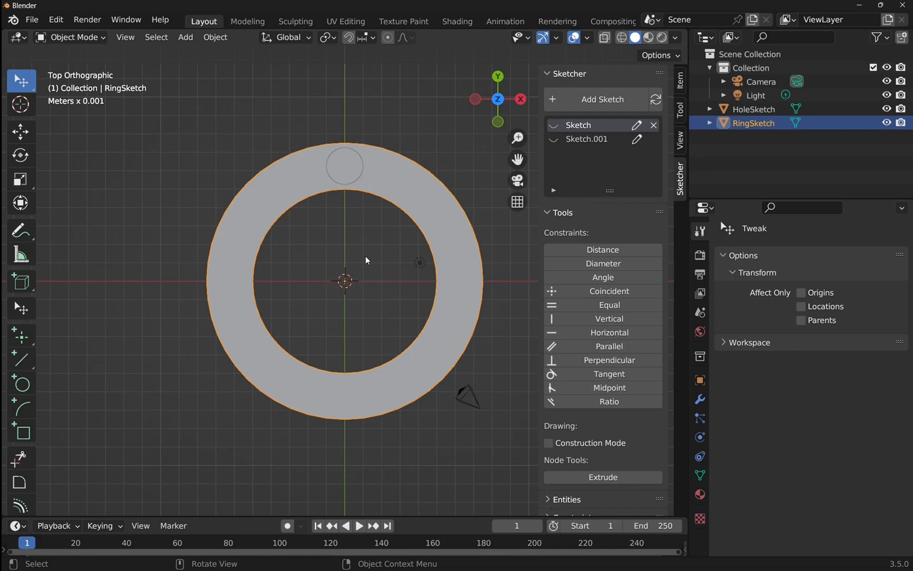
mouse_move(341, 212)
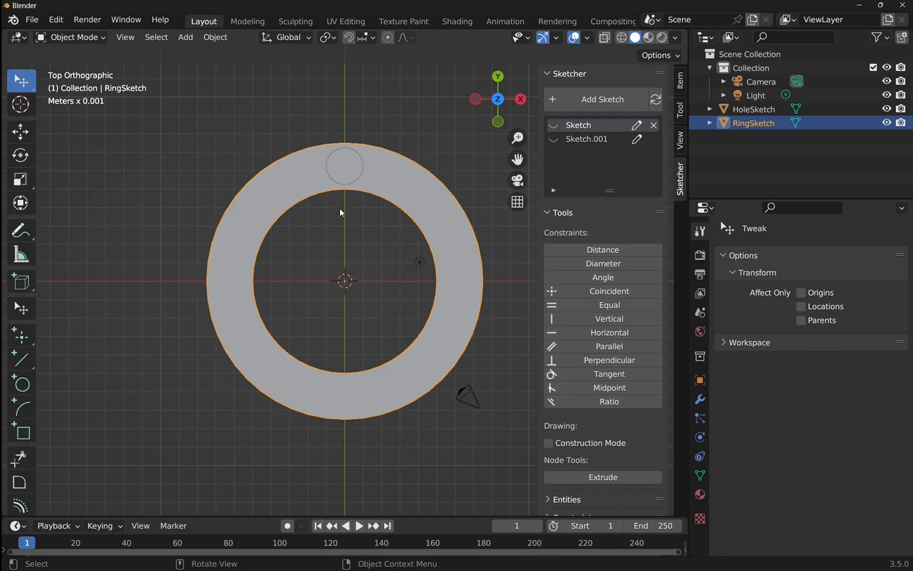
mouse_move(339, 175)
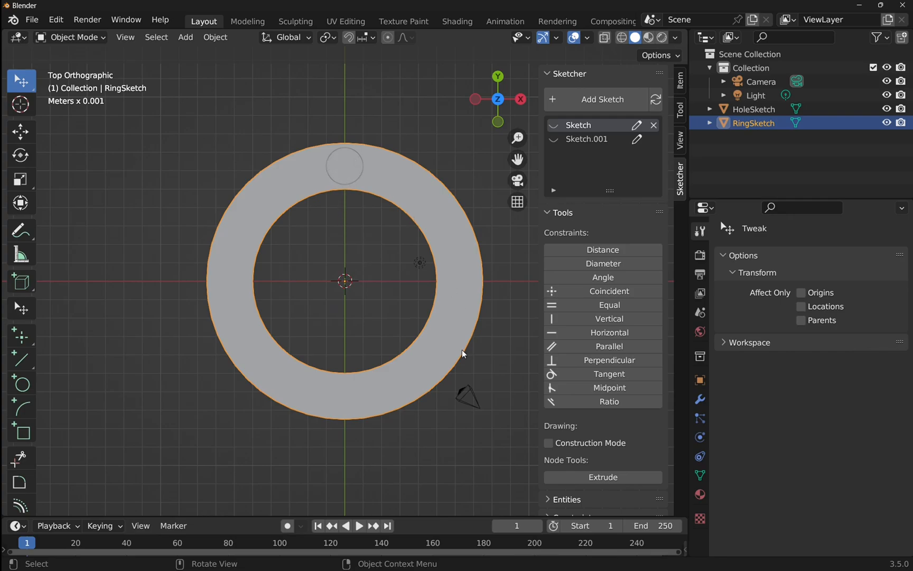
mouse_move(421, 215)
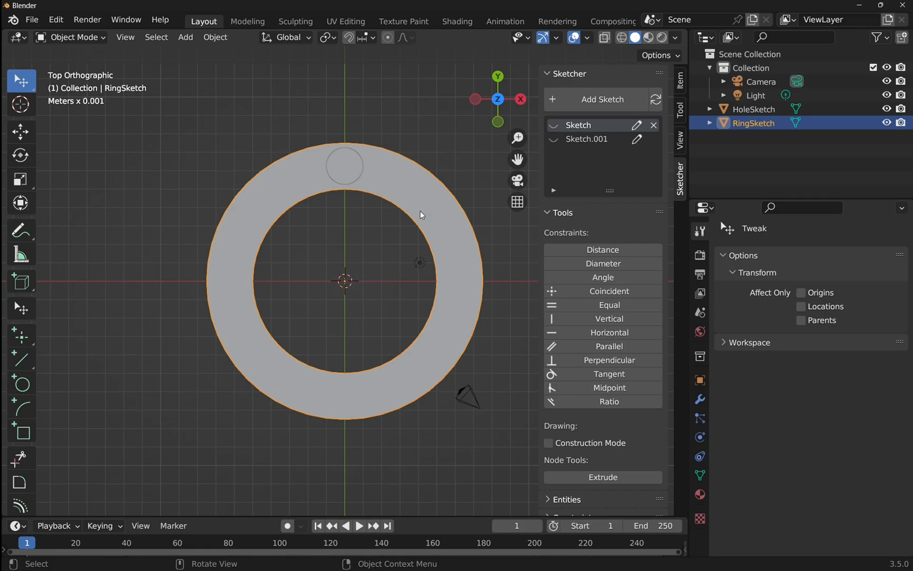
mouse_move(345, 283)
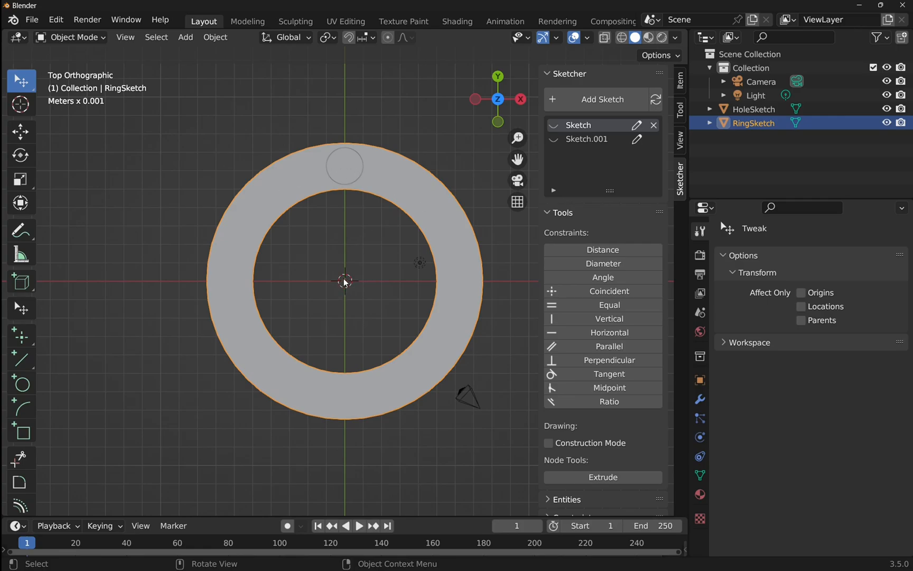
mouse_move(329, 268)
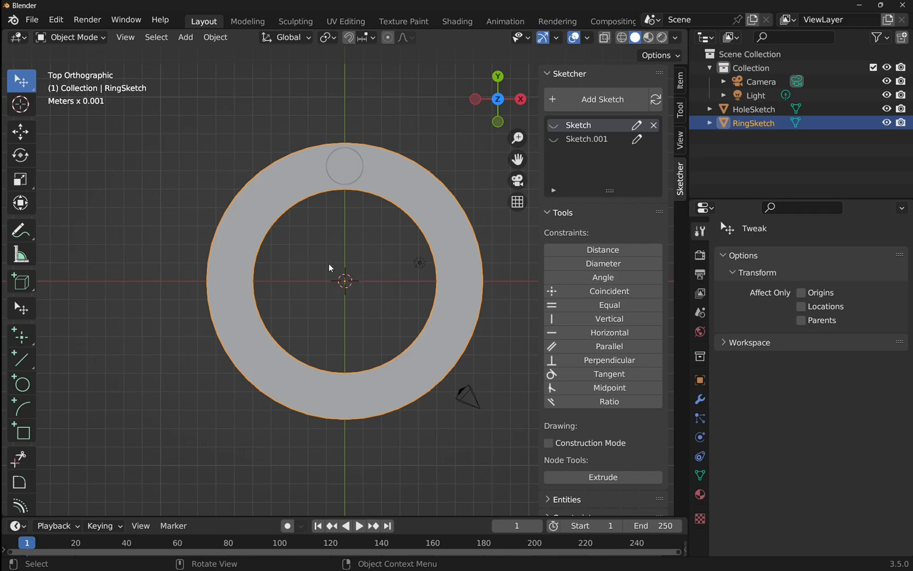
mouse_move(371, 315)
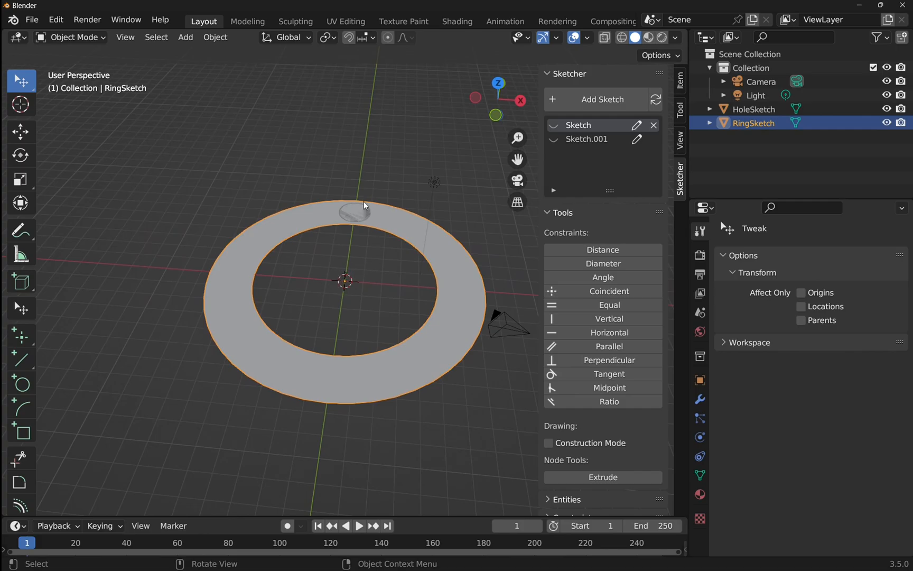
- Place the 3D cursor in empty space above and left of the ring
left_click(21, 104)
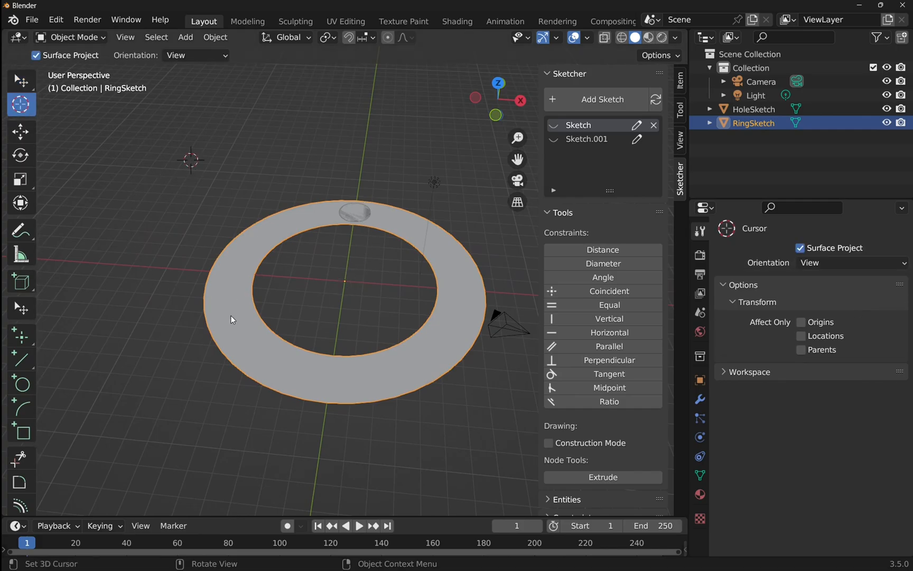
mouse_move(308, 310)
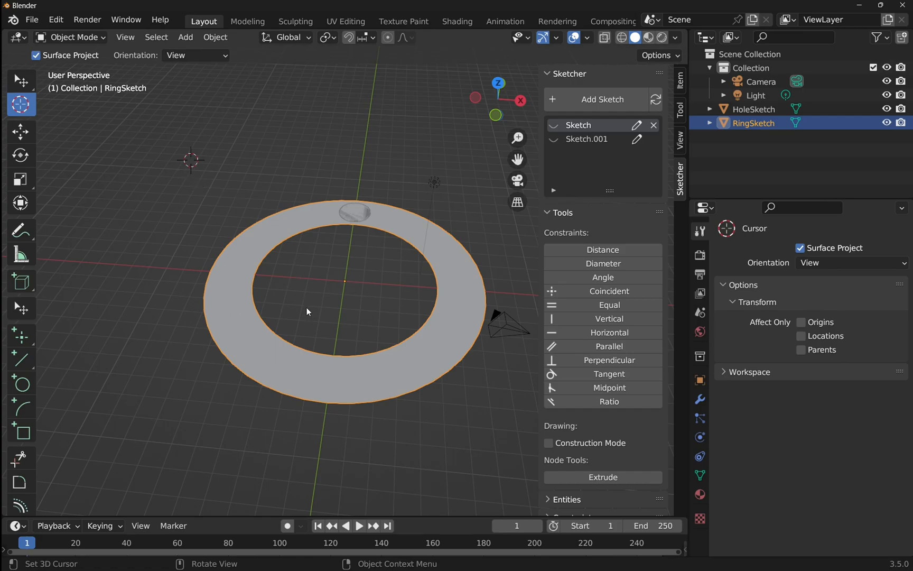
mouse_move(201, 169)
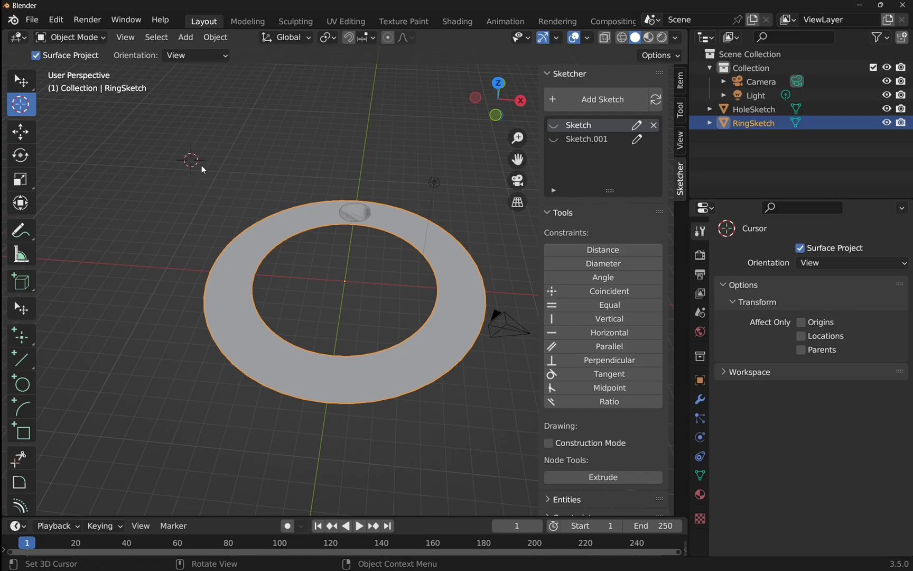
mouse_move(388, 148)
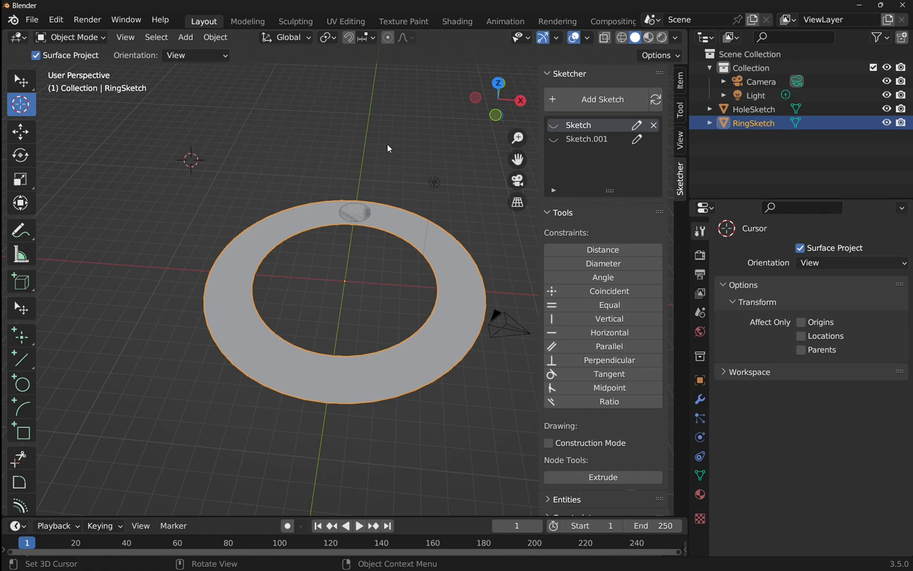
mouse_move(684, 147)
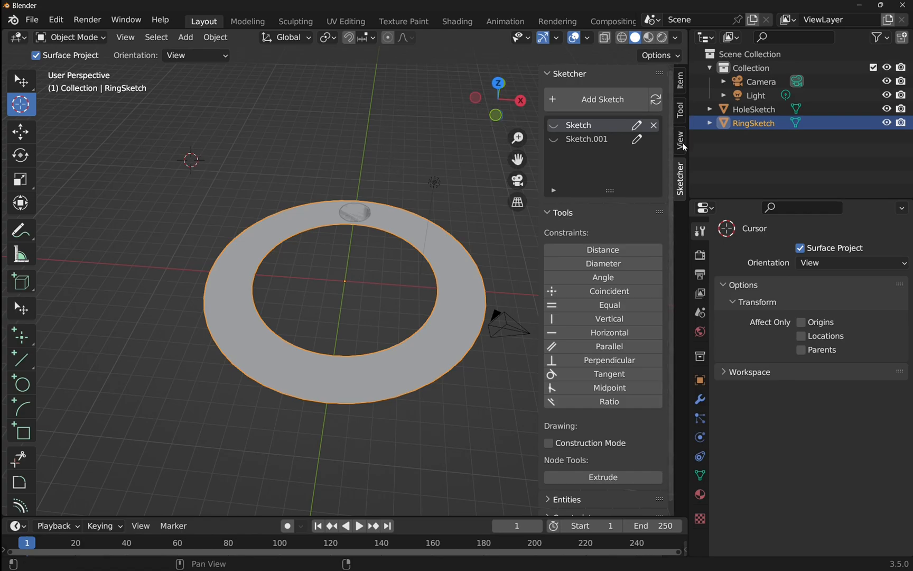
- Reset the 3D cursor location to 0 mm on X, Y and Z
left_click(680, 142)
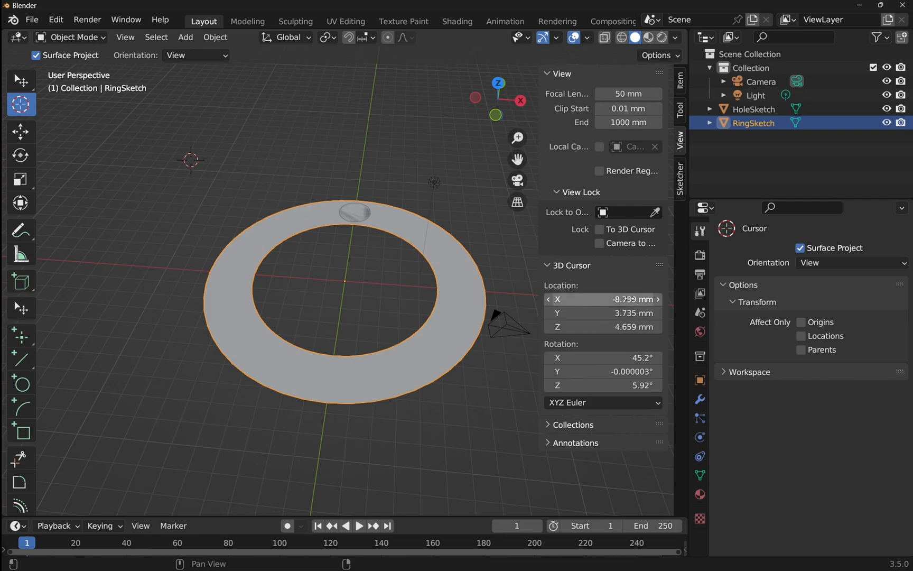
double_click(604, 298)
type("0")
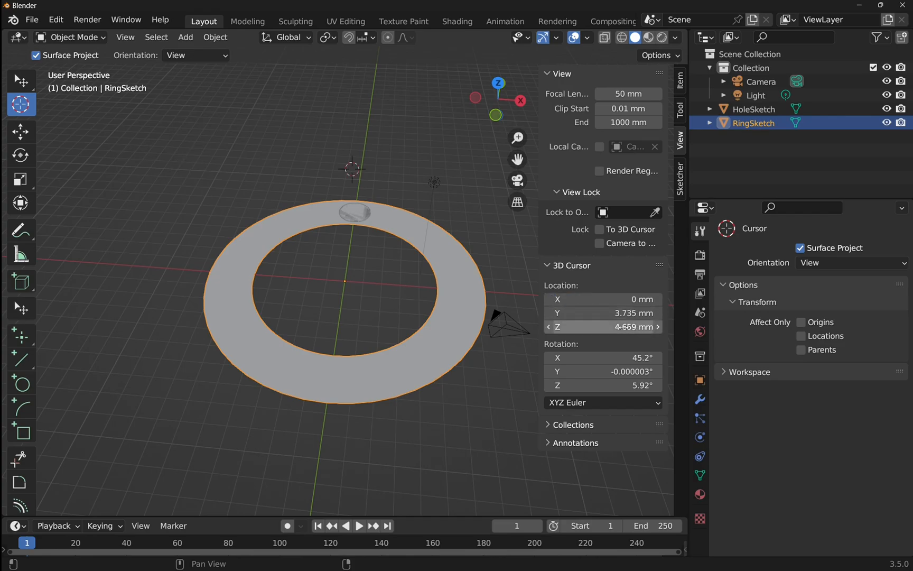
double_click(604, 312)
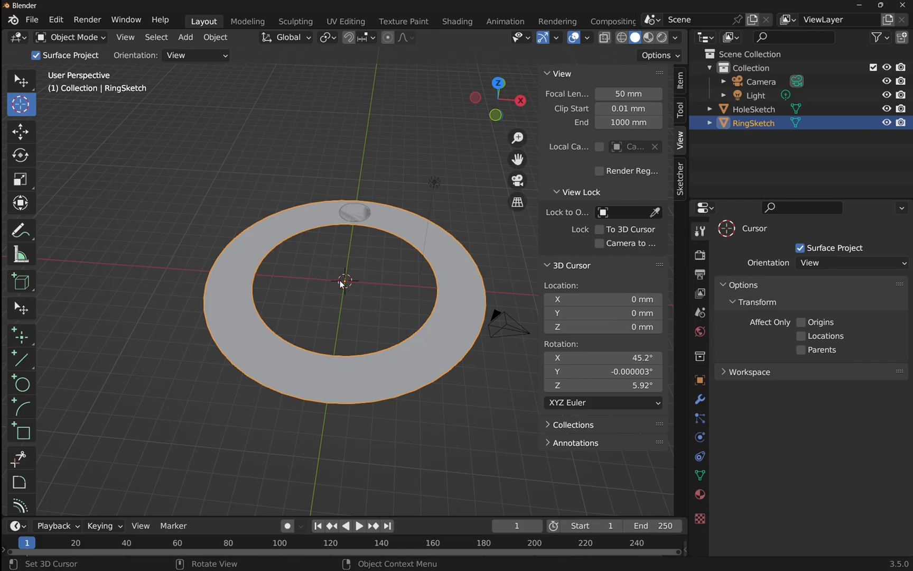
mouse_move(358, 315)
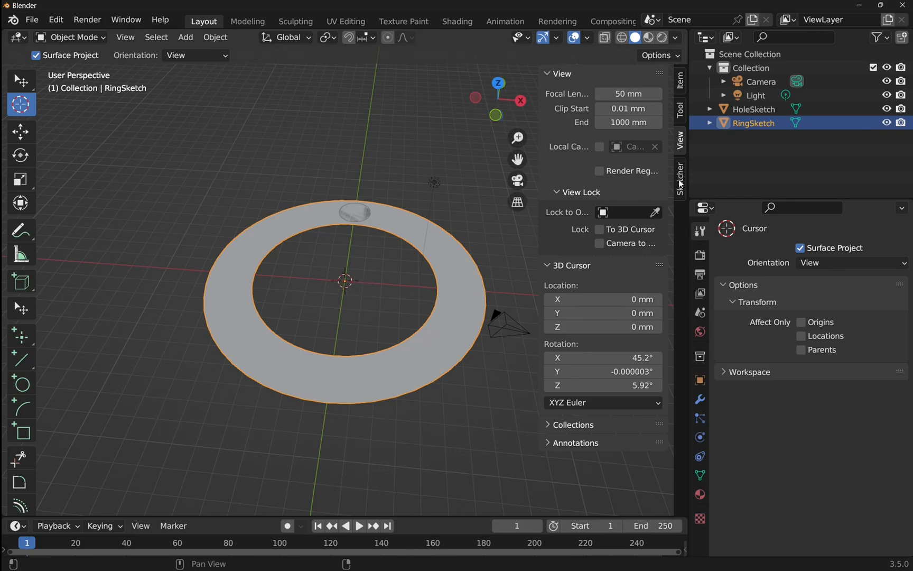
left_click(679, 172)
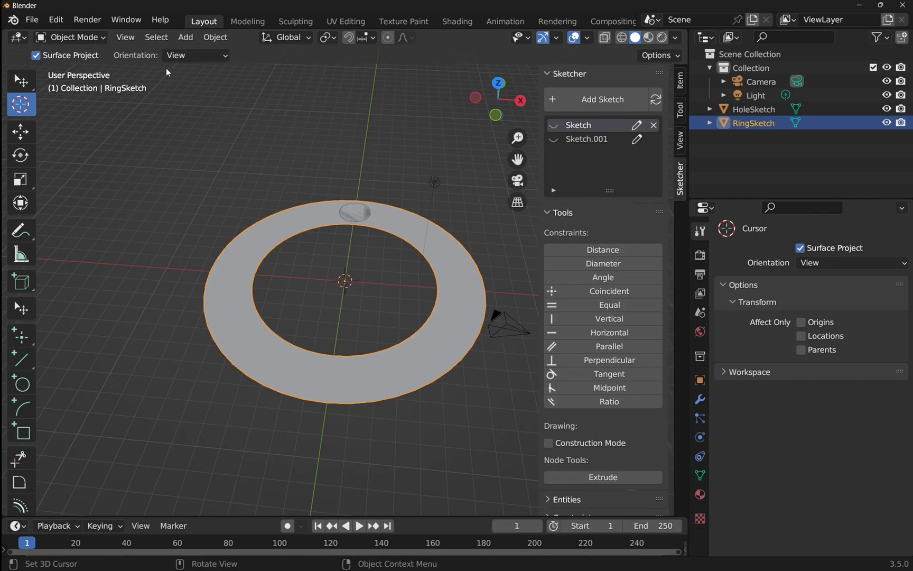
- Add a Plain Axes Empty at the scene origin
left_click(185, 37)
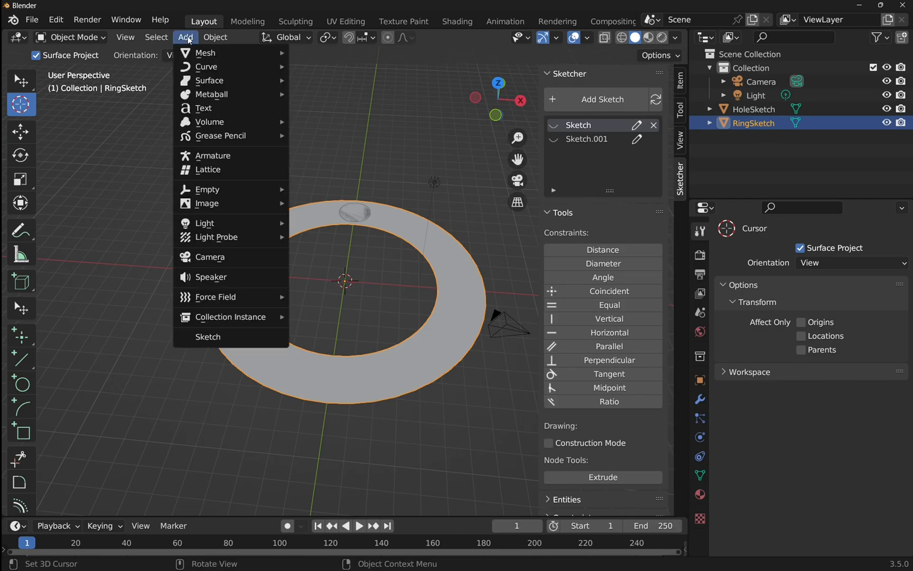
mouse_move(207, 189)
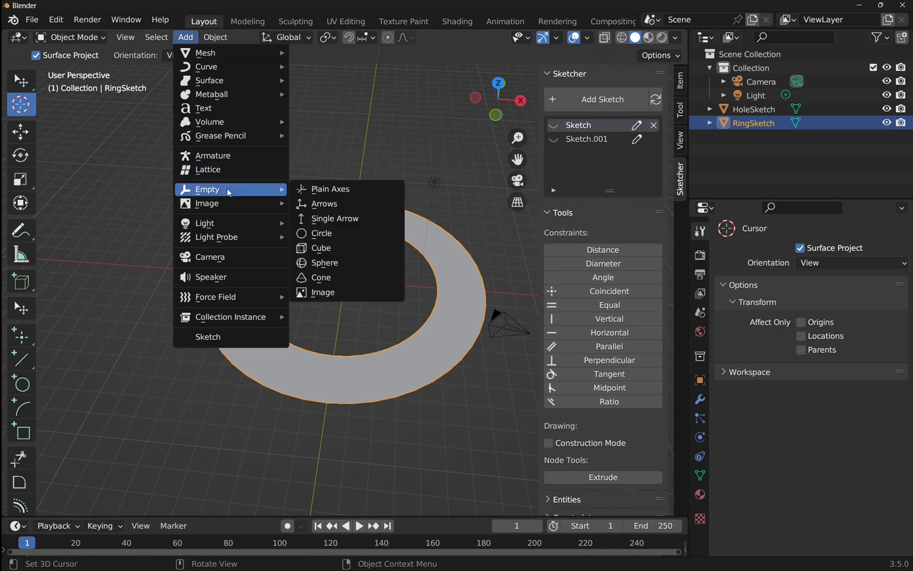
mouse_move(330, 189)
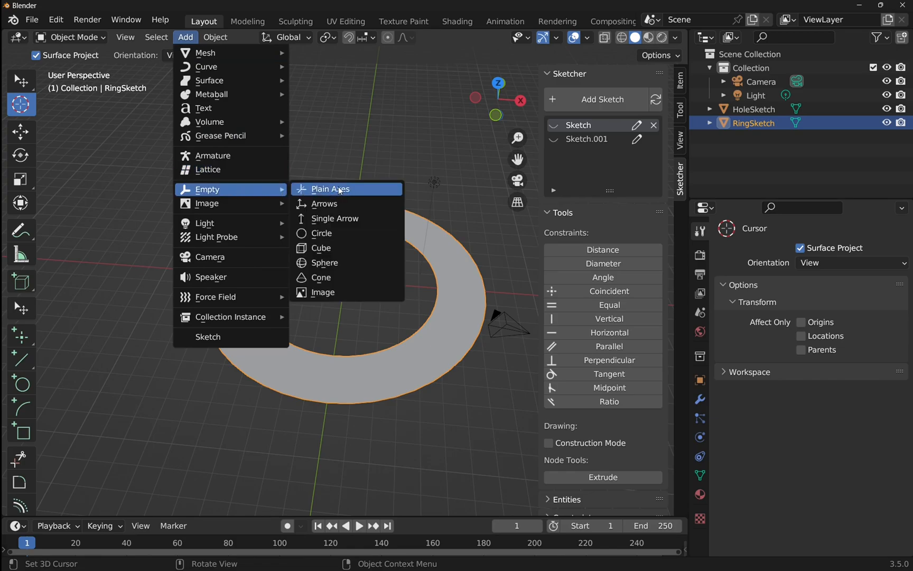
left_click(330, 189)
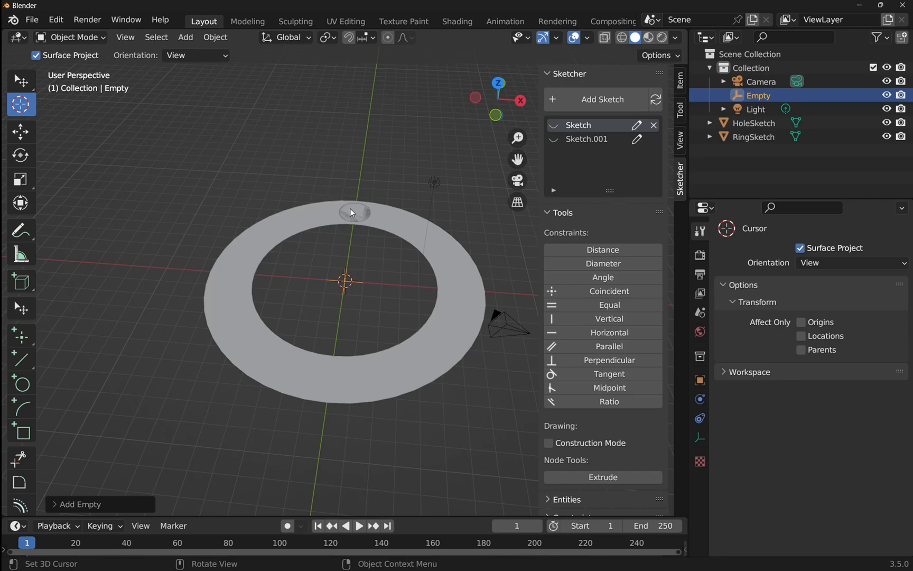
mouse_move(349, 207)
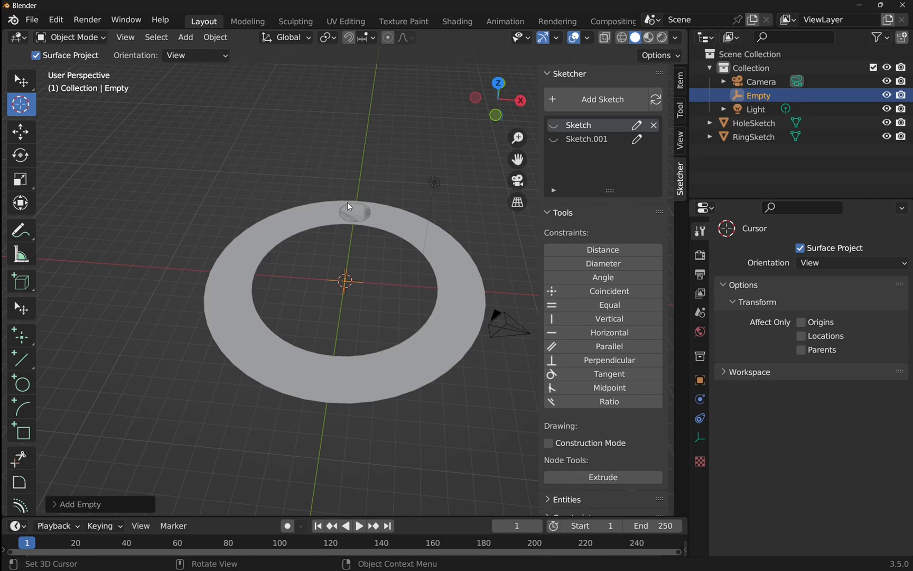
mouse_move(331, 316)
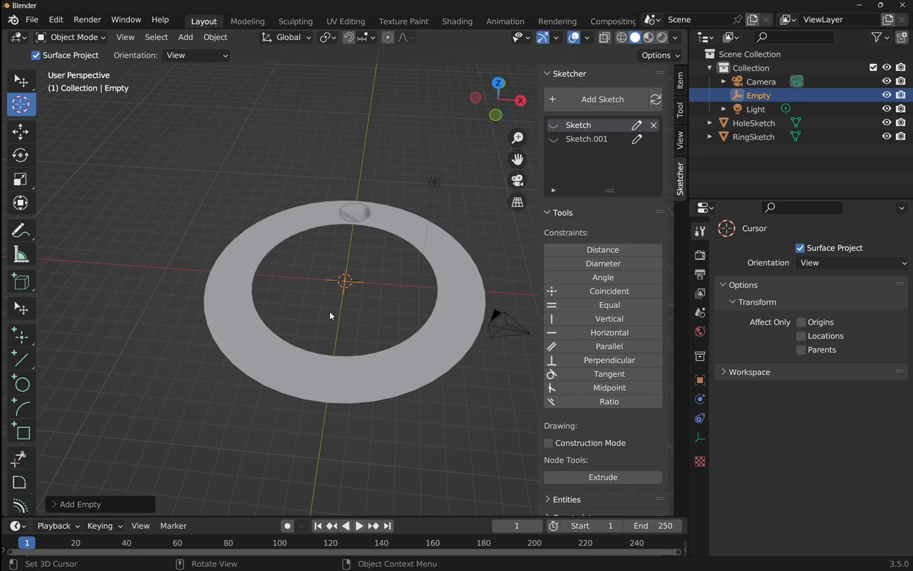
mouse_move(680, 86)
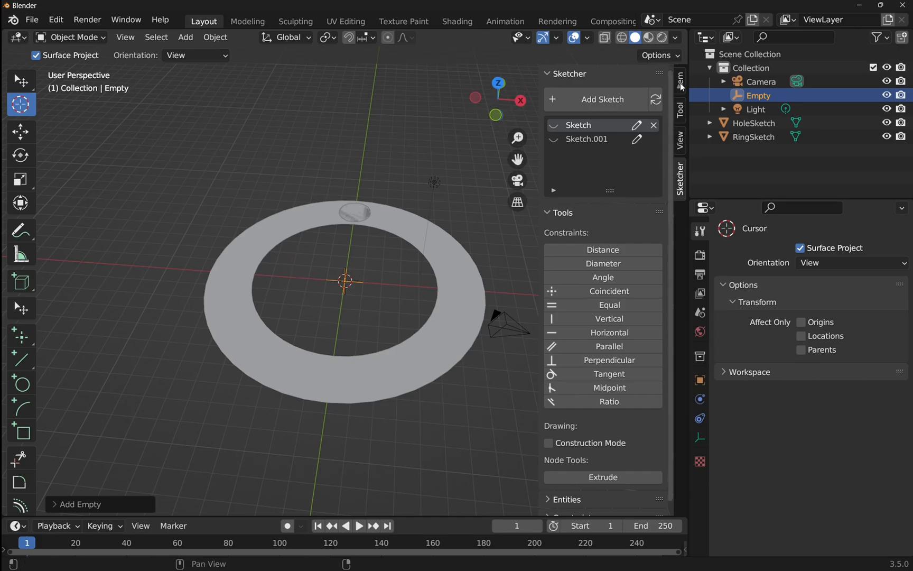
- Make HoleSketch the active object via the Outliner
left_click(680, 86)
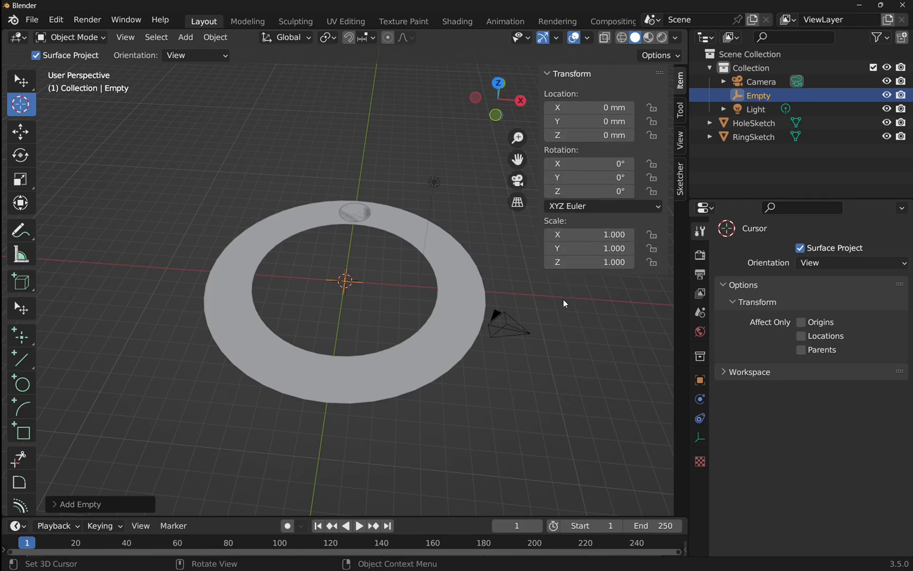
mouse_move(557, 325)
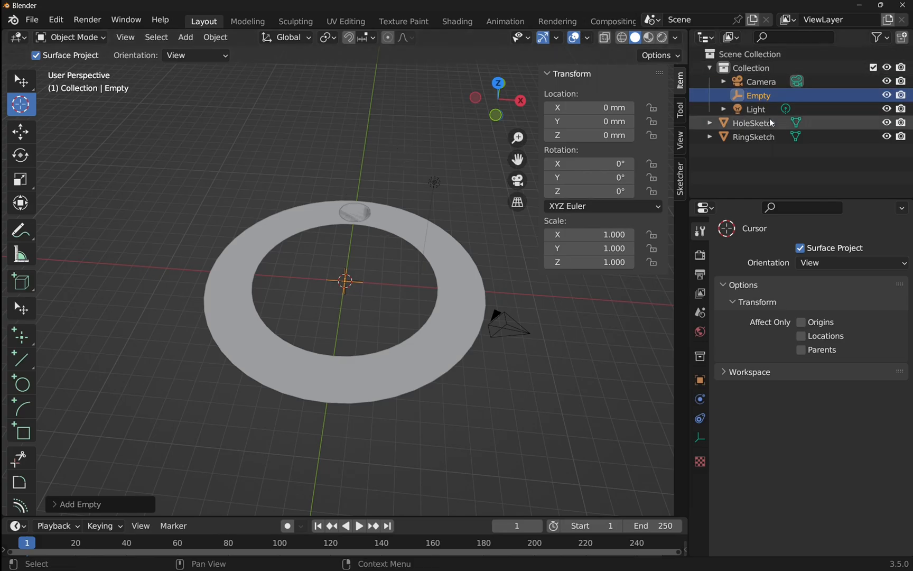
left_click(757, 123)
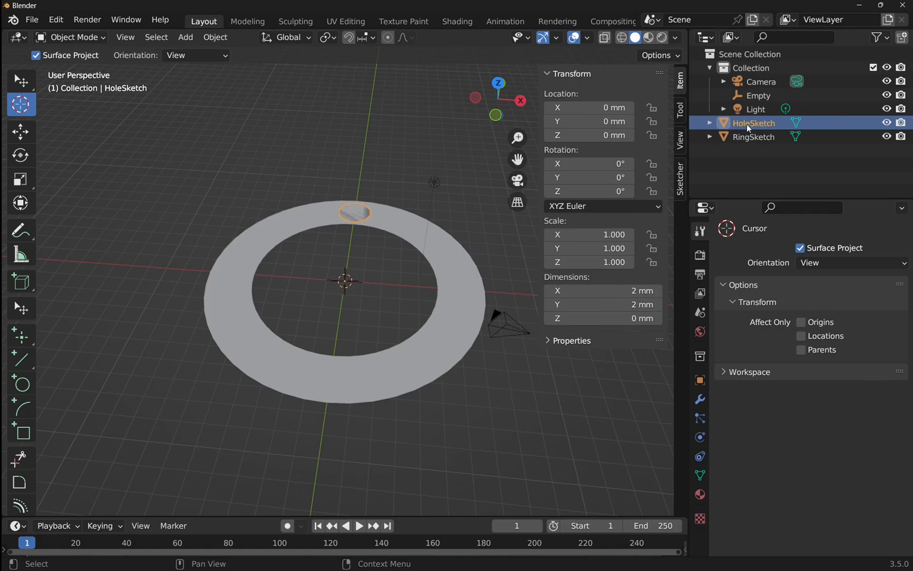
mouse_move(724, 410)
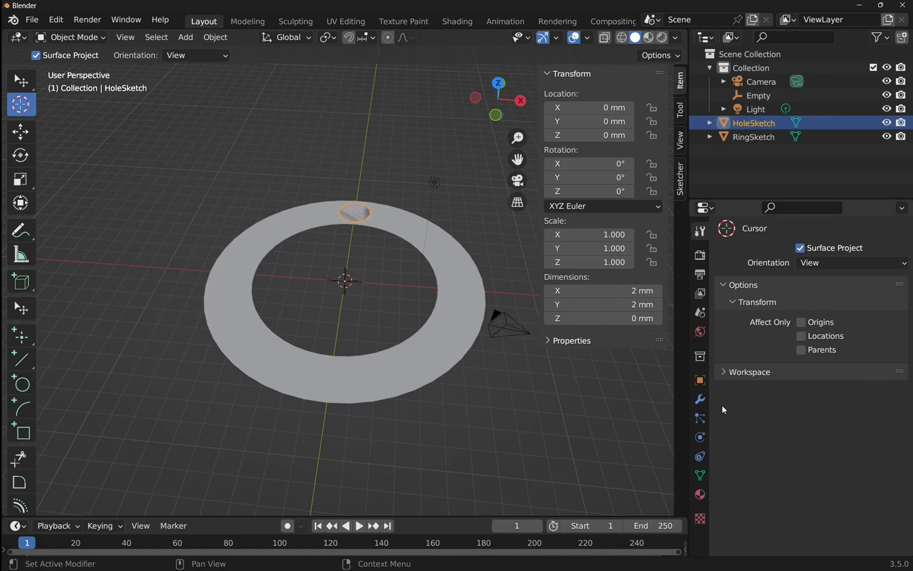
mouse_move(701, 399)
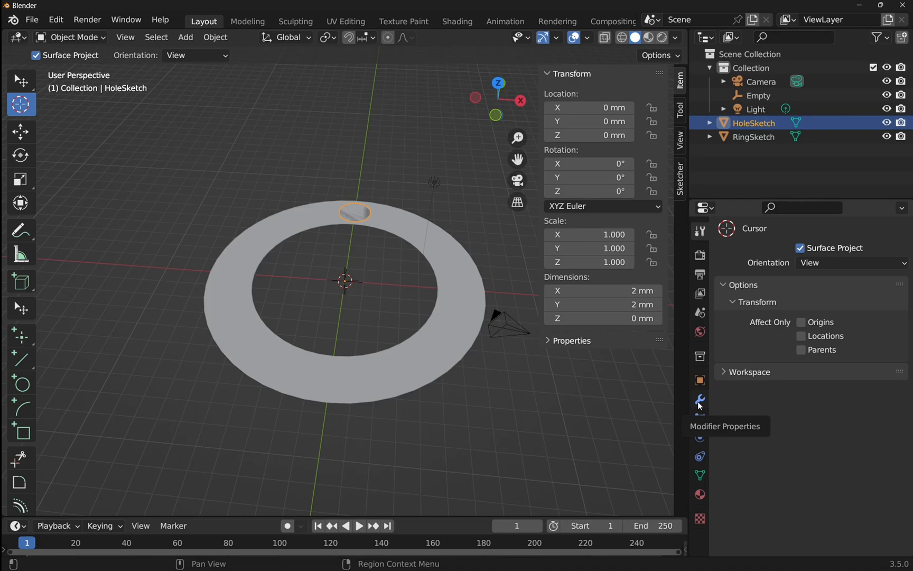
- Give HoleSketch an Array modifier with two copies at relative X offset 1
left_click(701, 400)
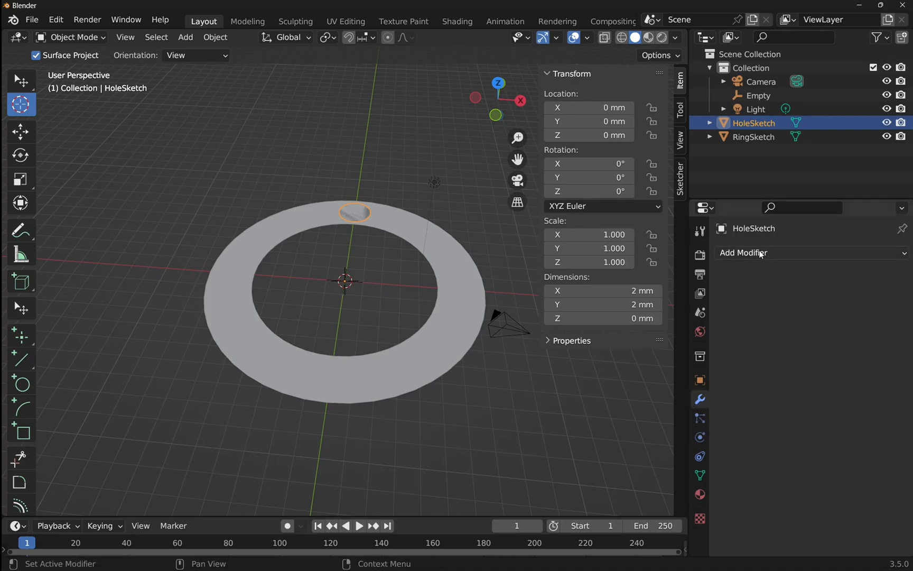
left_click(751, 252)
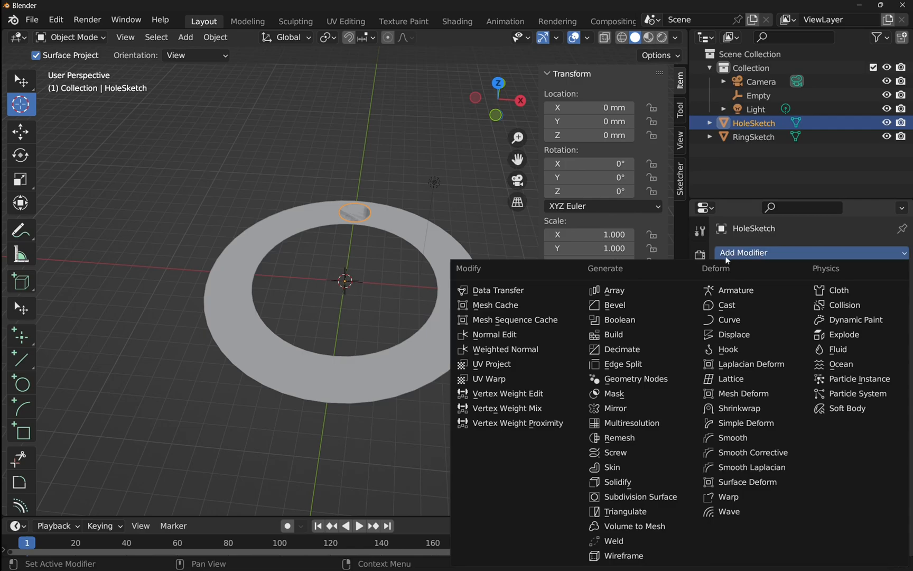
left_click(611, 290)
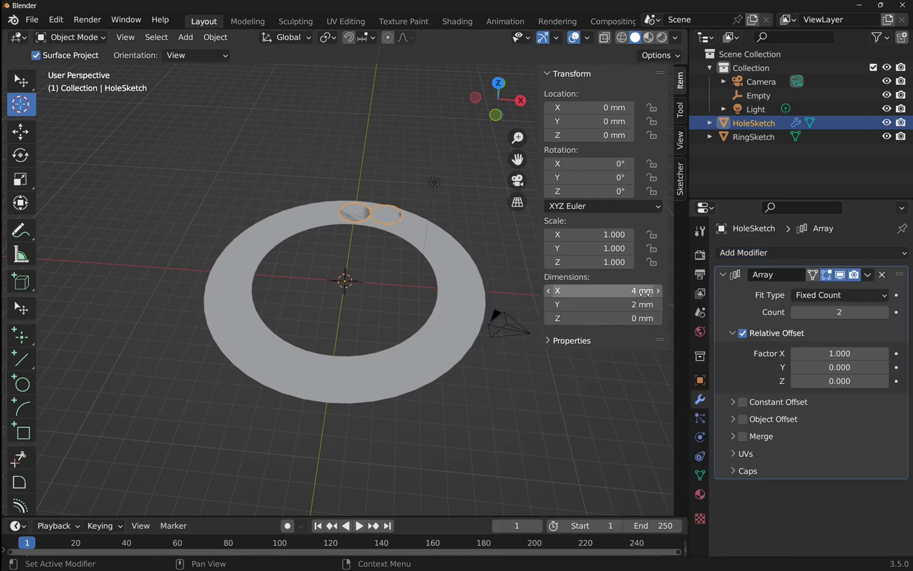
mouse_move(344, 212)
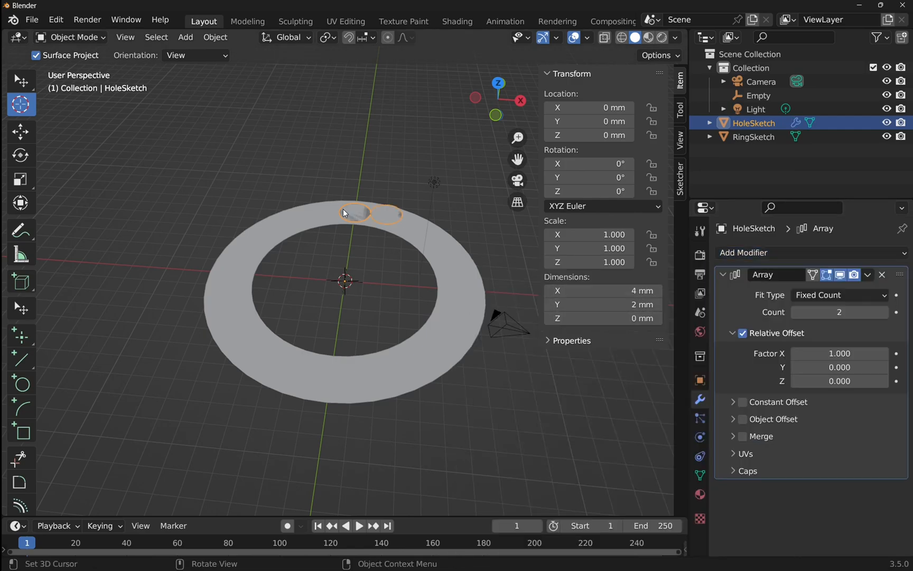
mouse_move(468, 223)
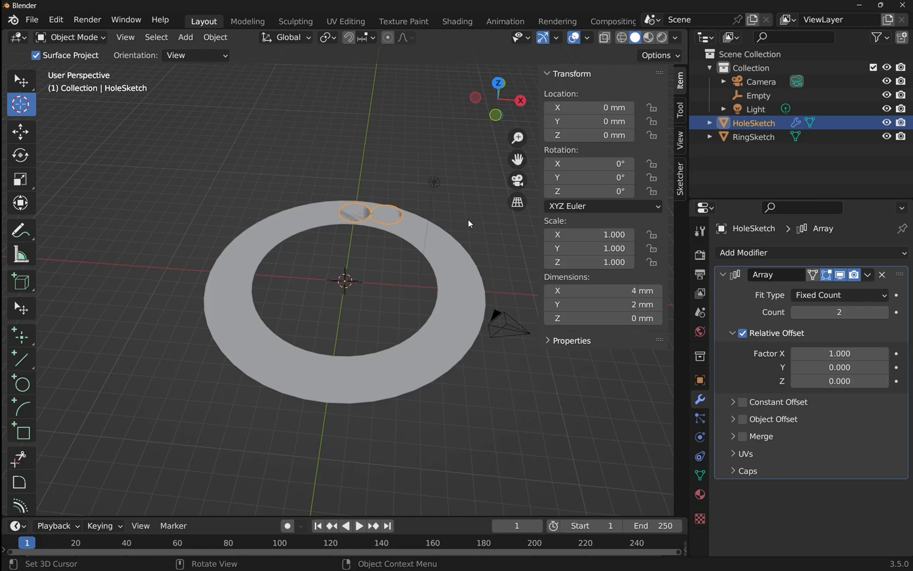
mouse_move(405, 217)
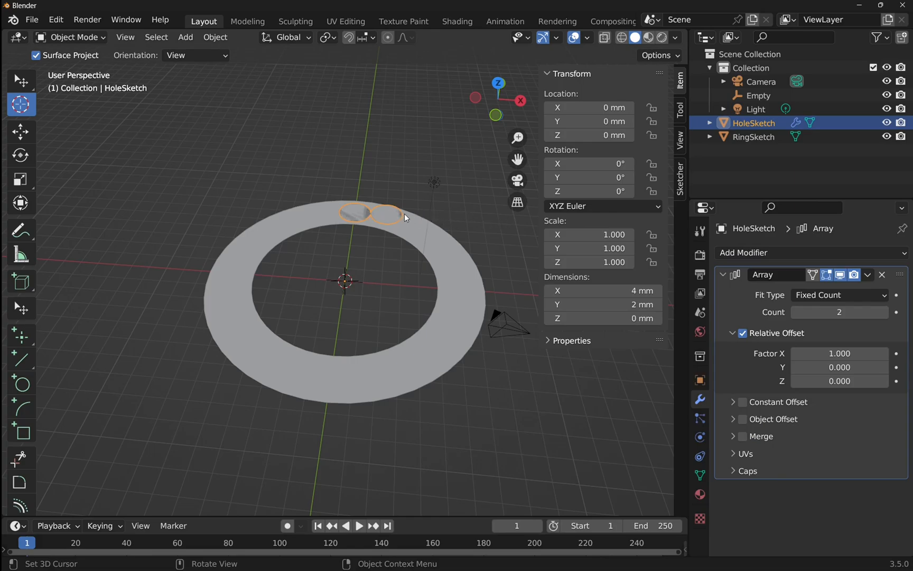
mouse_move(413, 274)
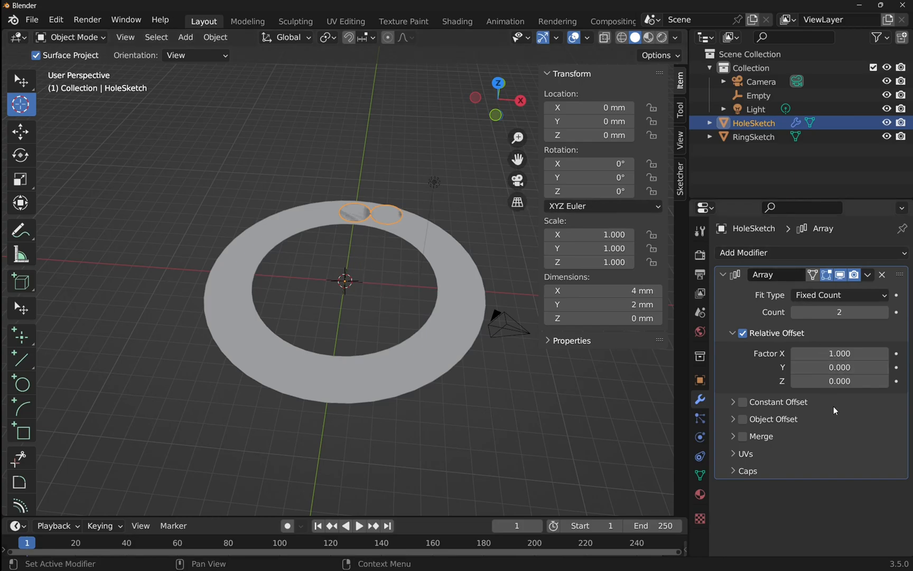
mouse_move(875, 430)
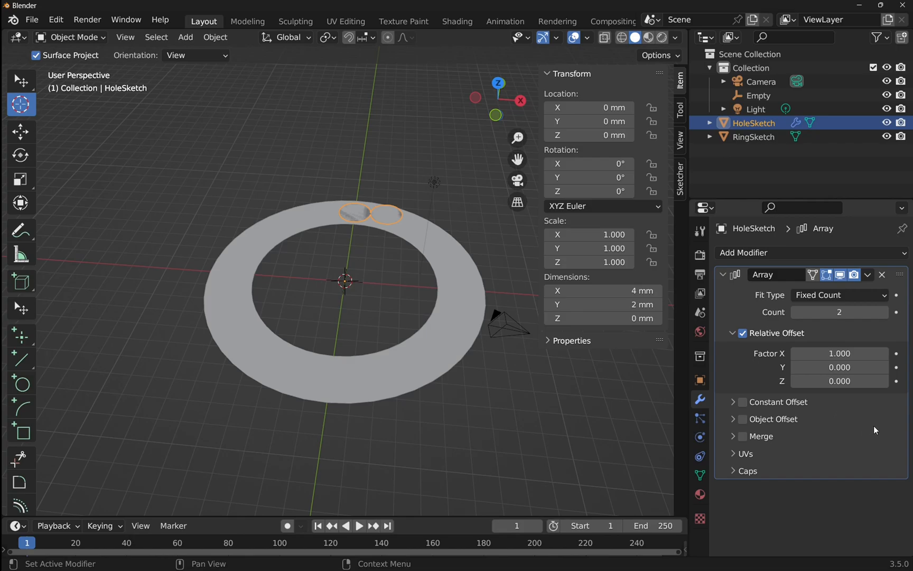
mouse_move(752, 423)
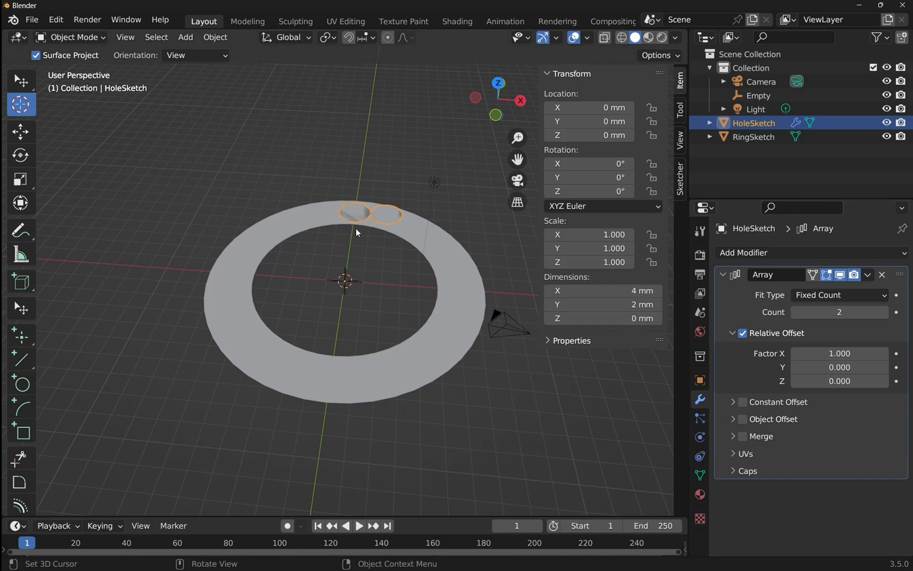
mouse_move(406, 275)
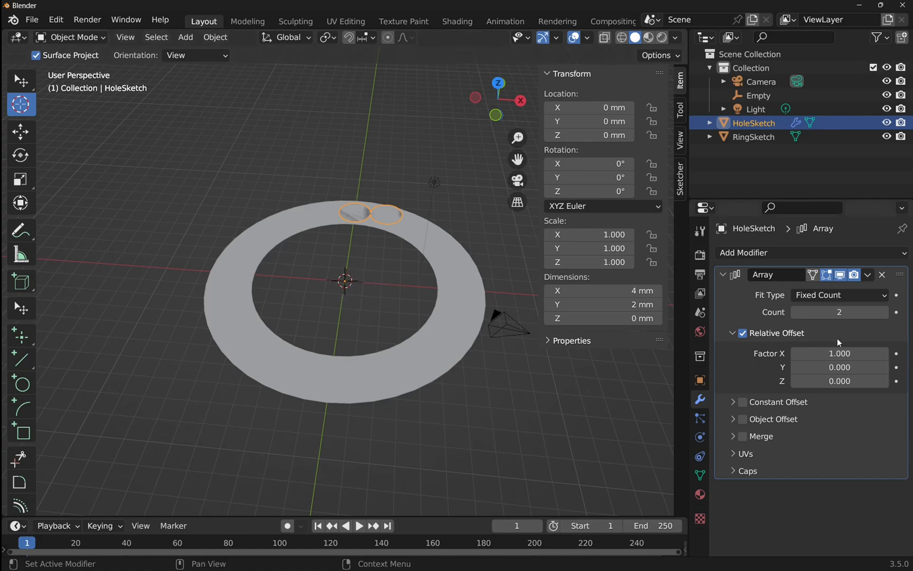
mouse_move(776, 384)
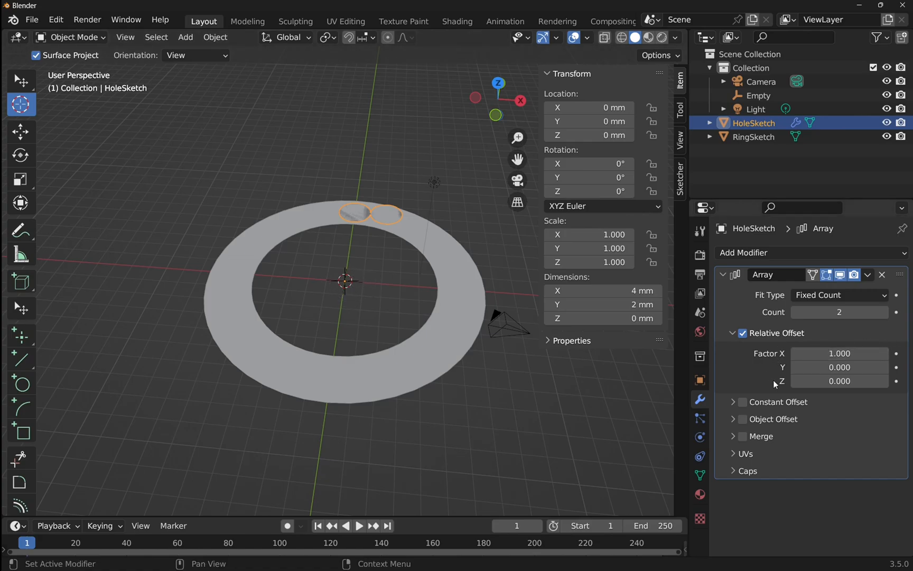
mouse_move(744, 424)
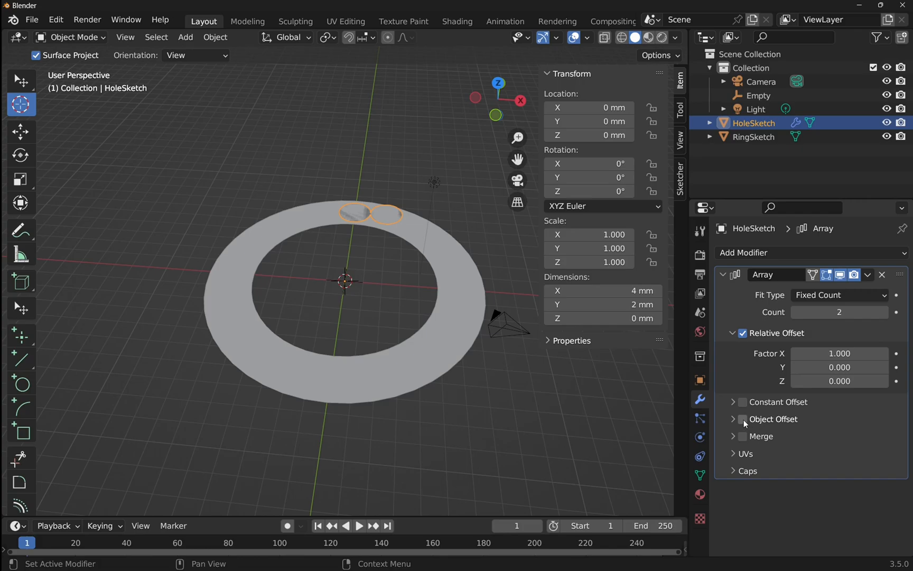
- Enable Object Offset on HoleSketch's Array modifier with Empty as the offset object
left_click(742, 418)
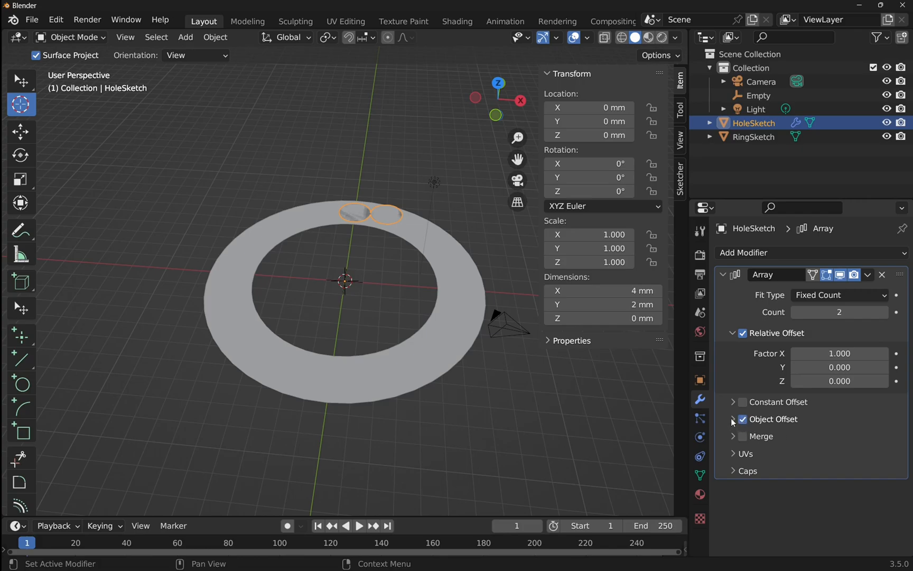
left_click(734, 419)
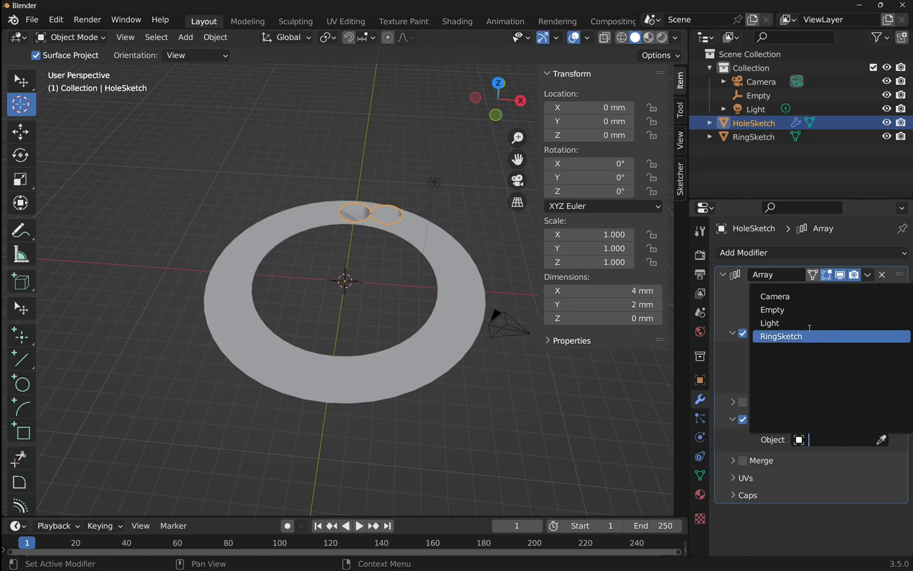
left_click(772, 309)
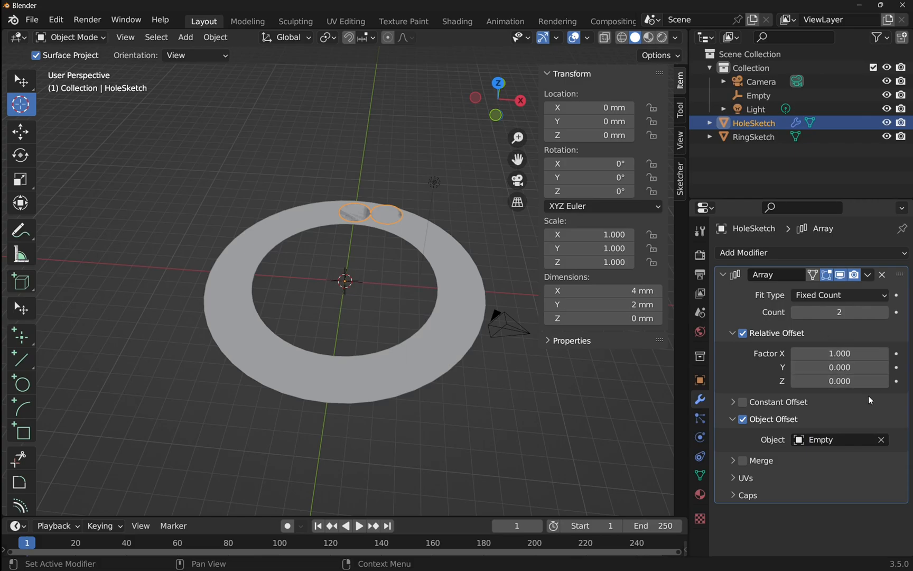
mouse_move(821, 440)
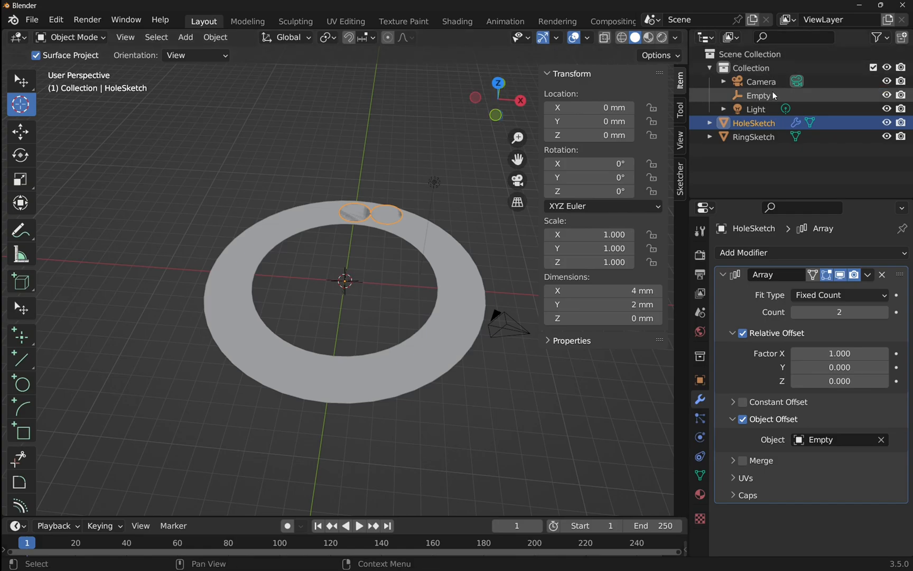
- Select the Empty, try rotating it, then set its Z rotation back to 0°
left_click(759, 95)
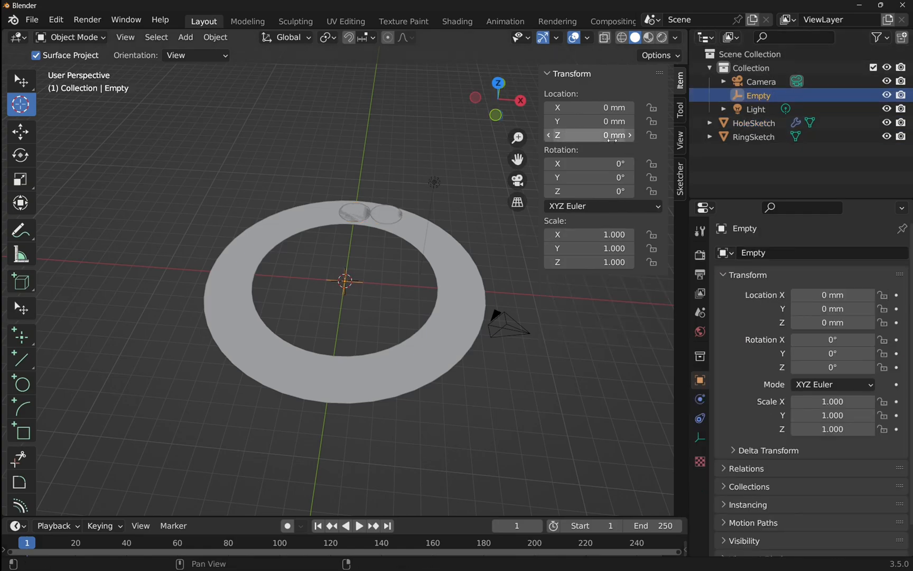
mouse_move(587, 164)
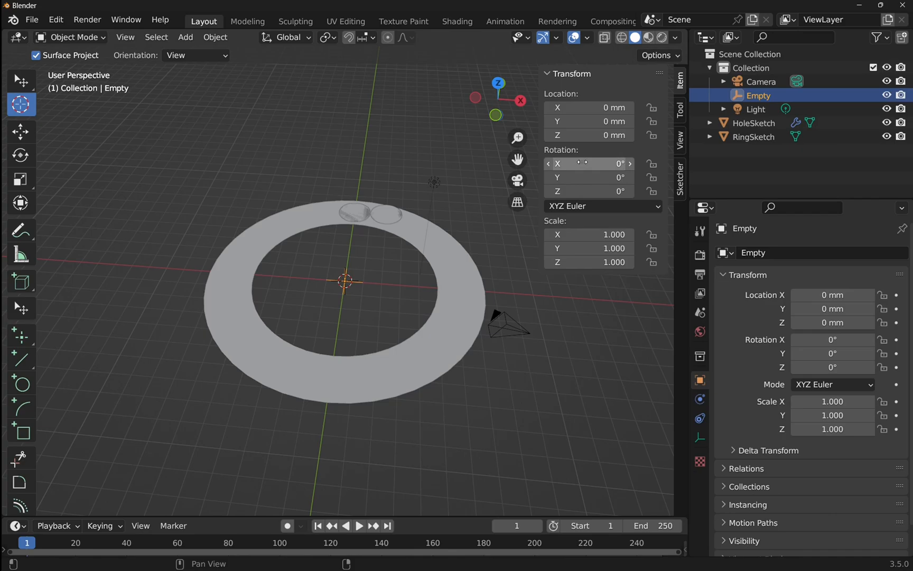
mouse_move(19, 155)
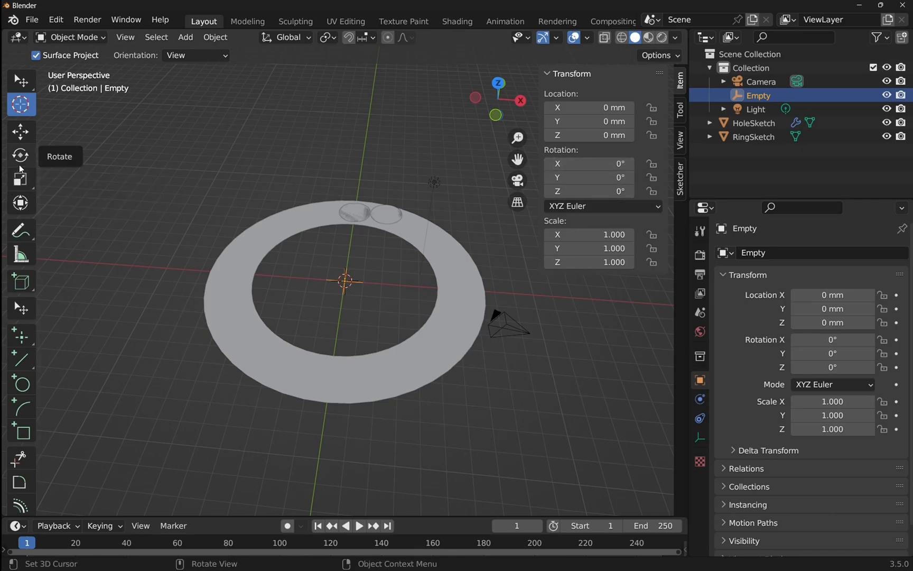
left_click(21, 155)
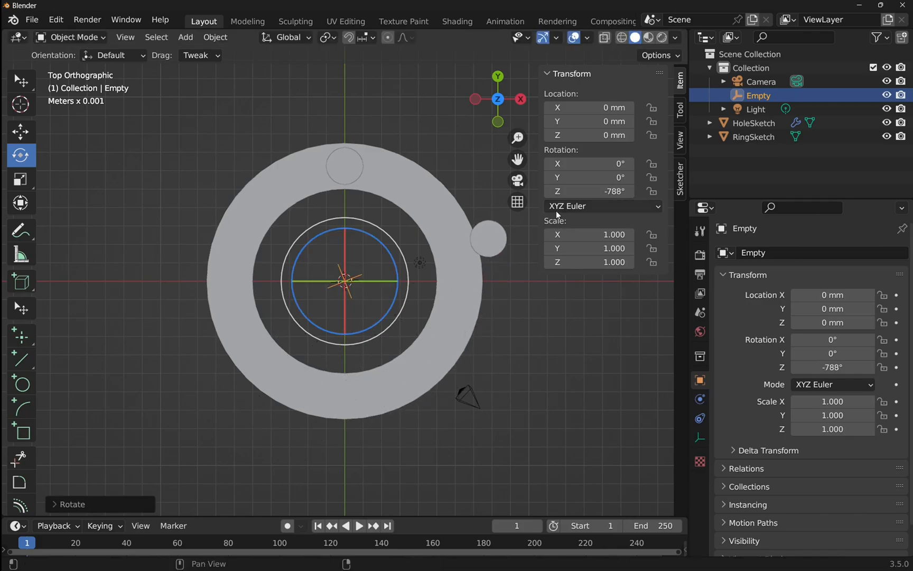
double_click(589, 191)
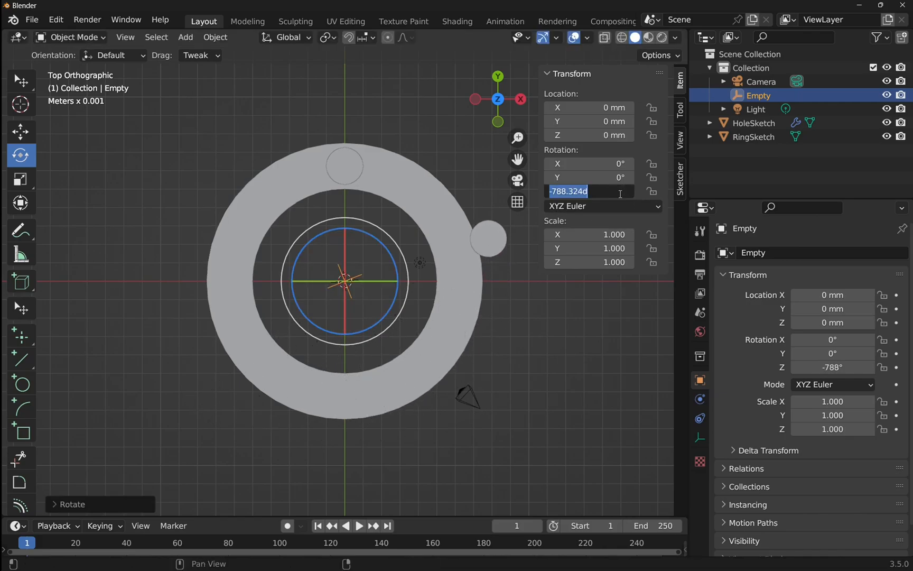
type("0")
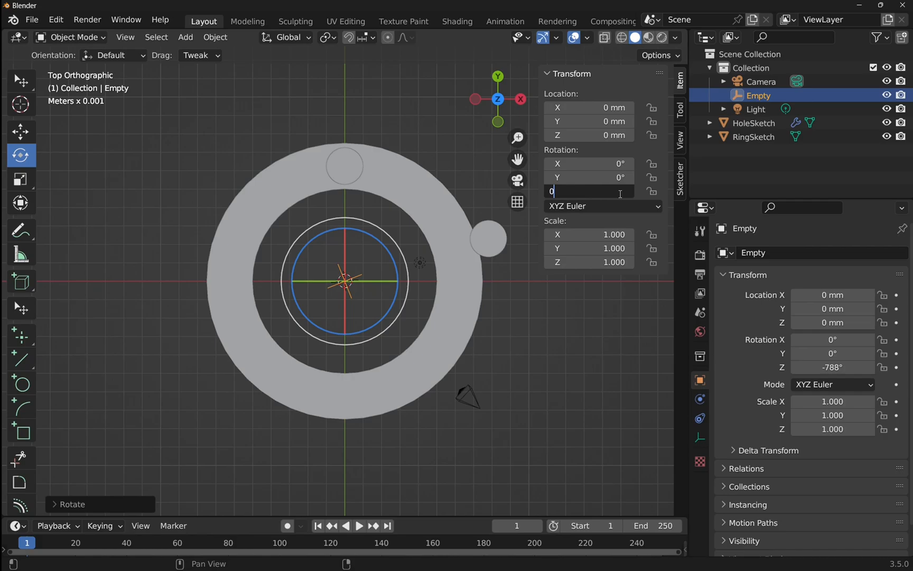
key("Return")
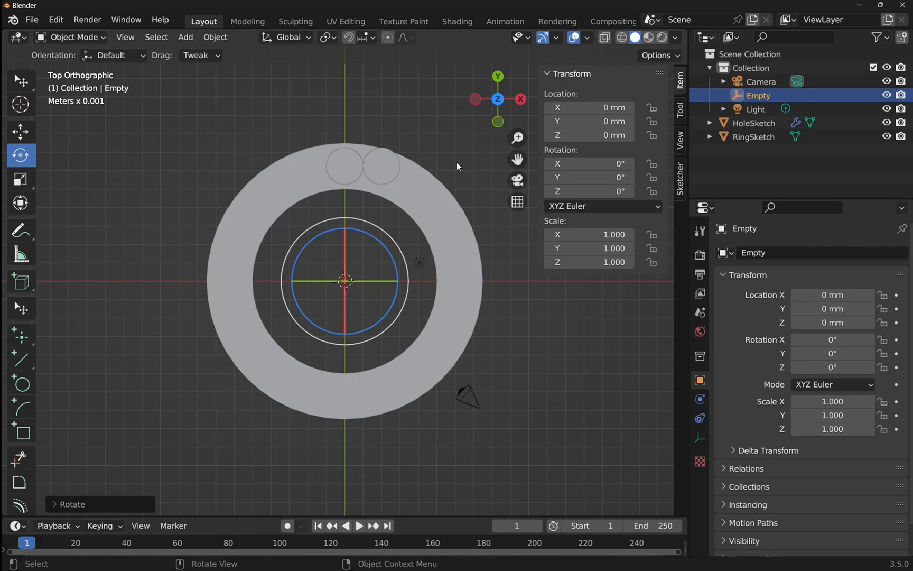
mouse_move(458, 158)
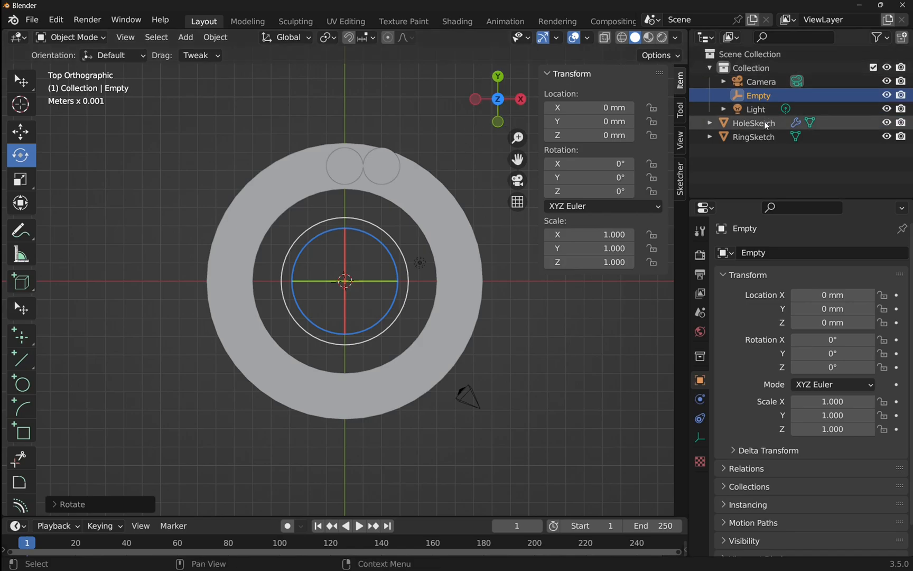
- Zero HoleSketch's array relative offset, test-rotate it, then reset its Z rotation
left_click(755, 122)
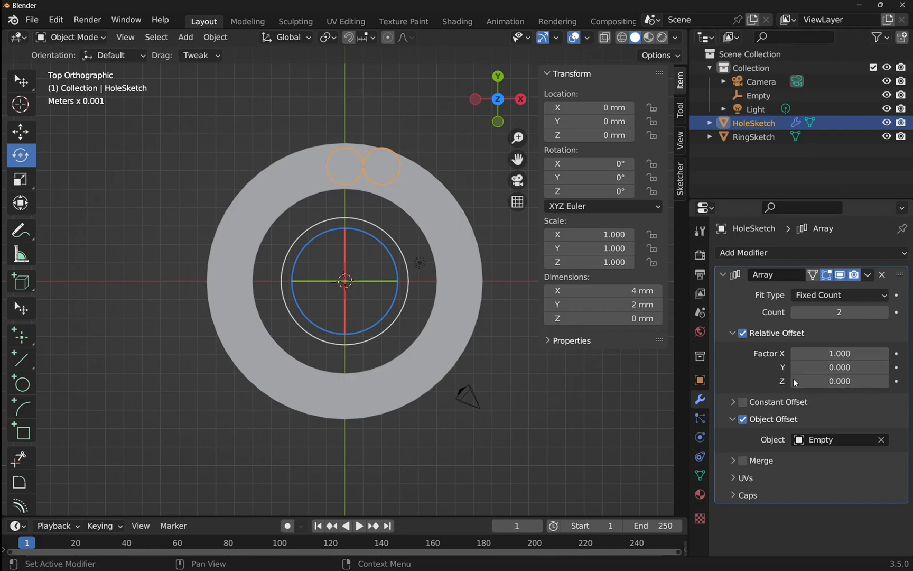
mouse_move(839, 353)
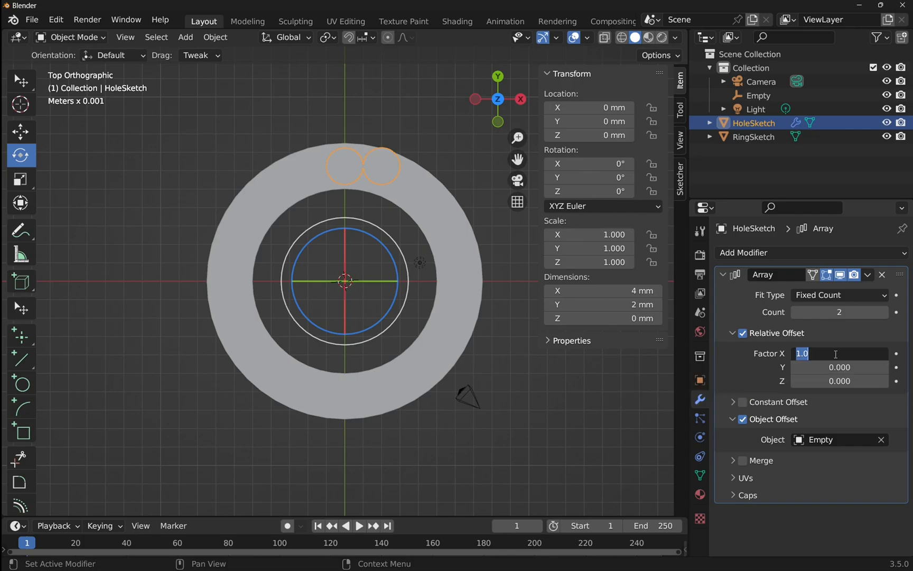
type("0")
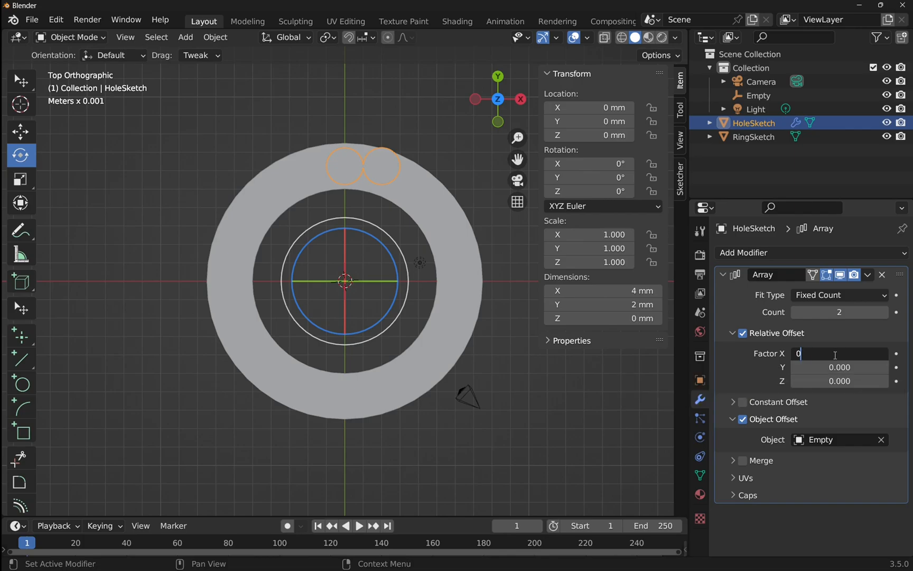
key("Return")
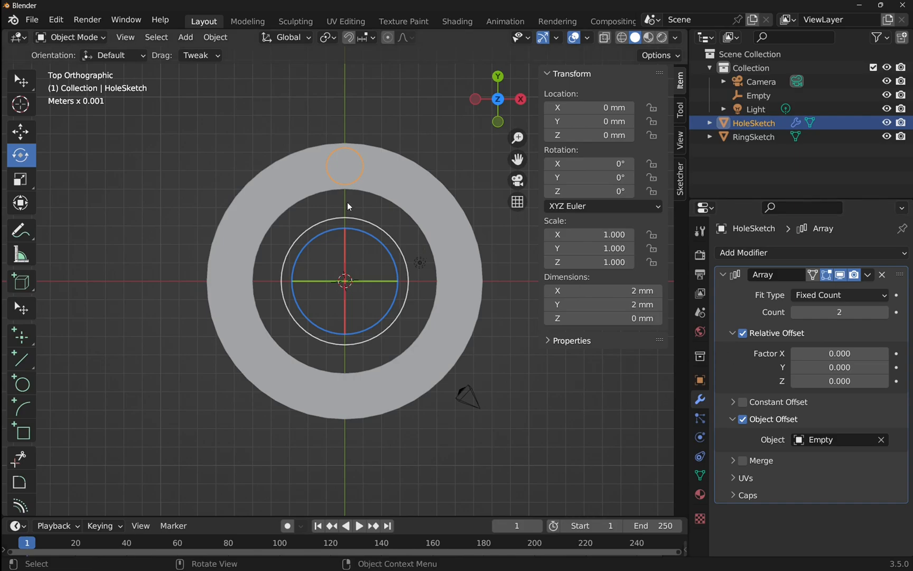
mouse_move(283, 175)
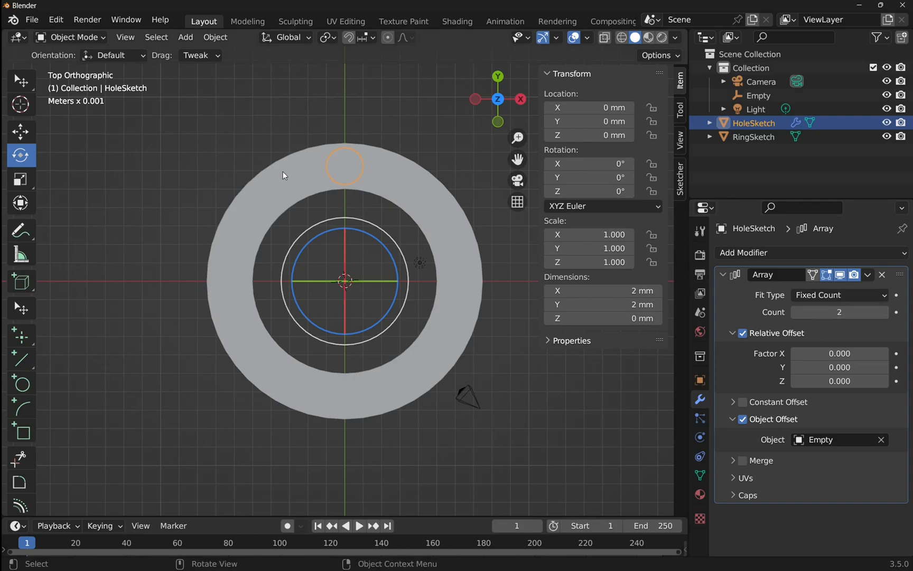
mouse_move(320, 162)
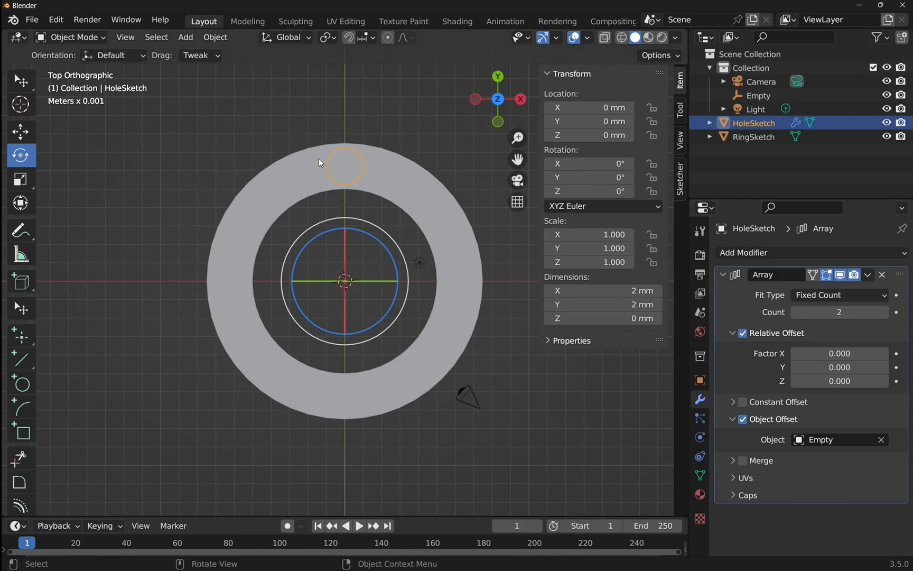
mouse_move(349, 165)
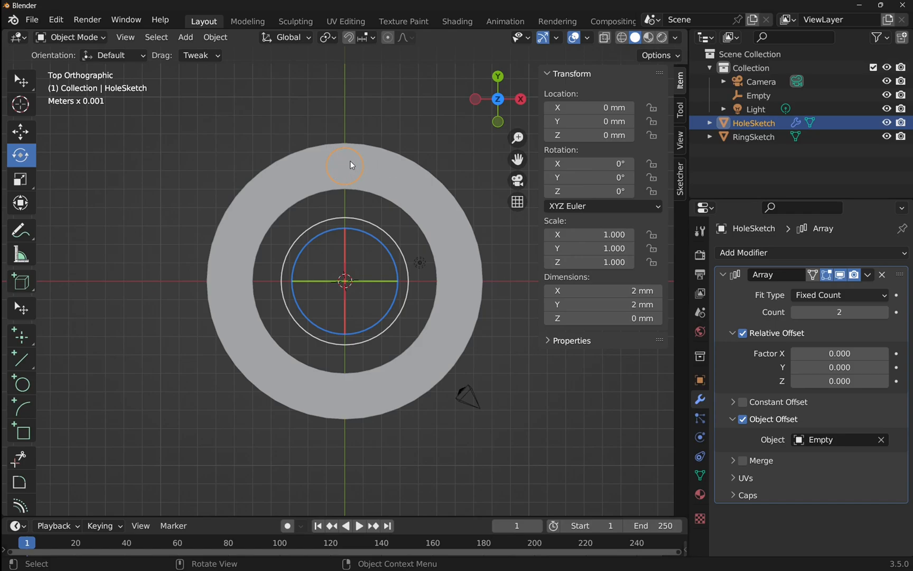
mouse_move(383, 211)
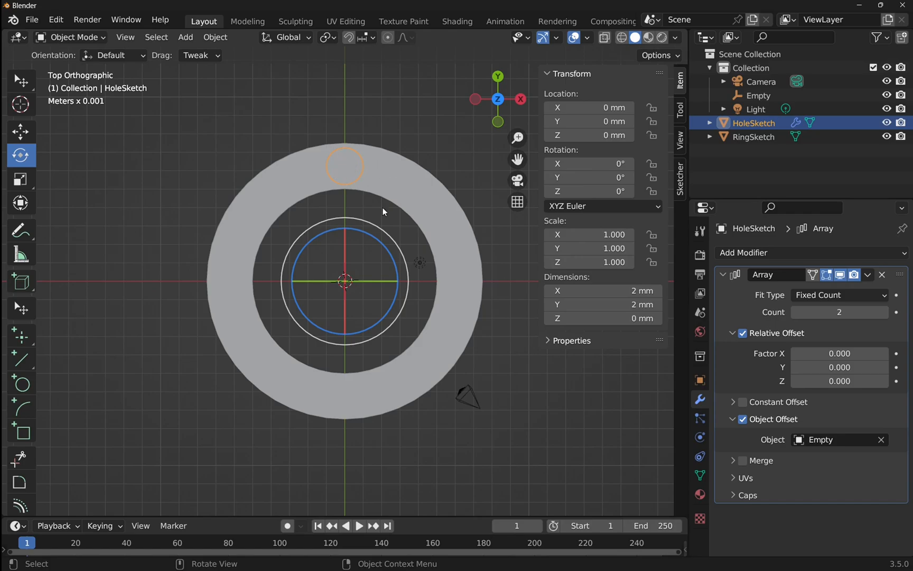
key("r")
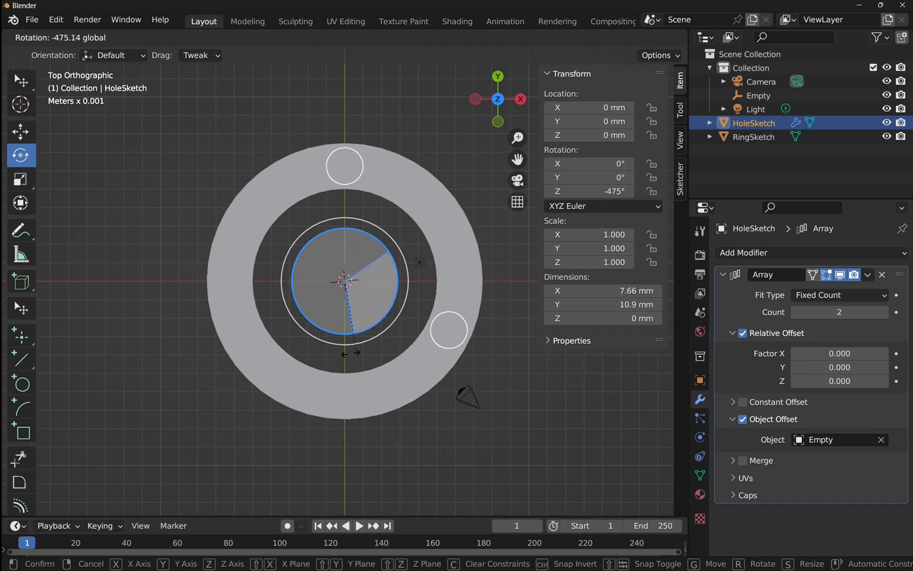
mouse_move(411, 224)
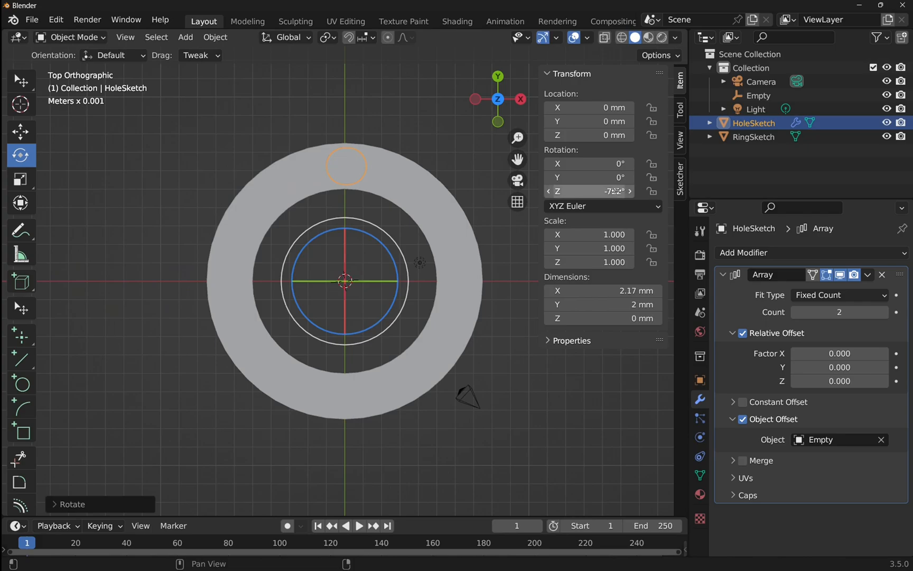
double_click(588, 191)
type("0")
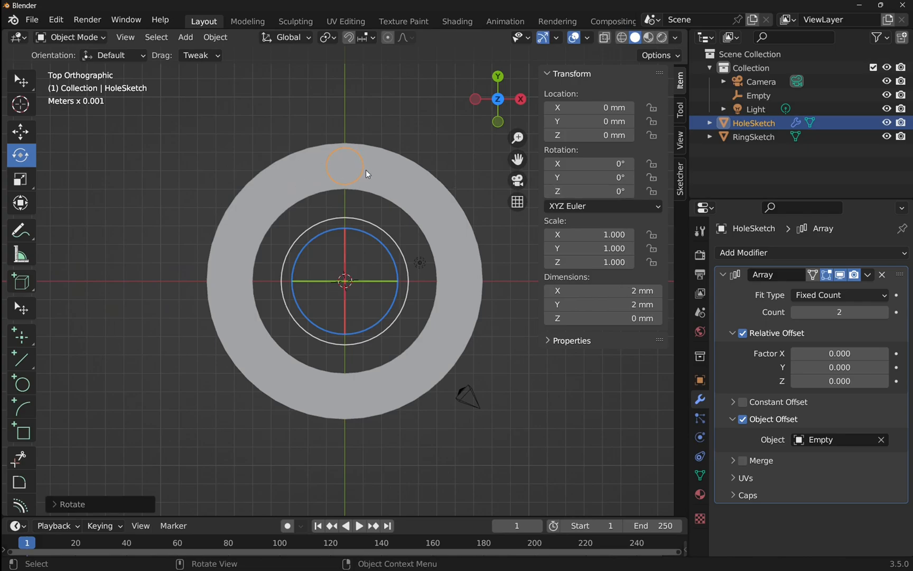
mouse_move(402, 369)
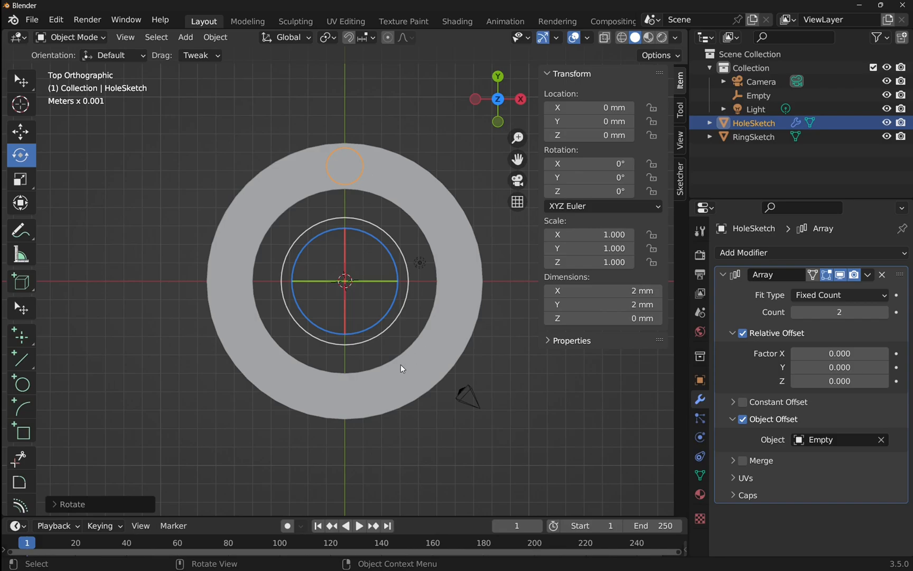
mouse_move(466, 255)
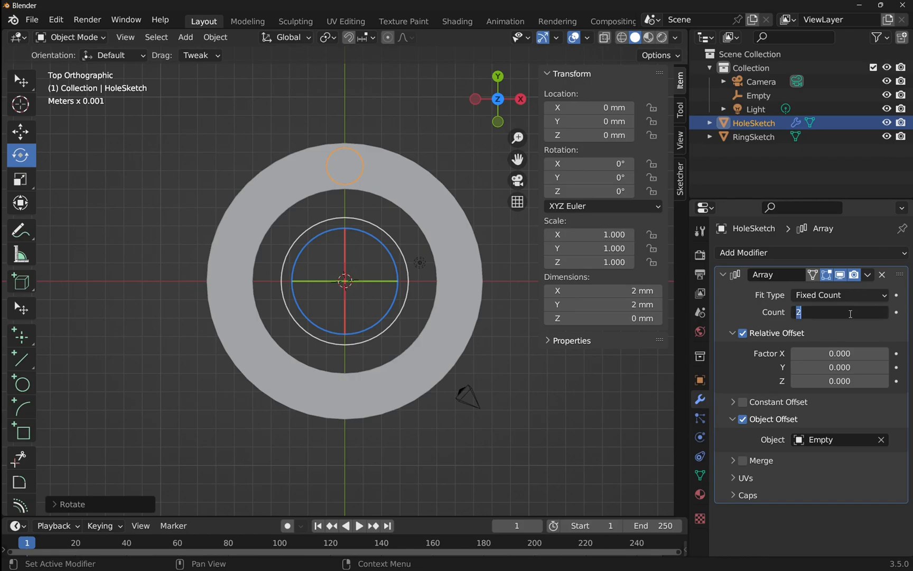
- Set the HoleSketch Array modifier count to 5
type("5")
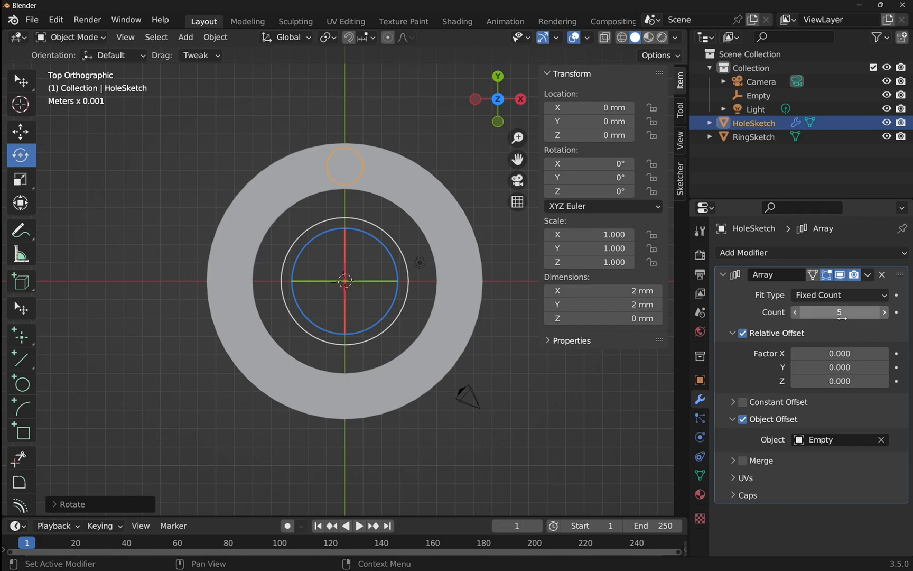
mouse_move(359, 161)
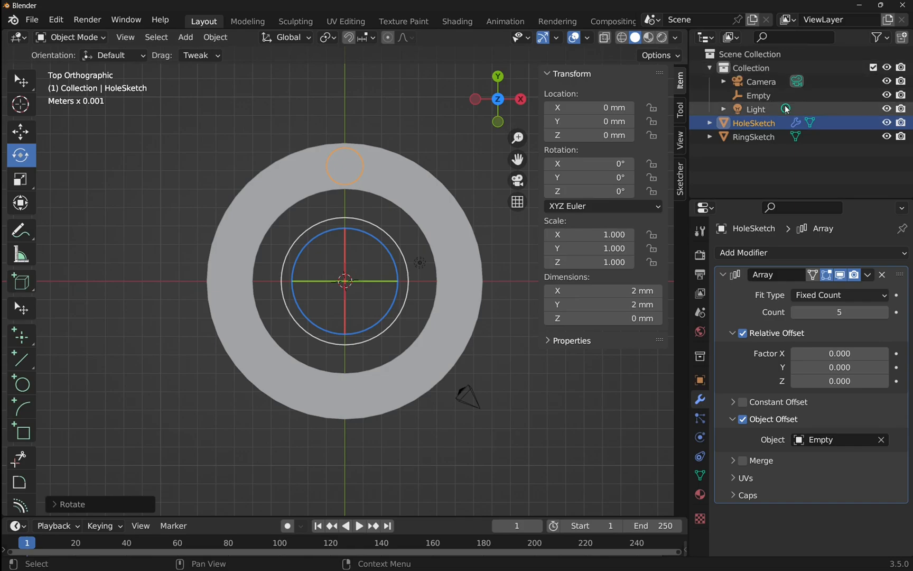
left_click(758, 96)
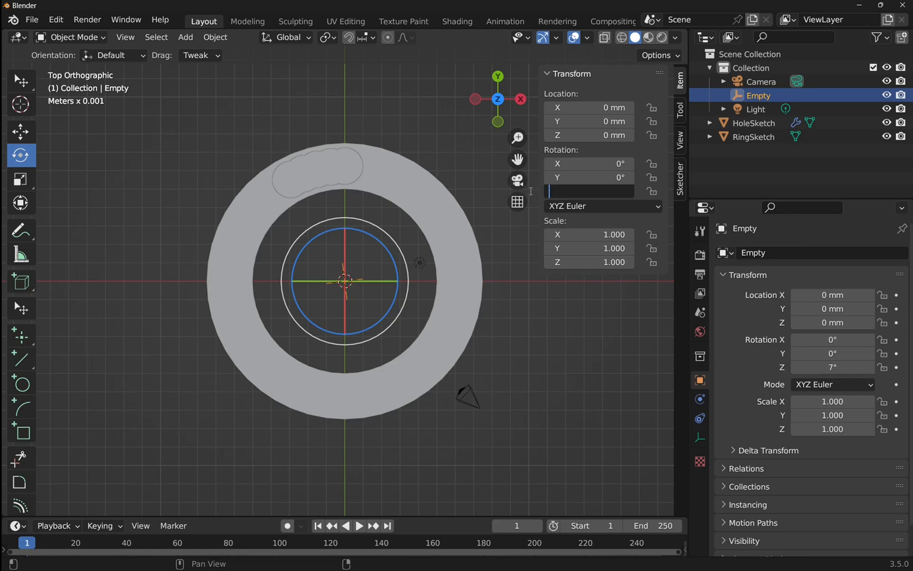
mouse_move(353, 406)
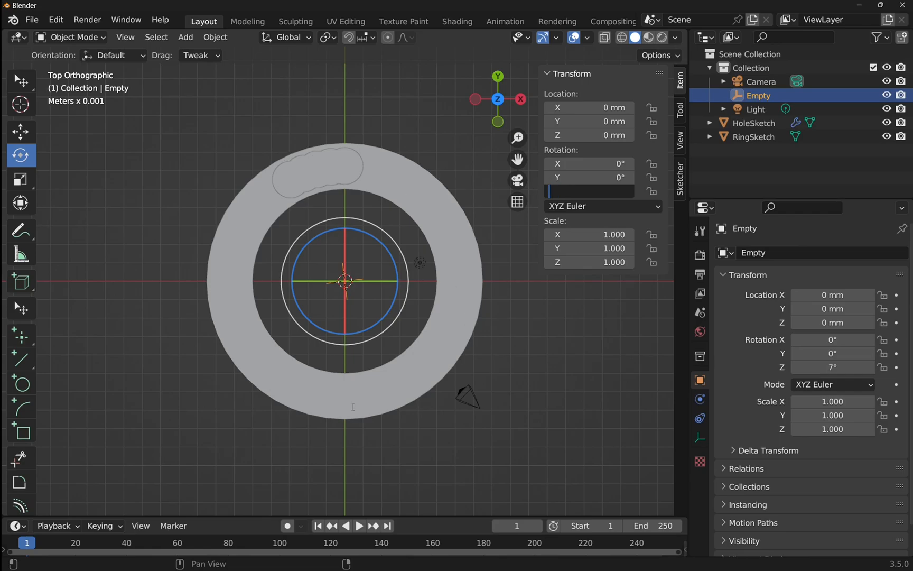
- Enter 360/5 as the Empty's Z rotation, giving 72°
type("36")
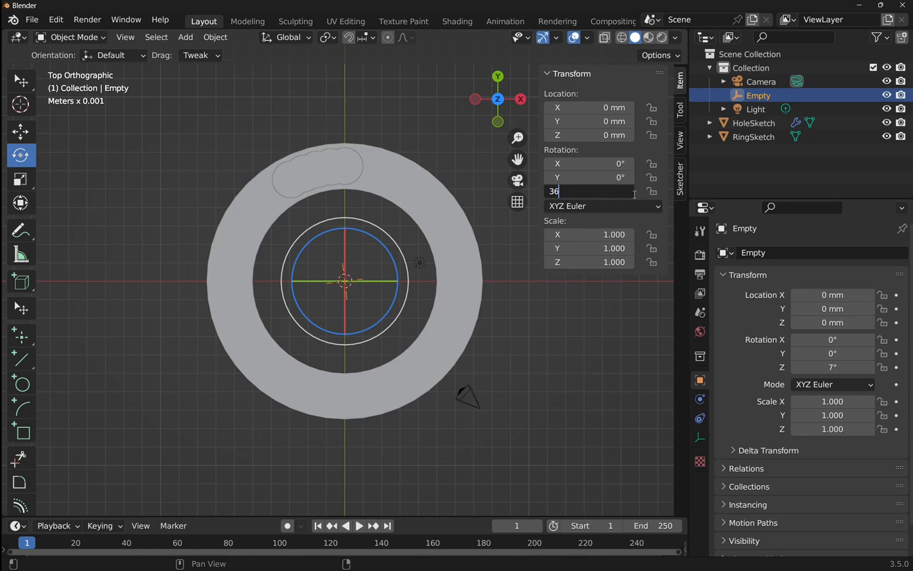
type("0")
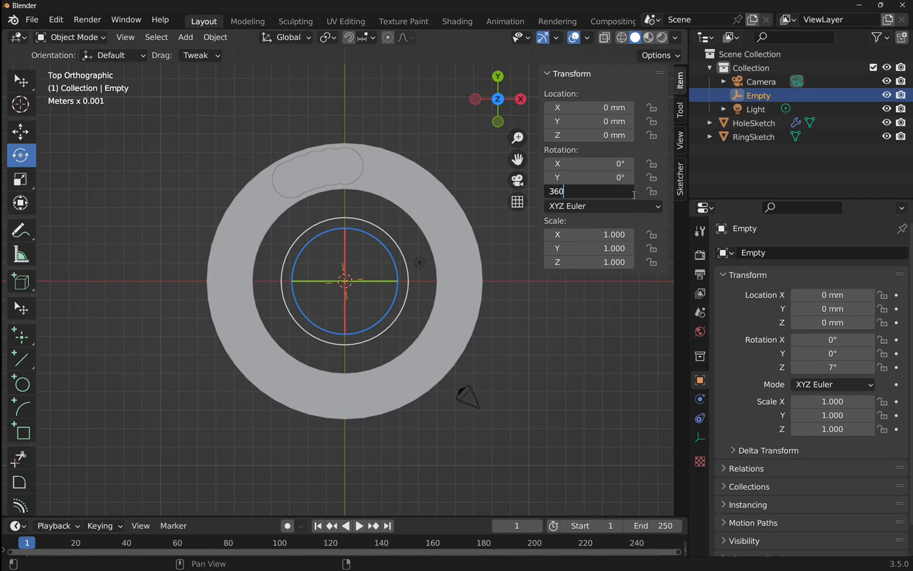
type("/5")
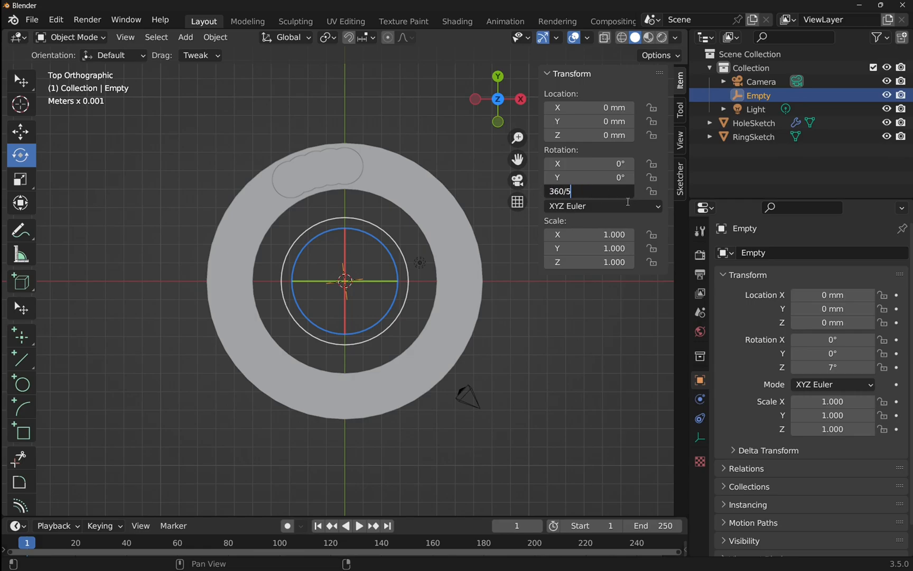
key("Return")
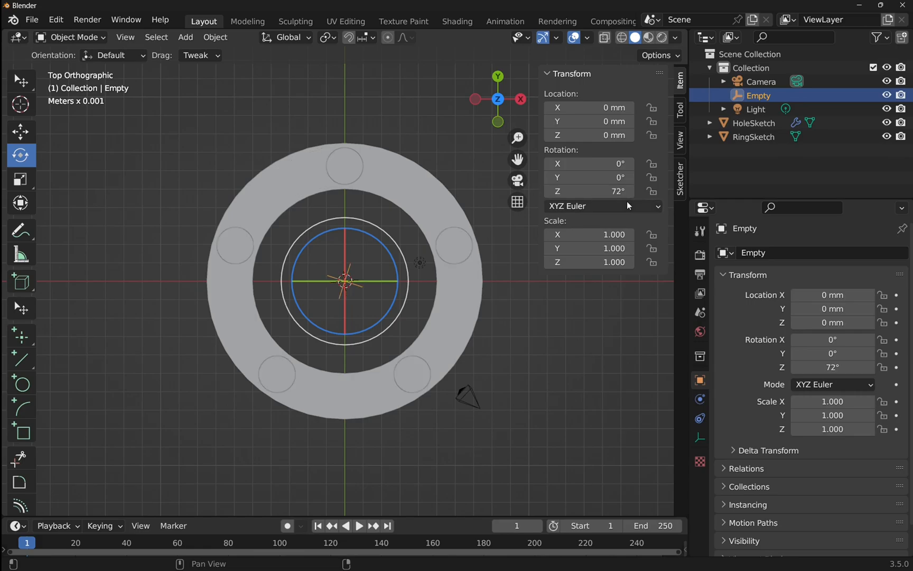
mouse_move(441, 251)
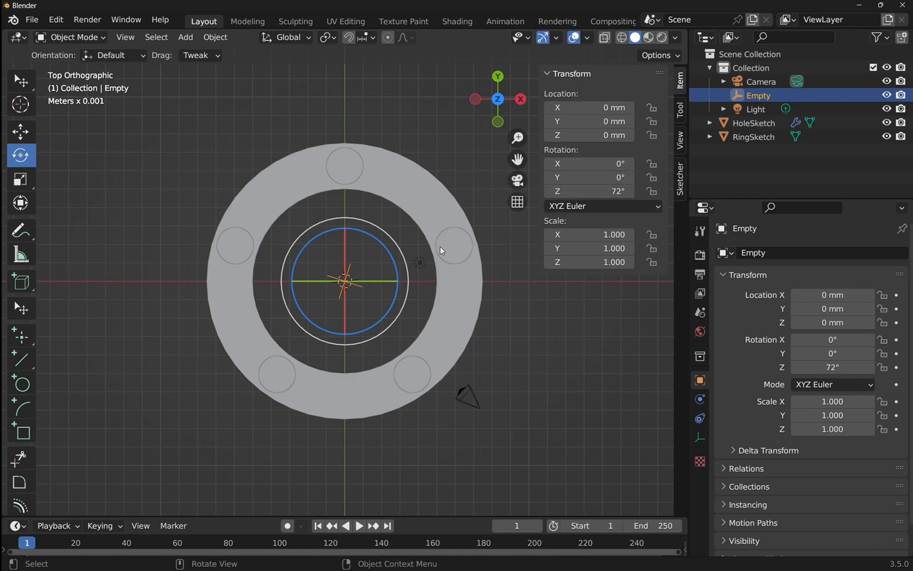
mouse_move(239, 252)
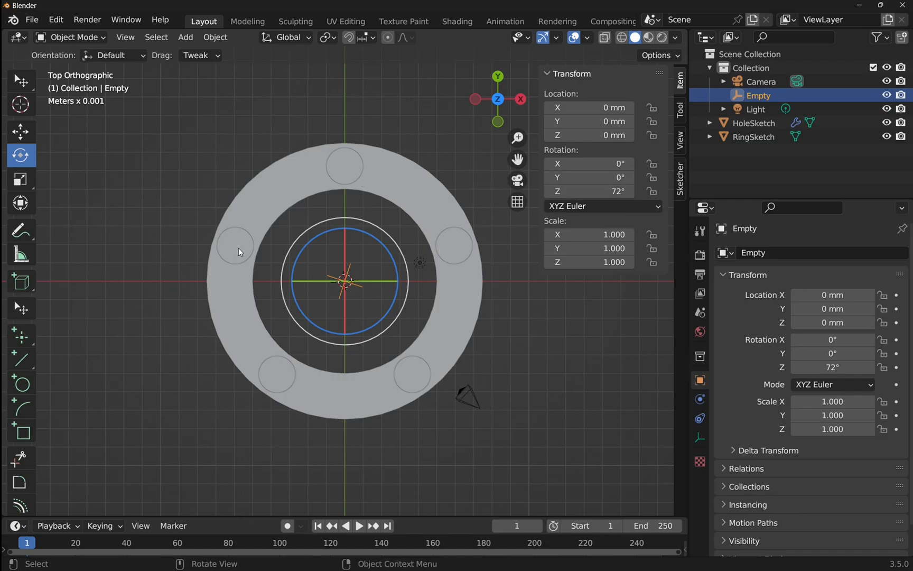
mouse_move(511, 373)
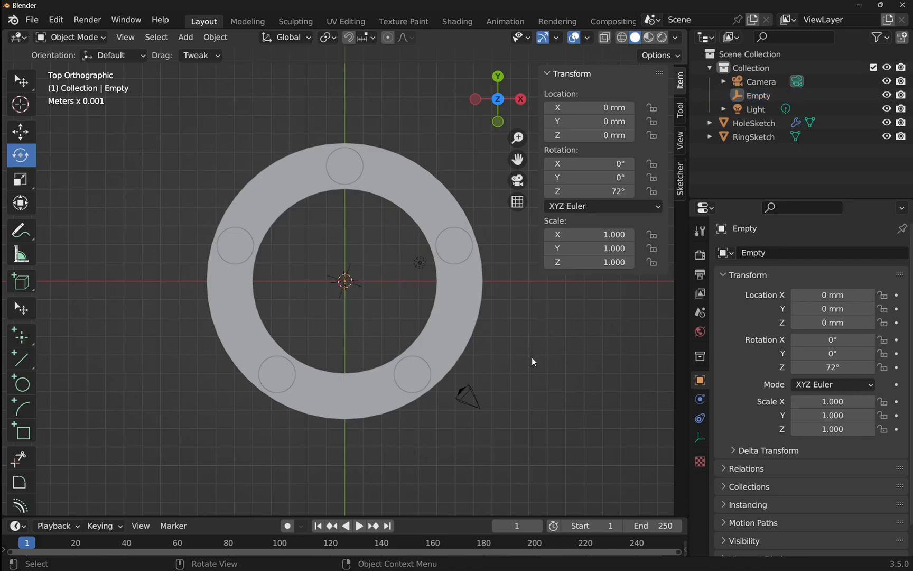
mouse_move(495, 195)
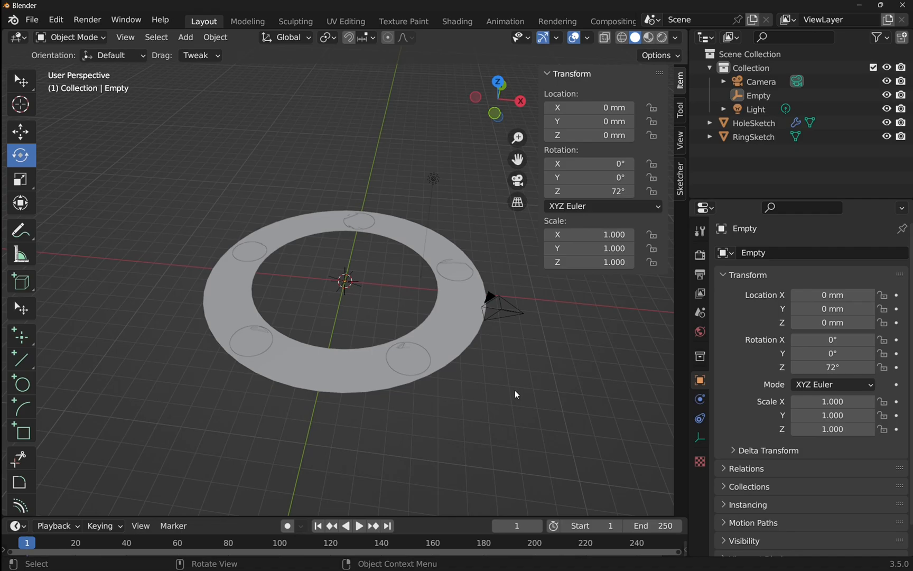
- Select RingSketch in an angled perspective view and switch to the Select Box tool
left_click(754, 137)
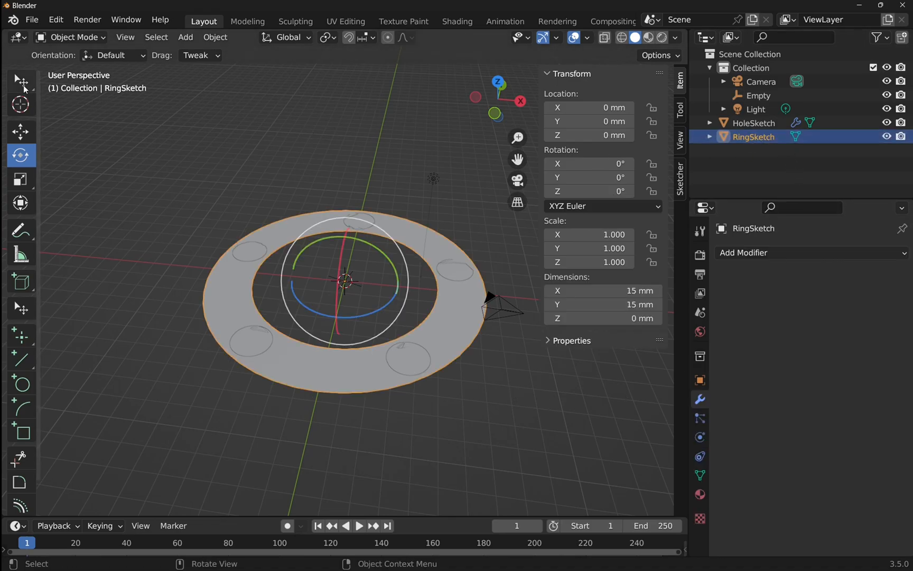
left_click(20, 81)
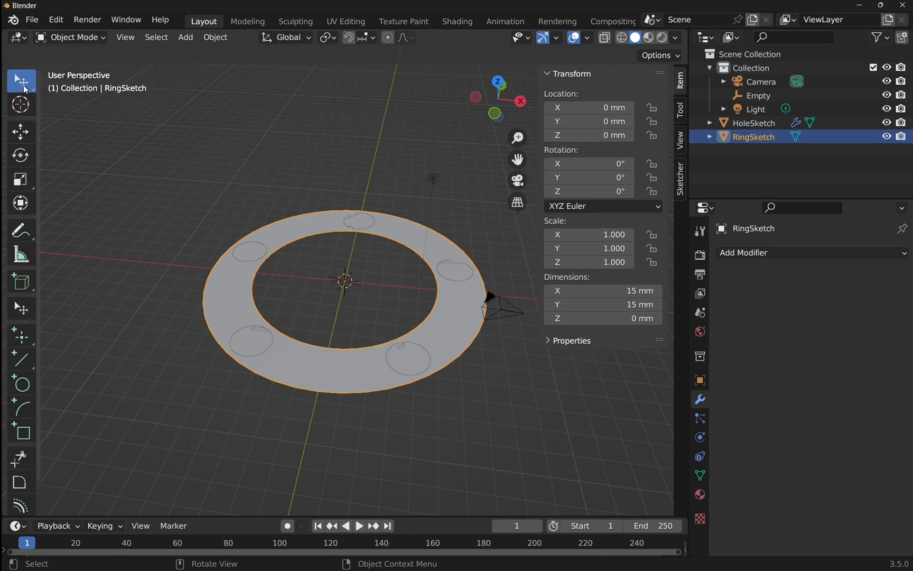
mouse_move(820, 168)
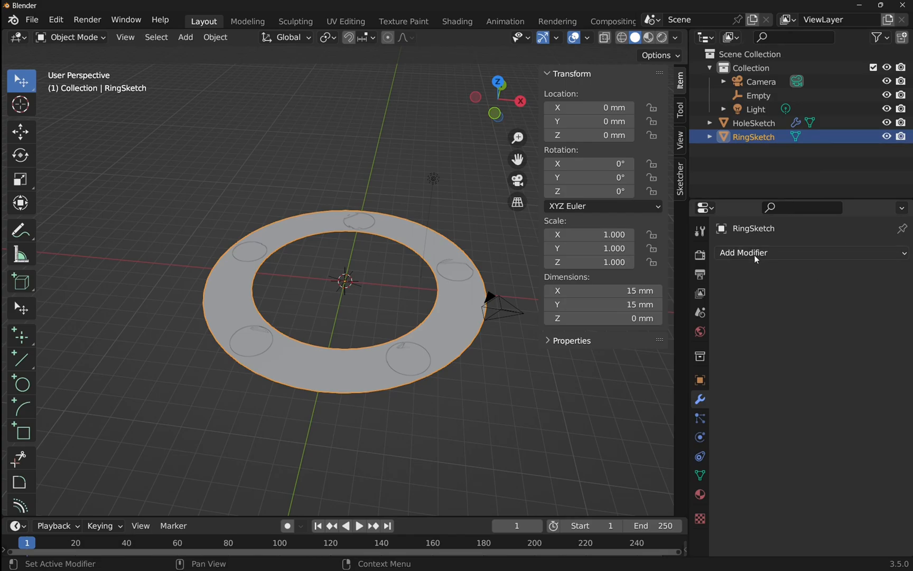
- Give RingSketch a Solidify modifier with 2 mm thickness and offset 1, then select HoleSketch
left_click(744, 252)
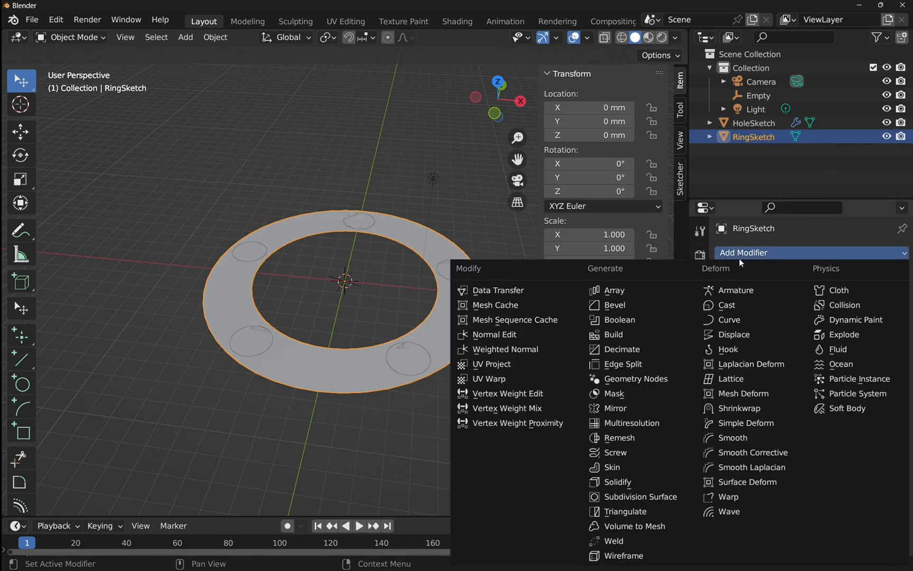
left_click(617, 482)
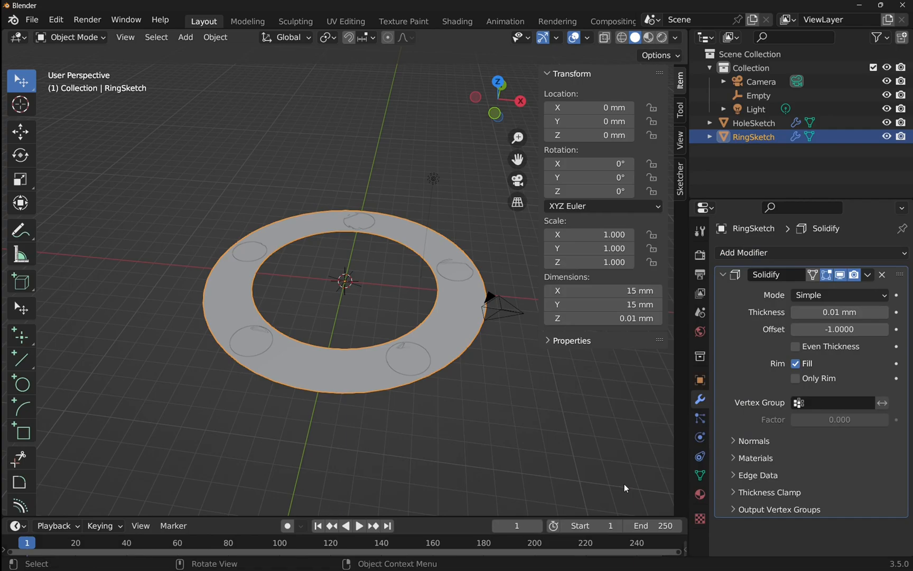
double_click(839, 312)
type("2")
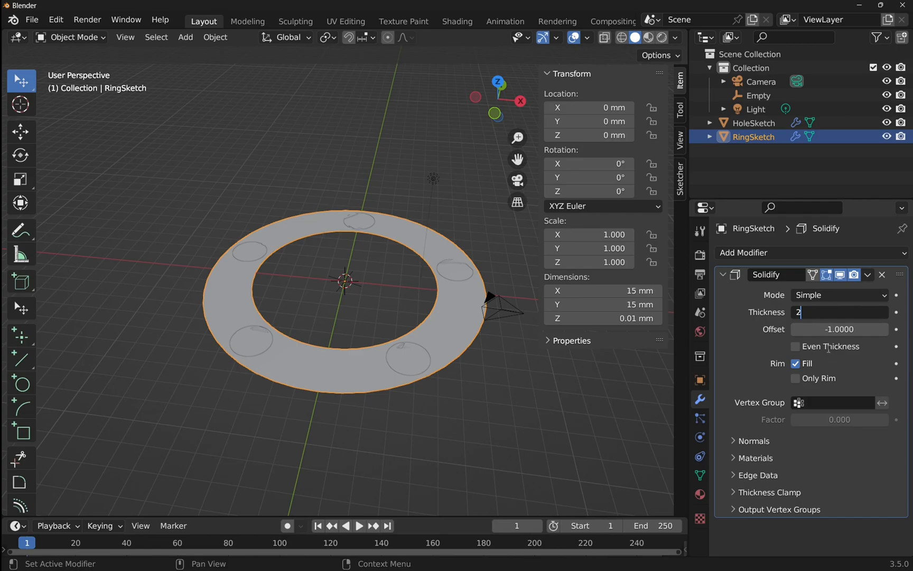
key("Return")
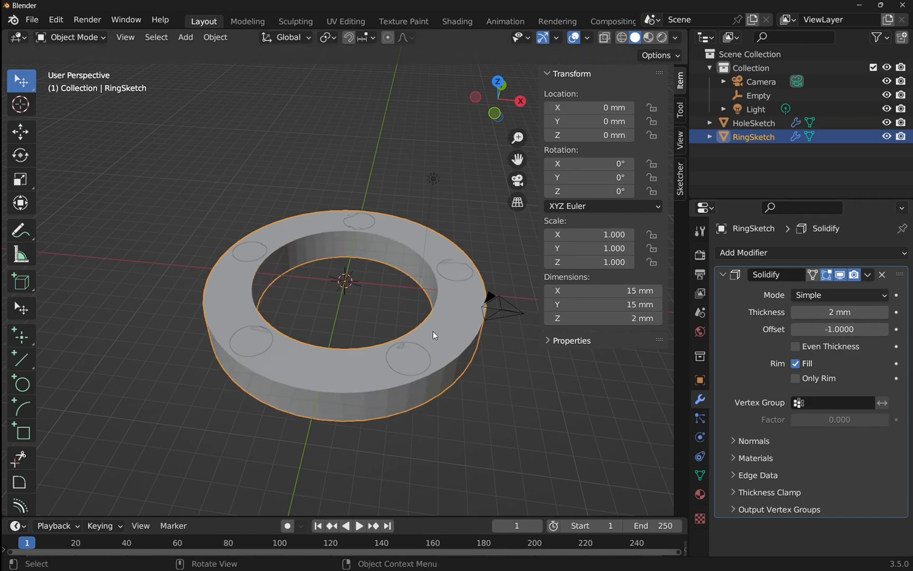
double_click(840, 329)
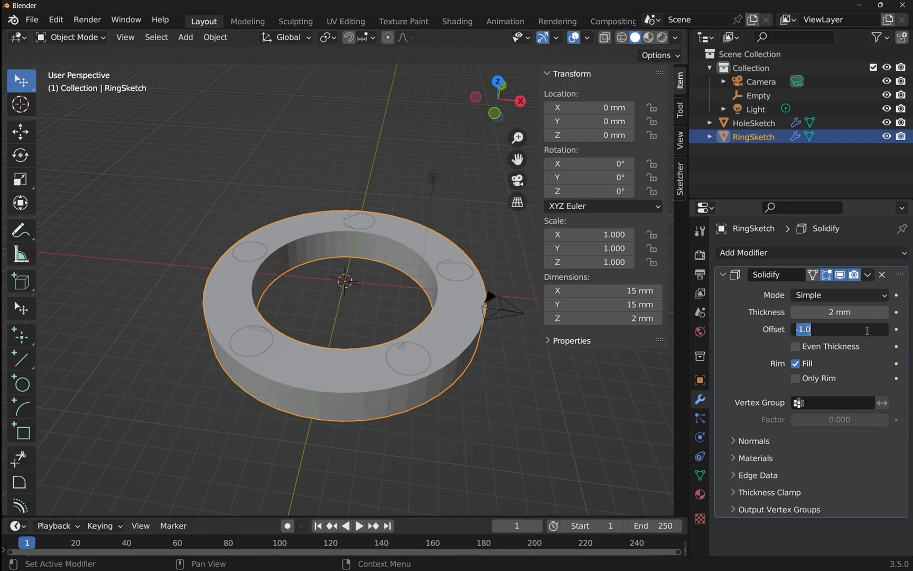
type("1")
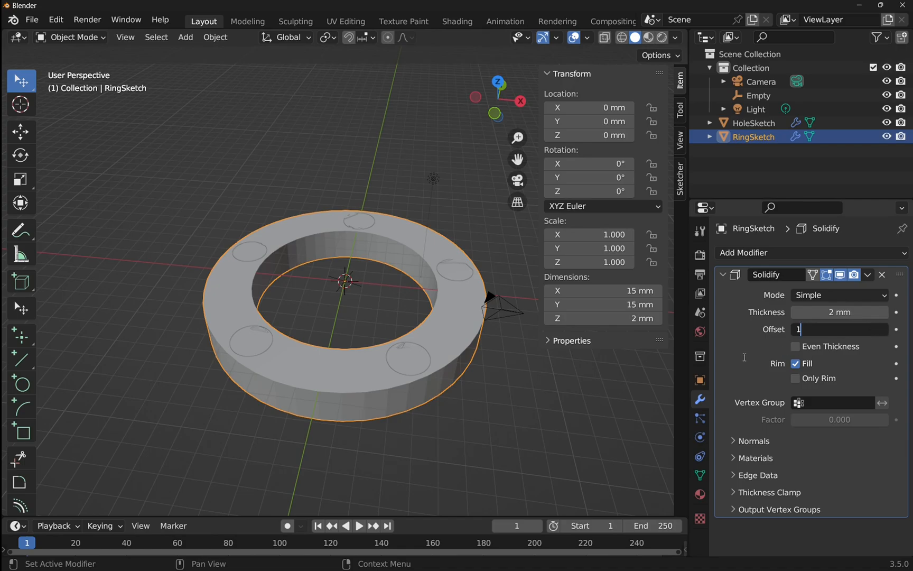
key("Return")
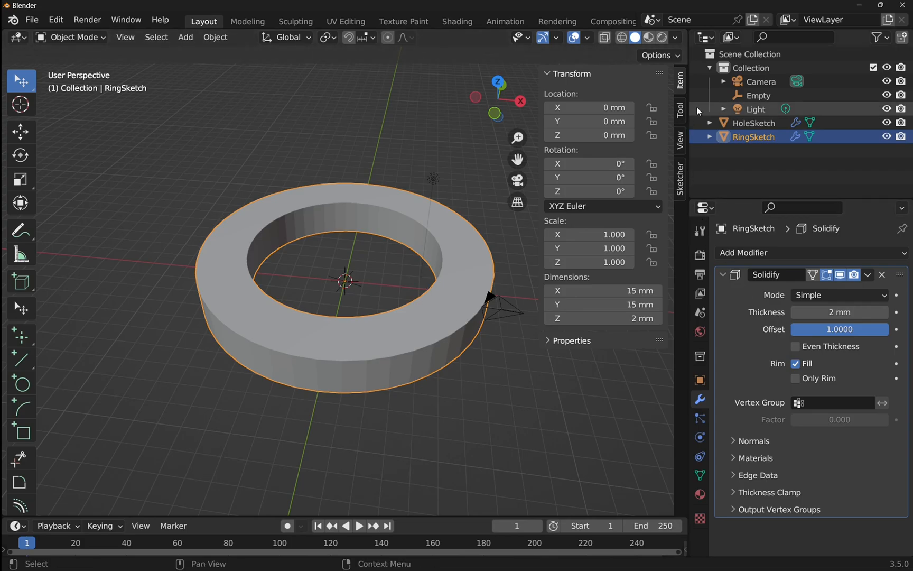
left_click(753, 123)
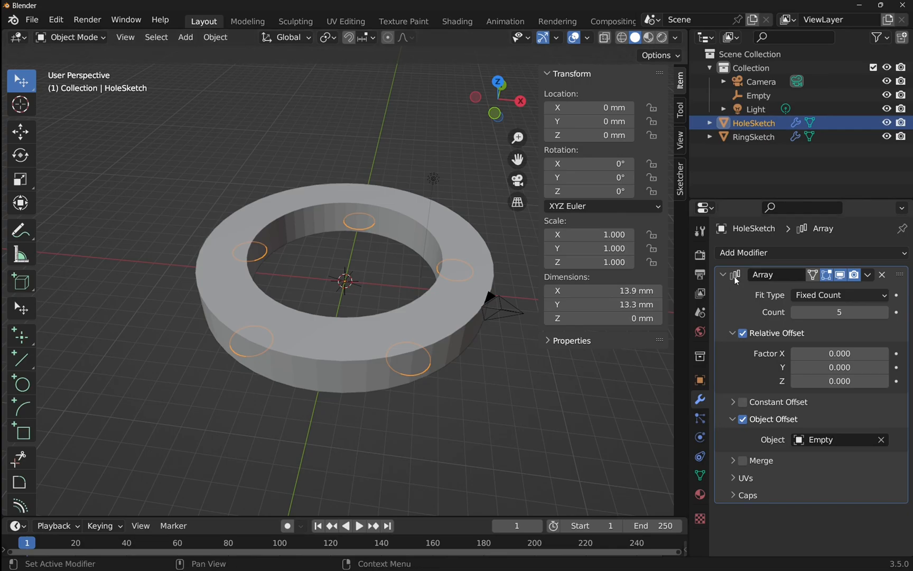
- Add a Solidify modifier after HoleSketch's Array, with 2 mm thickness and offset 1
left_click(725, 274)
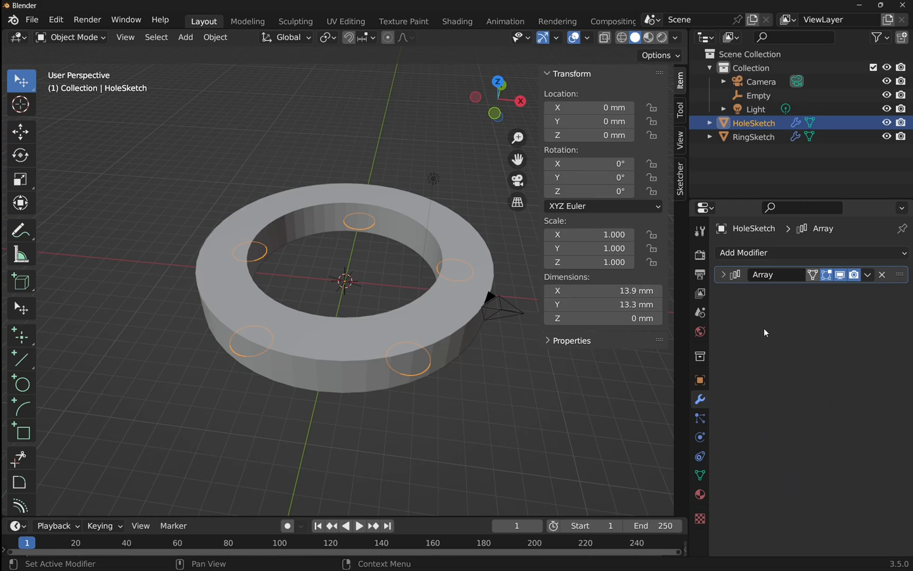
left_click(744, 252)
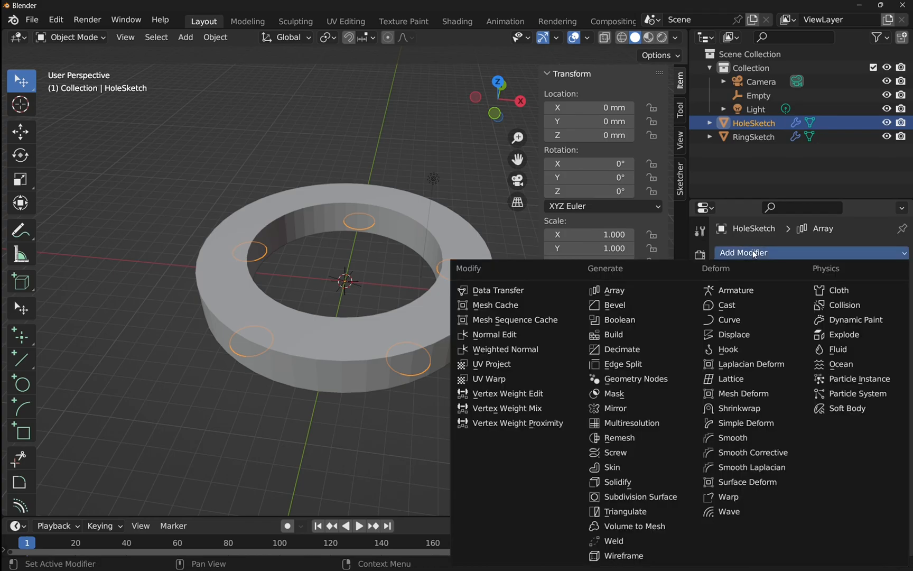
mouse_move(617, 482)
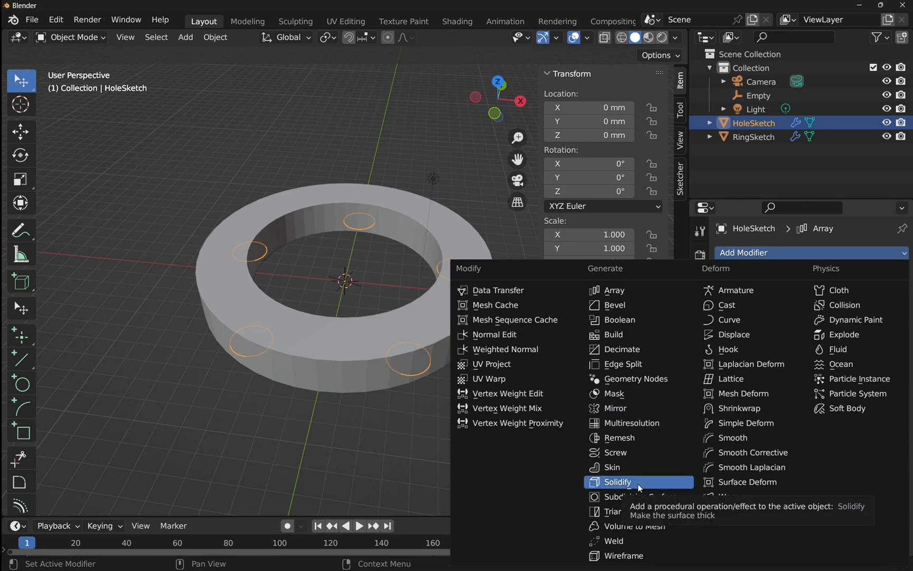
left_click(617, 481)
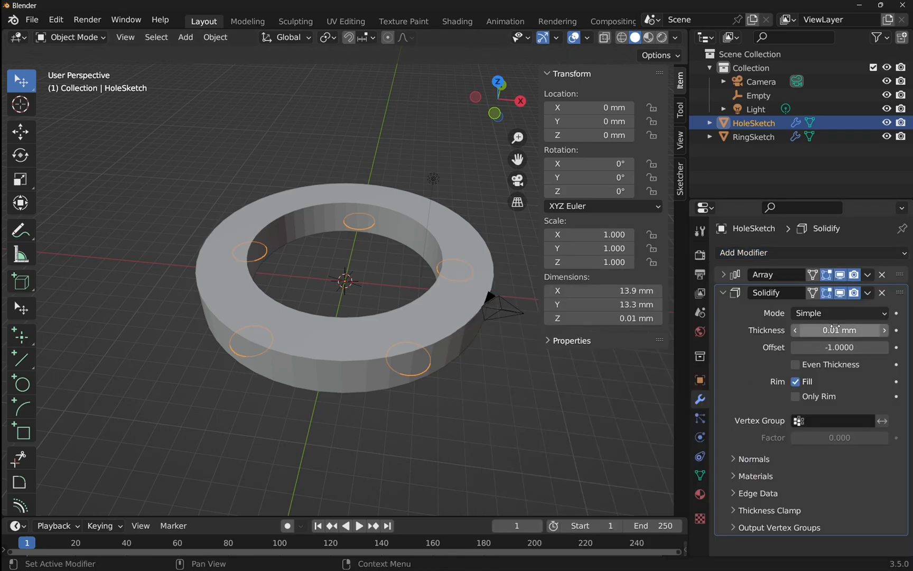
left_click(840, 330)
type("2")
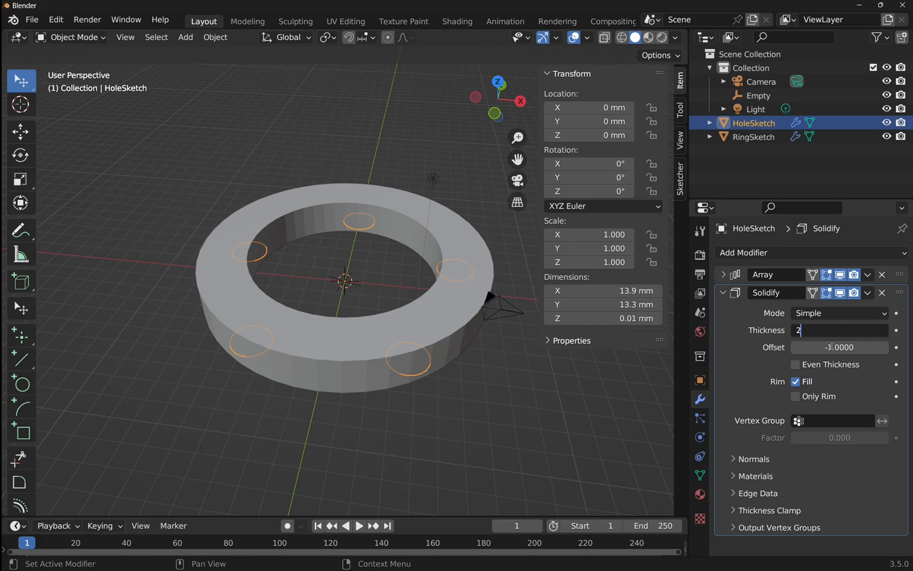
key("Return")
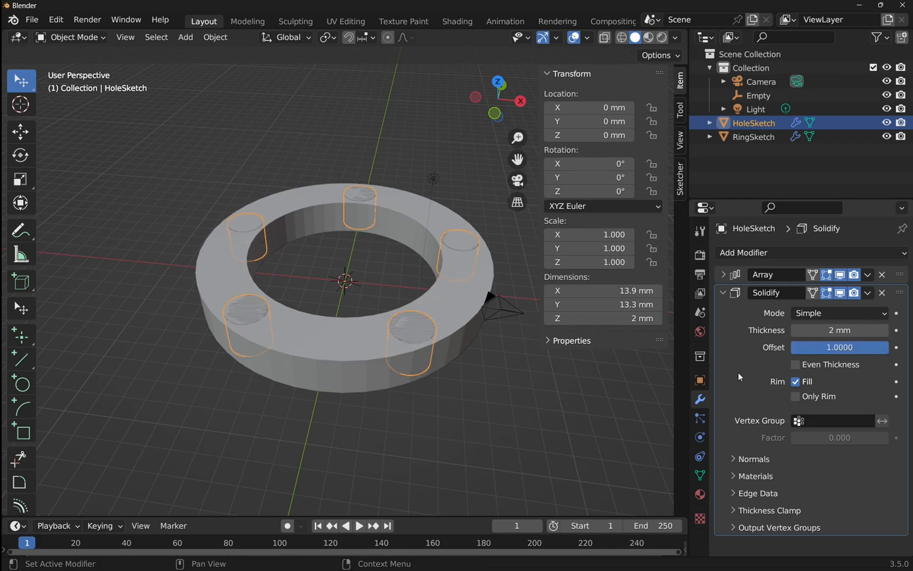
left_click(522, 472)
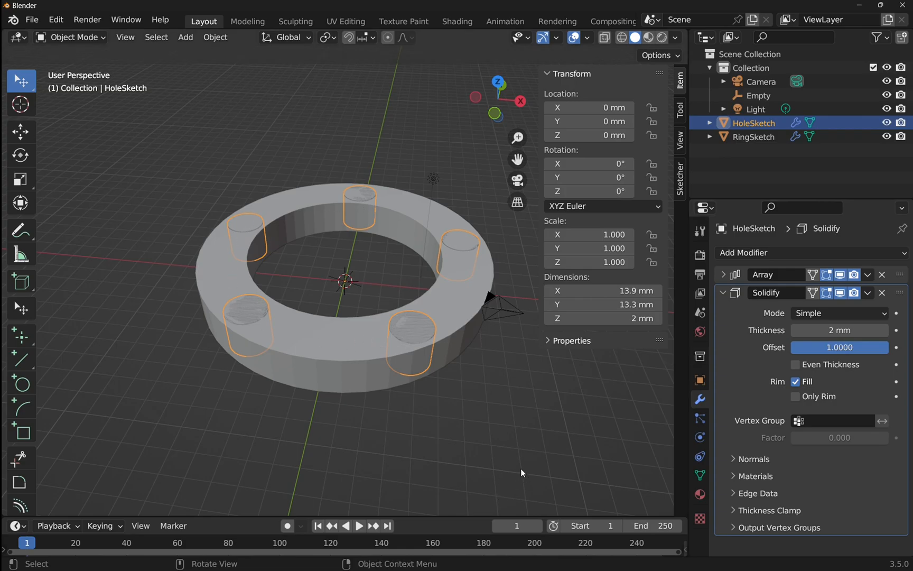
left_click(724, 292)
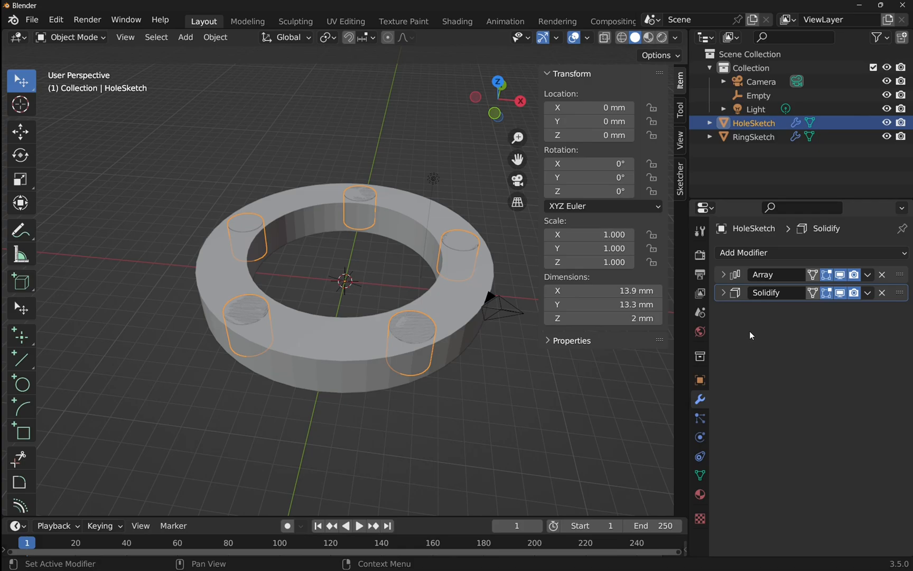
- Add a Boolean Difference to RingSketch with HoleSketch as the cutter, and hide HoleSketch
left_click(753, 136)
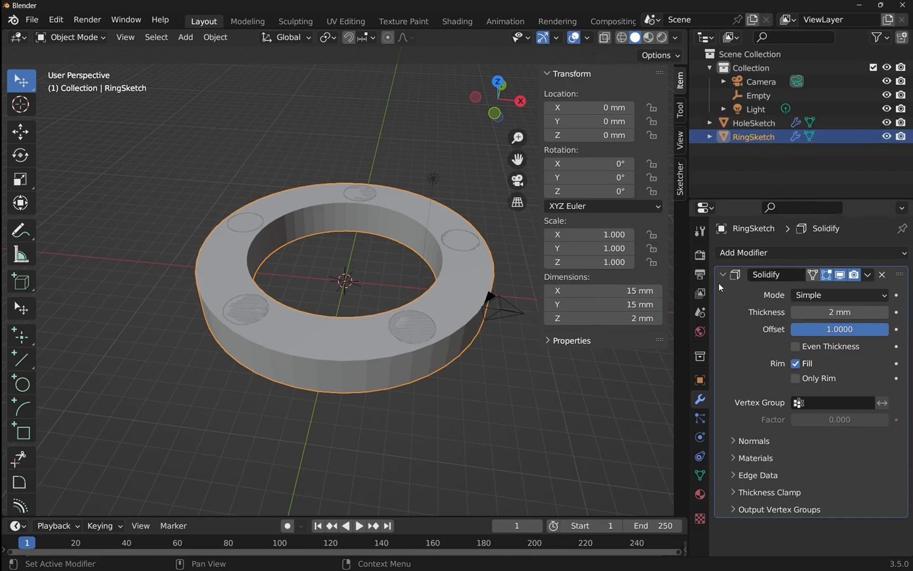
left_click(724, 275)
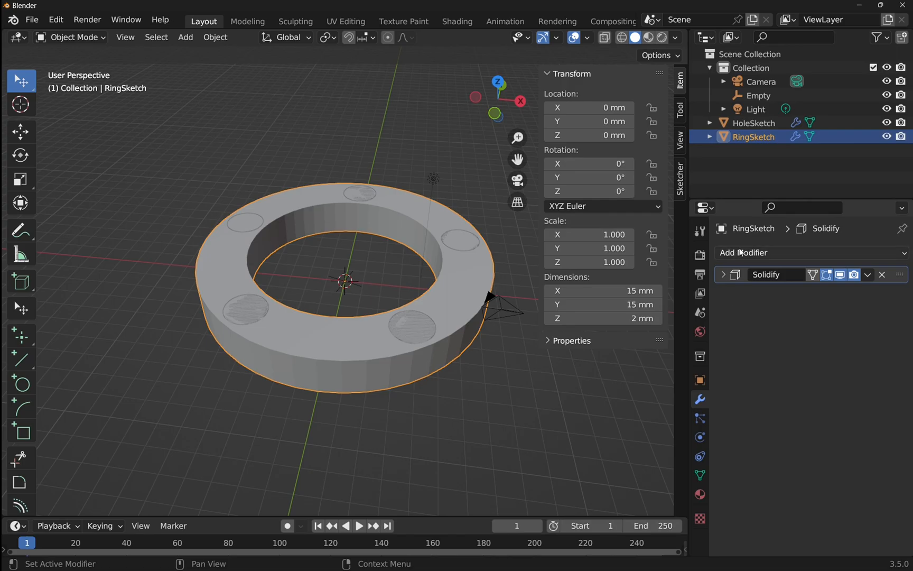
left_click(743, 252)
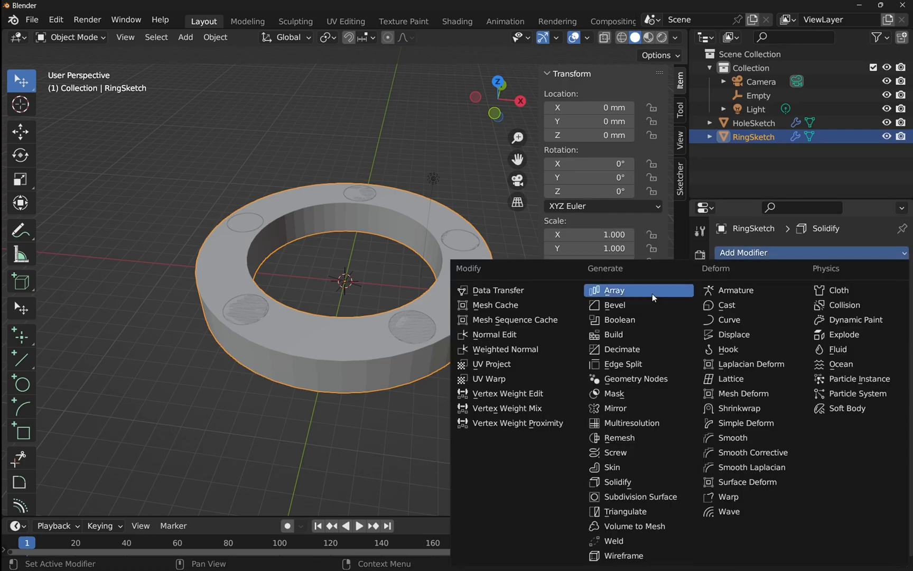
left_click(619, 319)
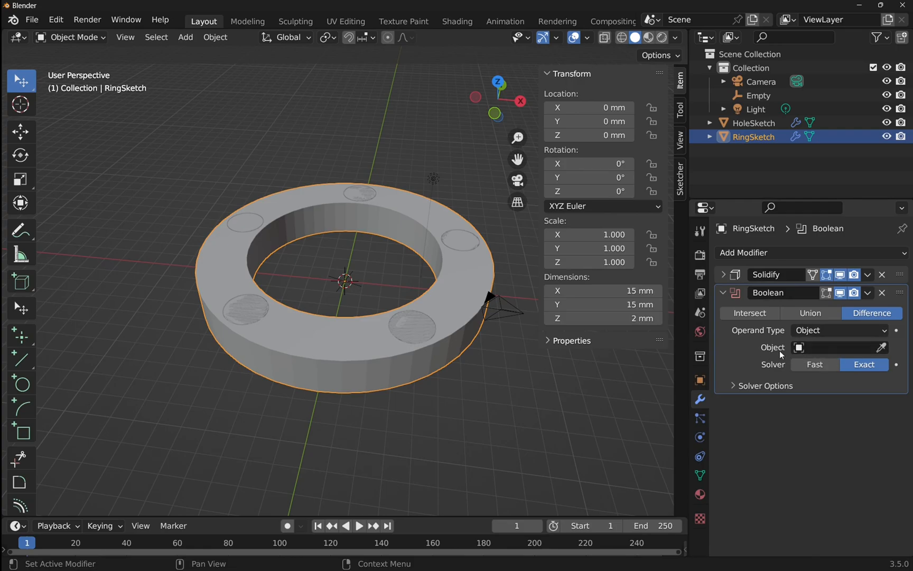
mouse_move(753, 341)
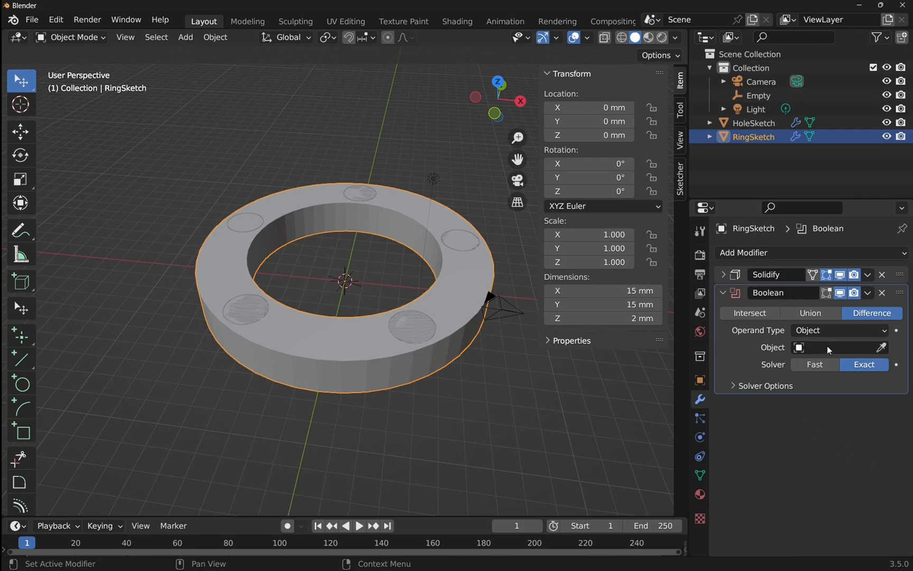
left_click(839, 347)
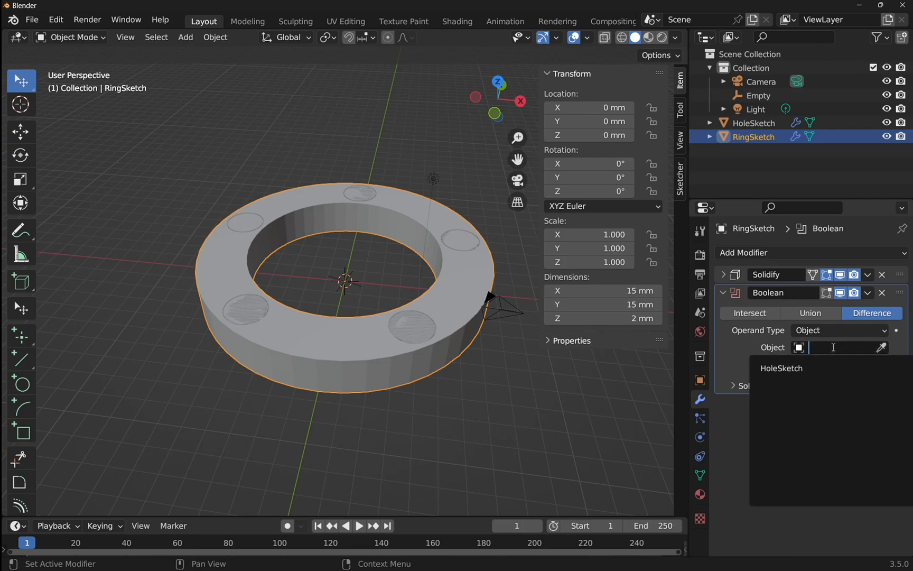
mouse_move(793, 368)
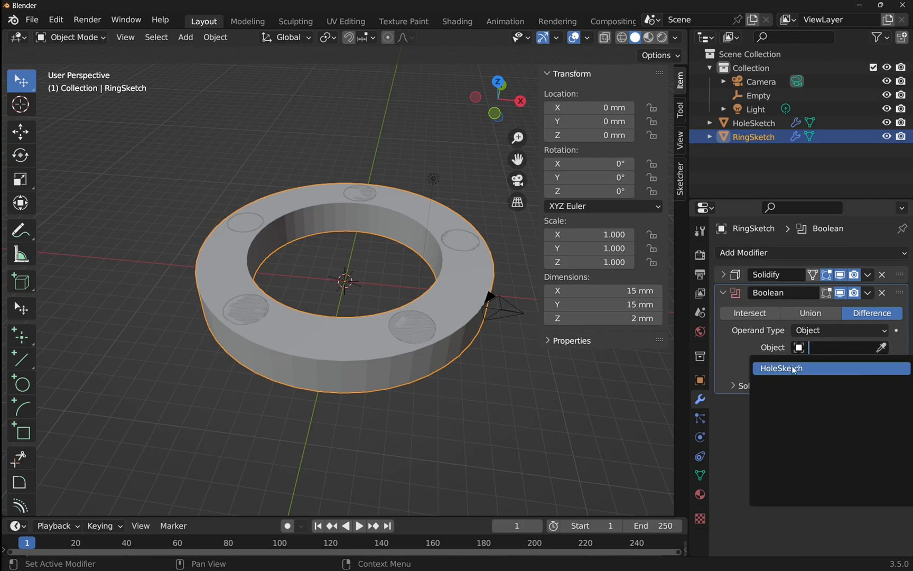
left_click(781, 368)
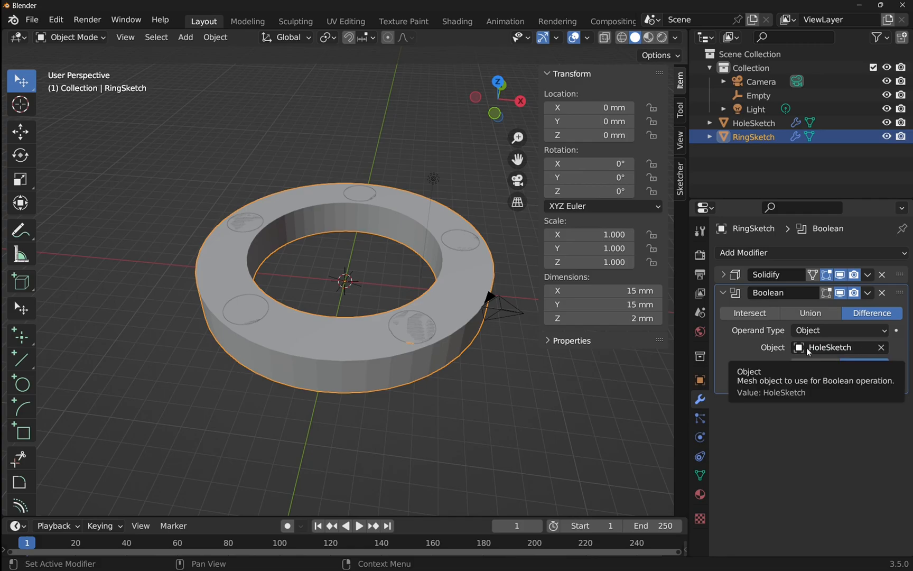
mouse_move(831, 453)
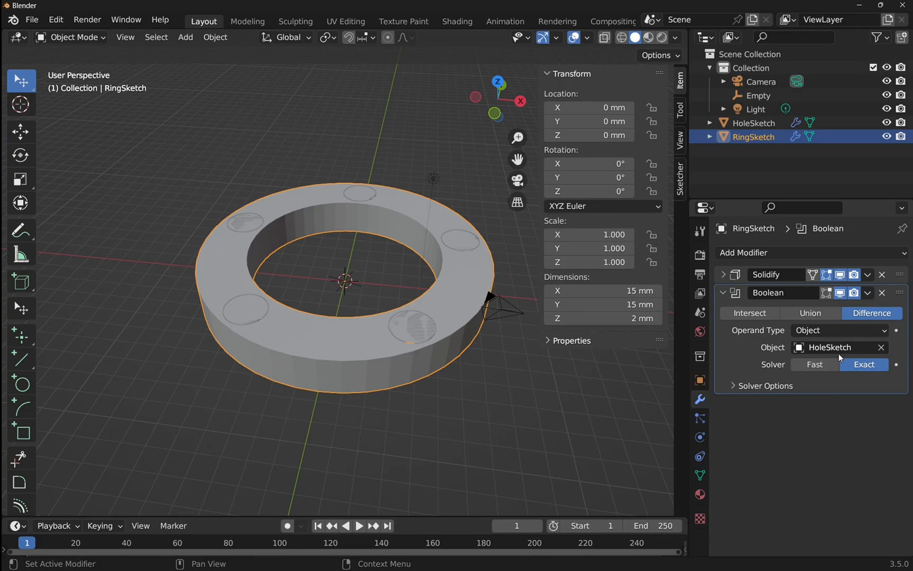
mouse_move(868, 124)
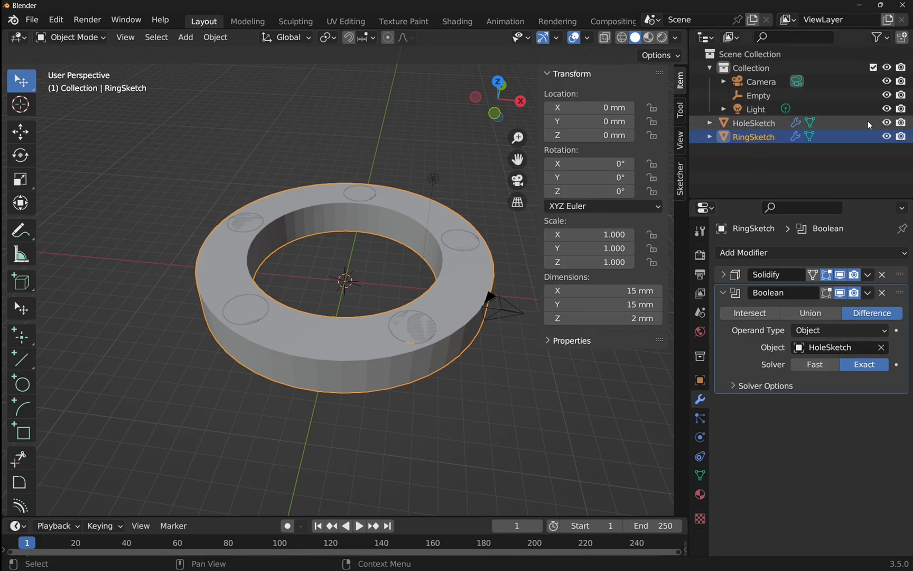
left_click(886, 123)
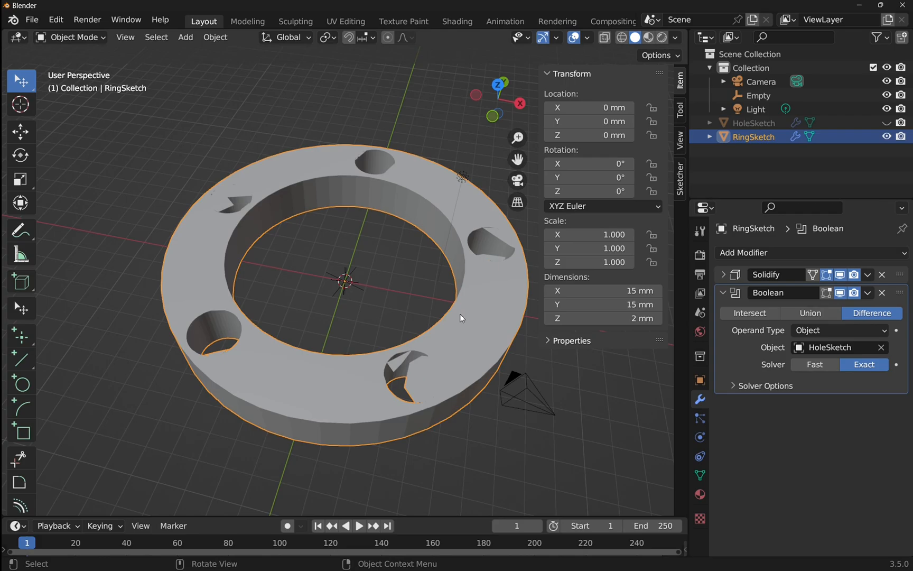
mouse_move(358, 350)
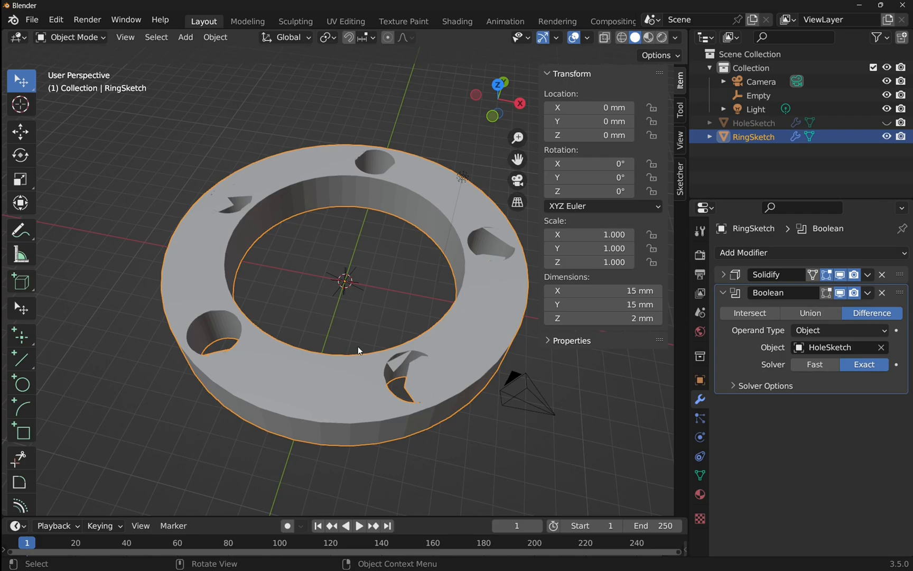
- Unhide HoleSketch and change its Solidify to 3 mm thickness with 0.5 offset
left_click(754, 123)
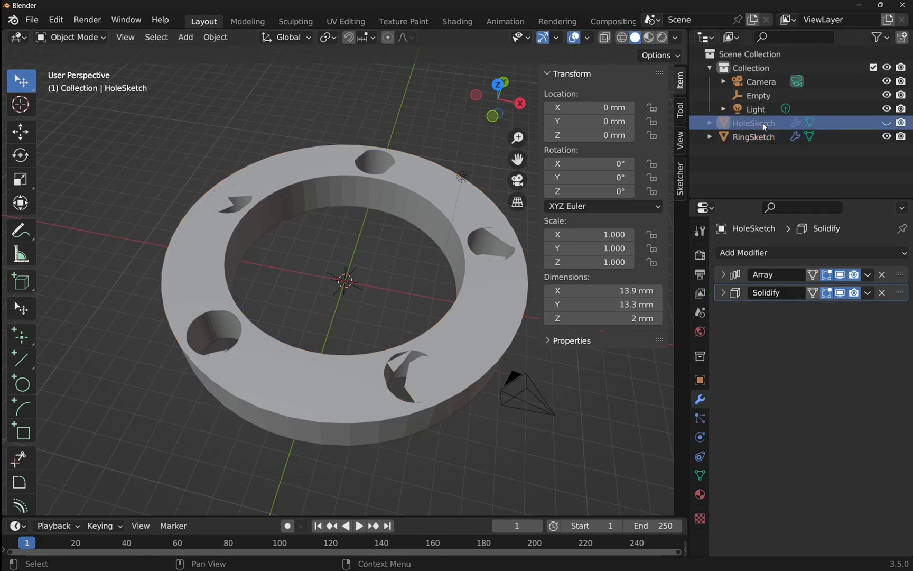
left_click(887, 124)
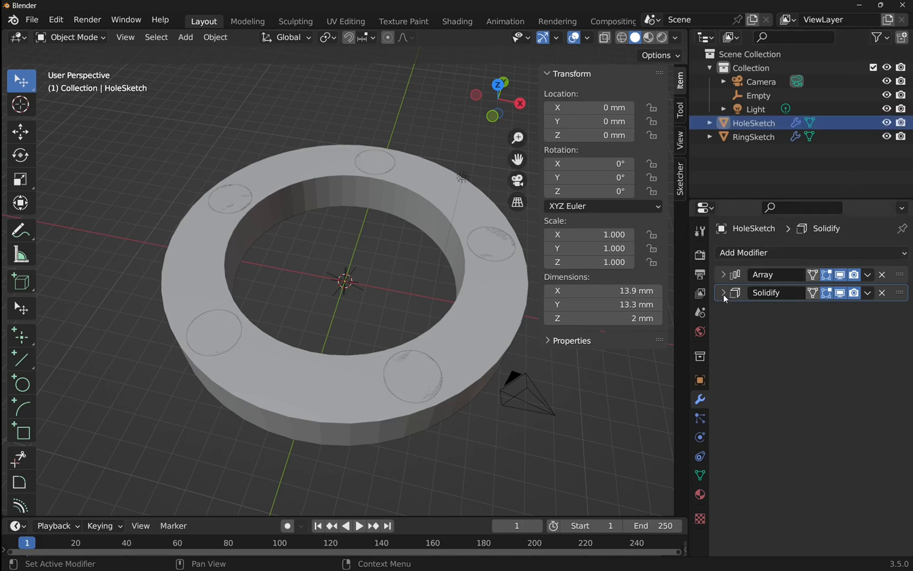
left_click(724, 292)
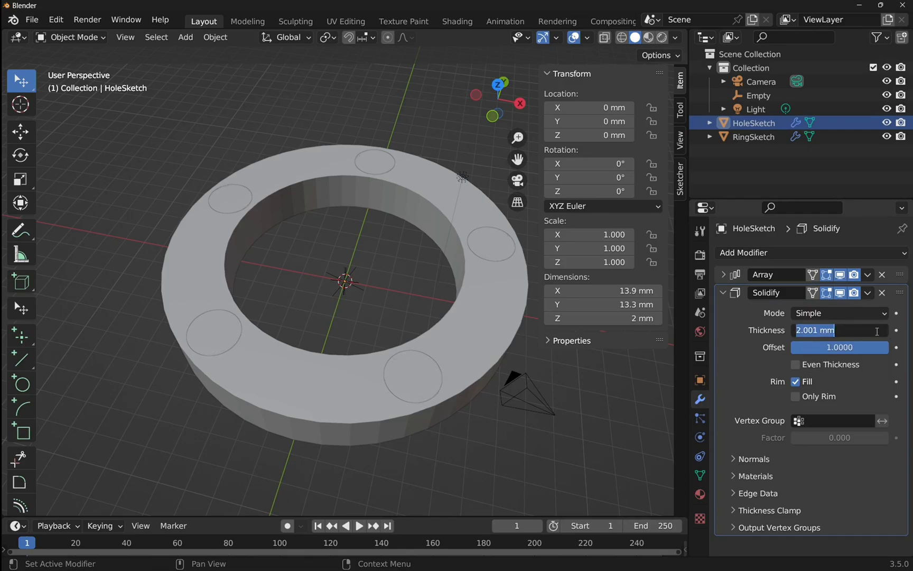
type("3 mm")
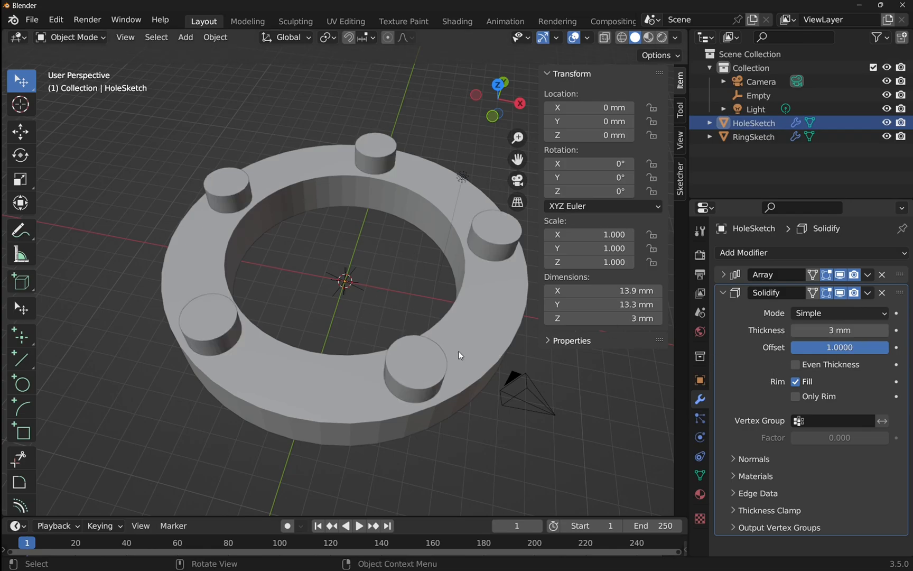
double_click(840, 348)
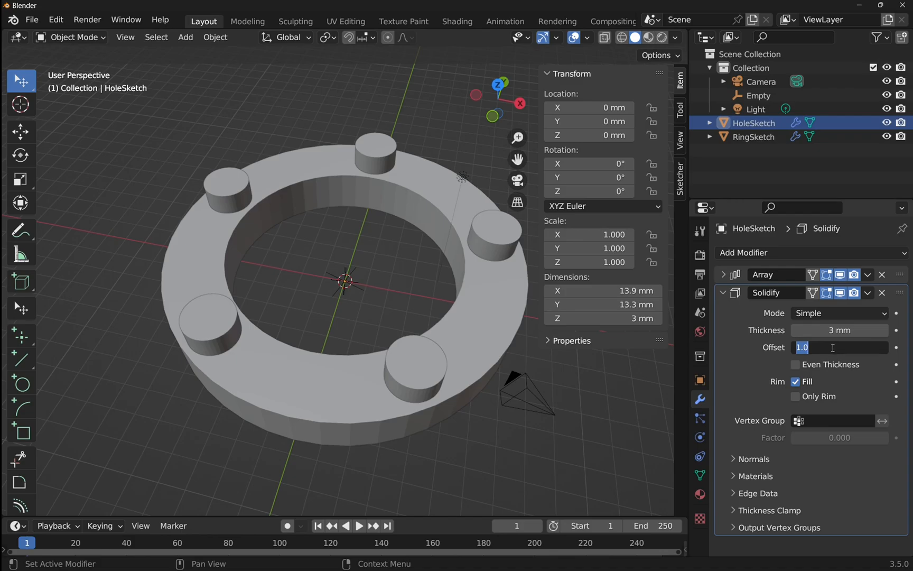
type("0")
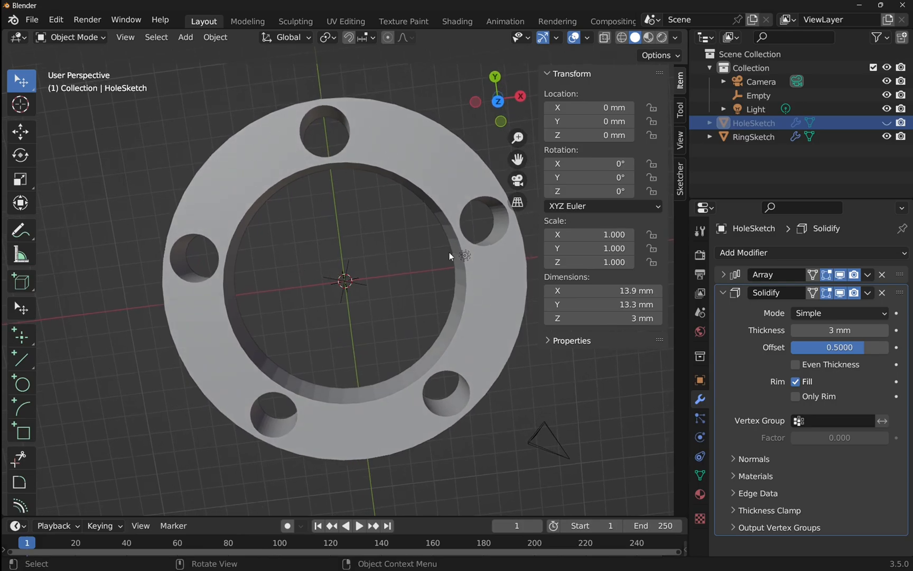
mouse_move(437, 184)
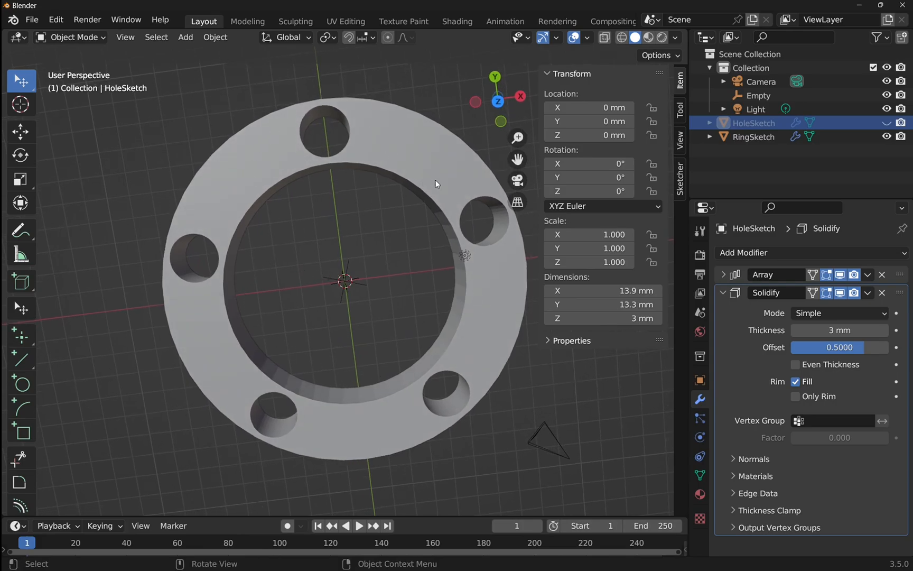
- Change the HoleSketch Array count from 2 to 6
left_click(724, 274)
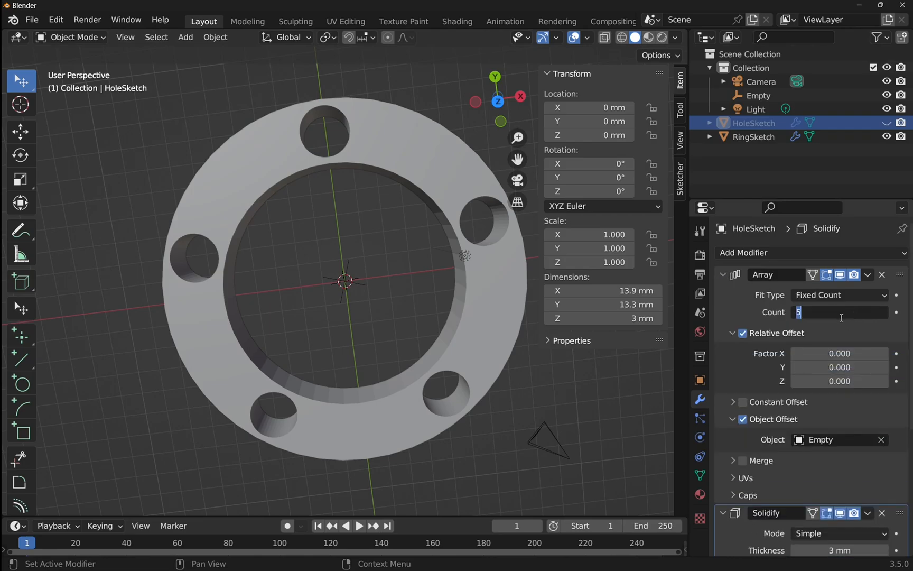
type("2")
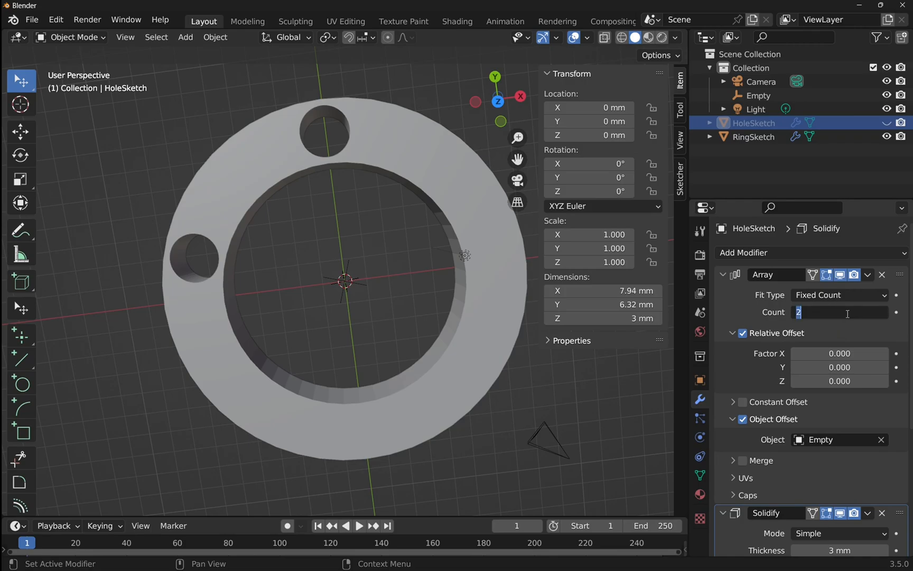
type("6")
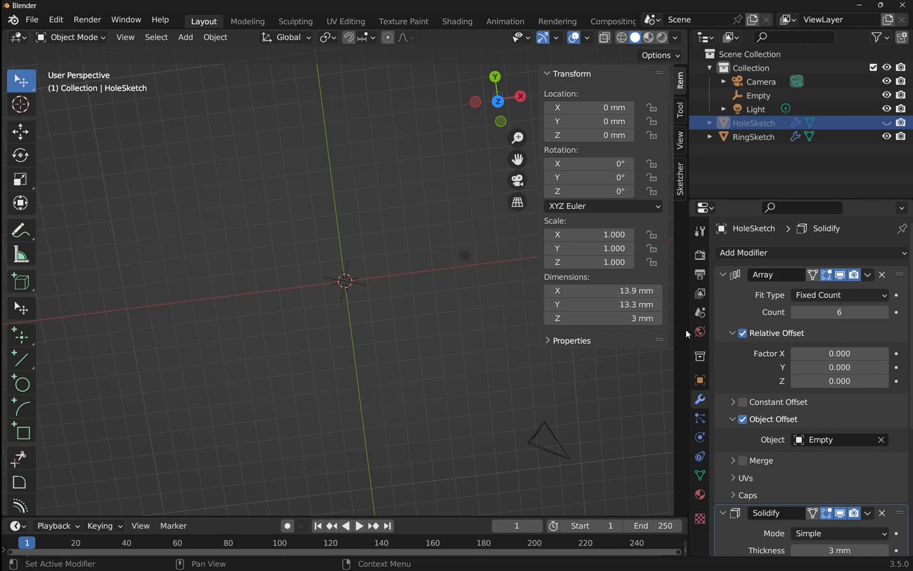
mouse_move(422, 304)
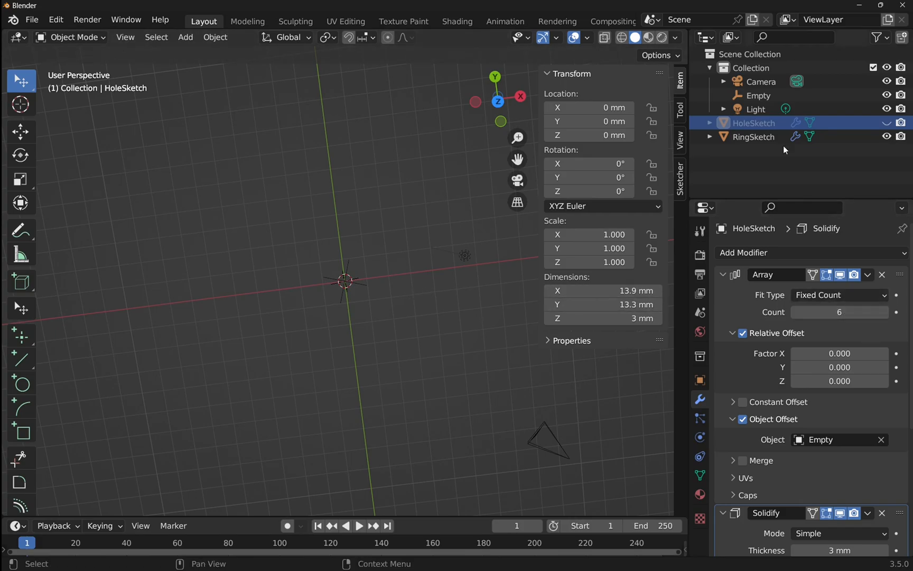
- Rotate the Empty 60° (360/6) about Z to space the holes evenly
left_click(759, 95)
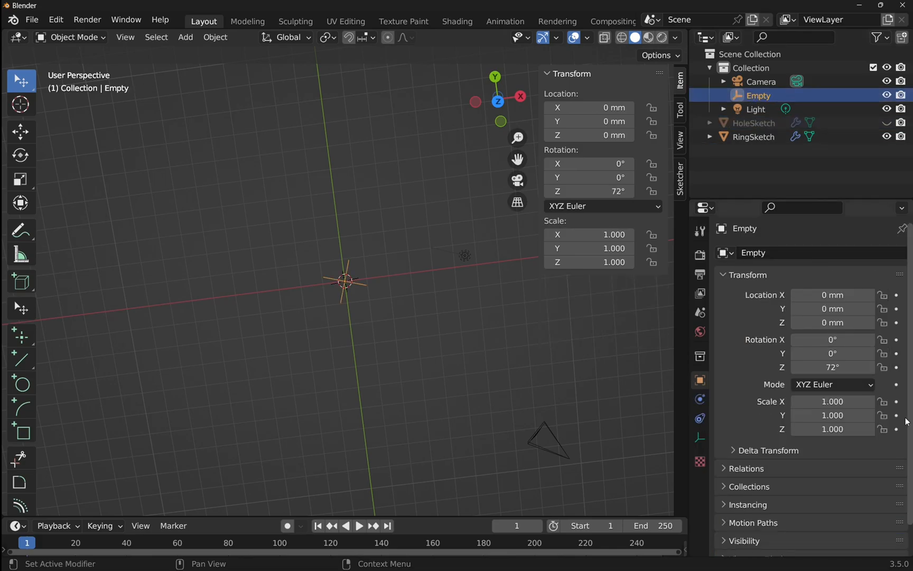
double_click(833, 367)
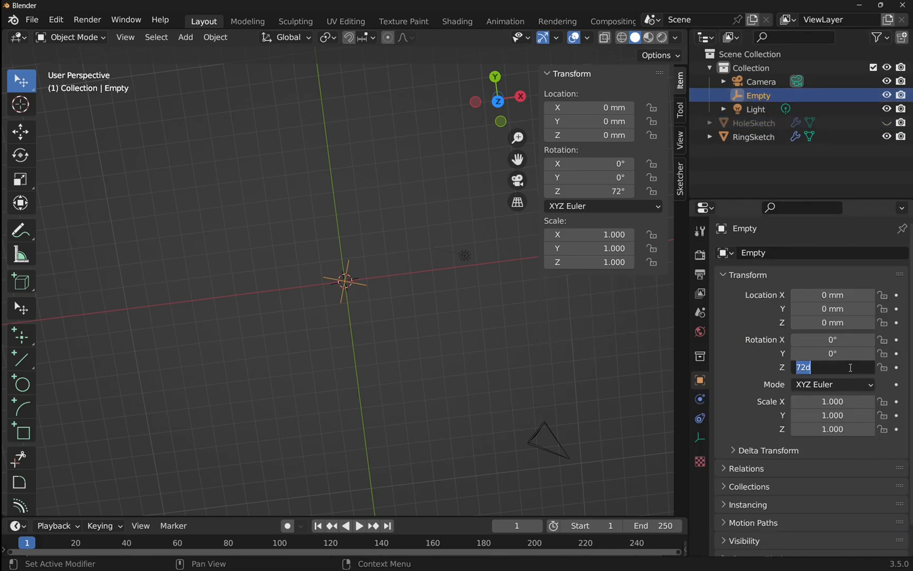
type("360/")
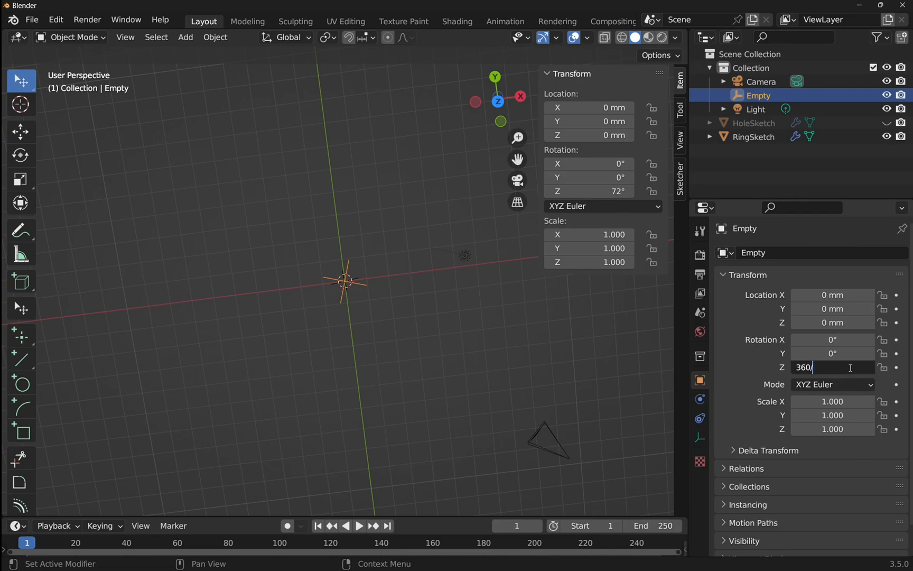
key("Return")
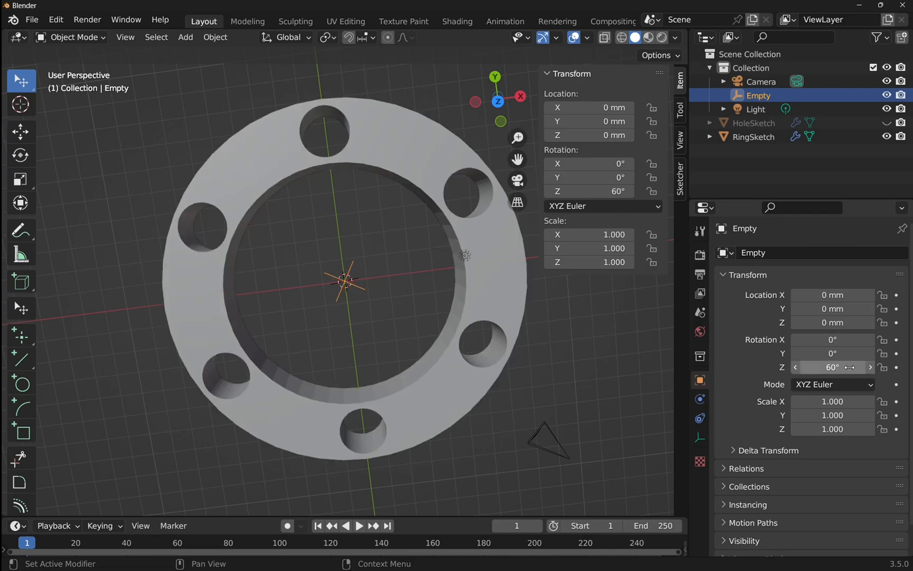
mouse_move(192, 273)
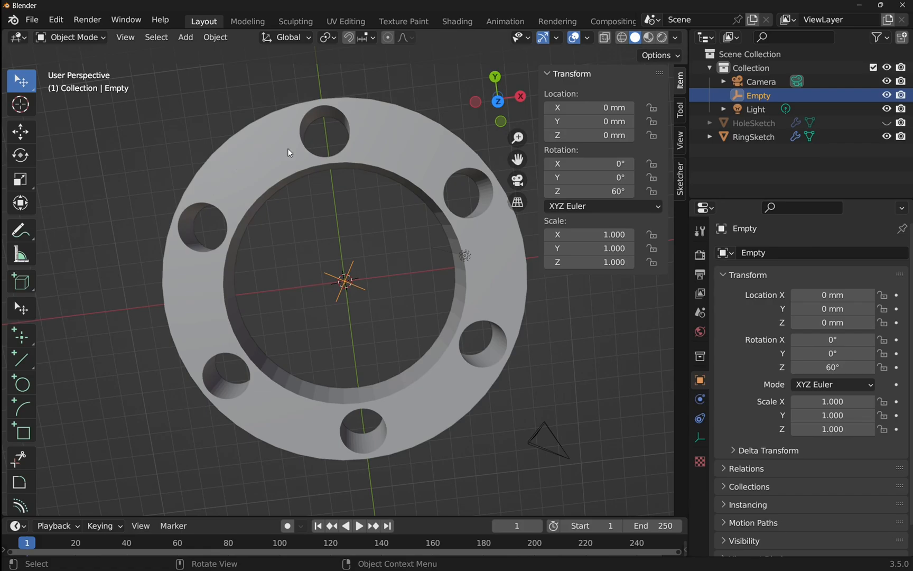
mouse_move(477, 371)
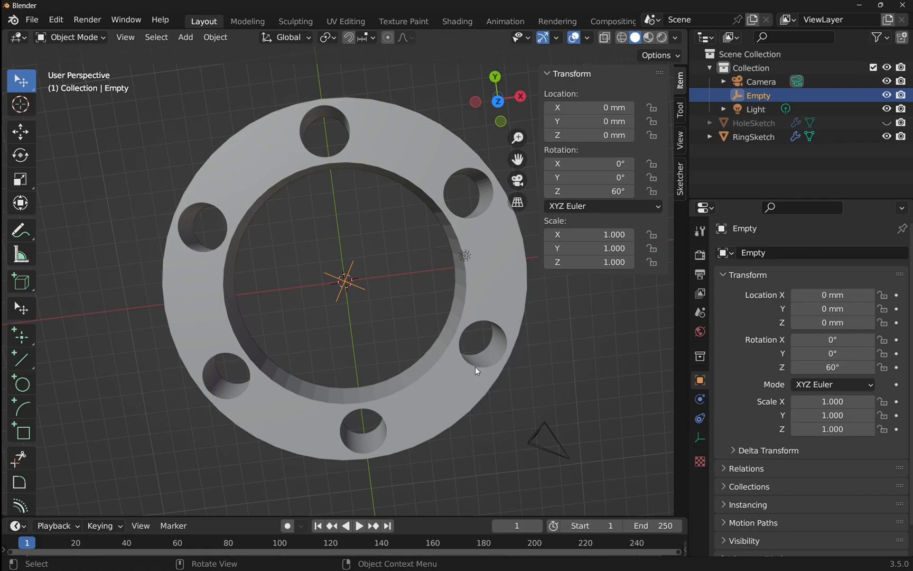
mouse_move(242, 212)
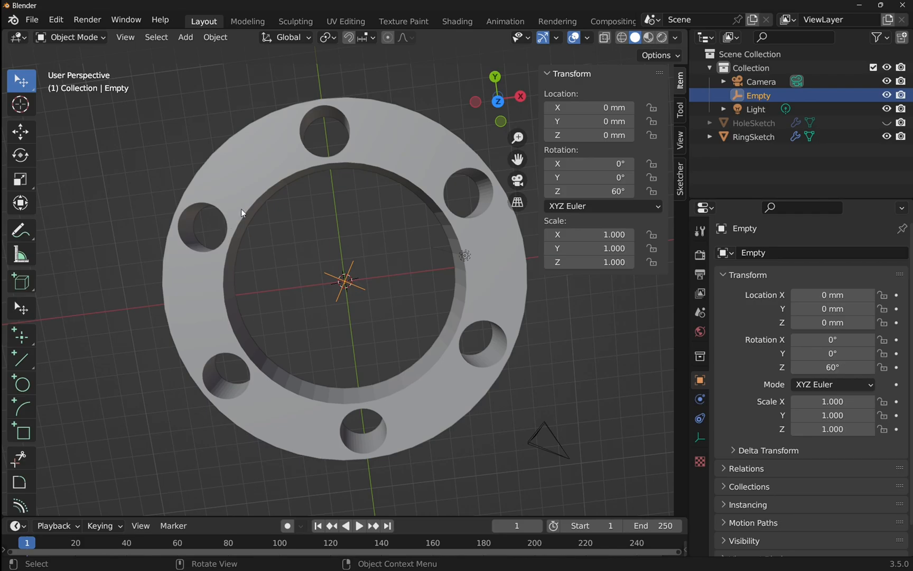
mouse_move(394, 359)
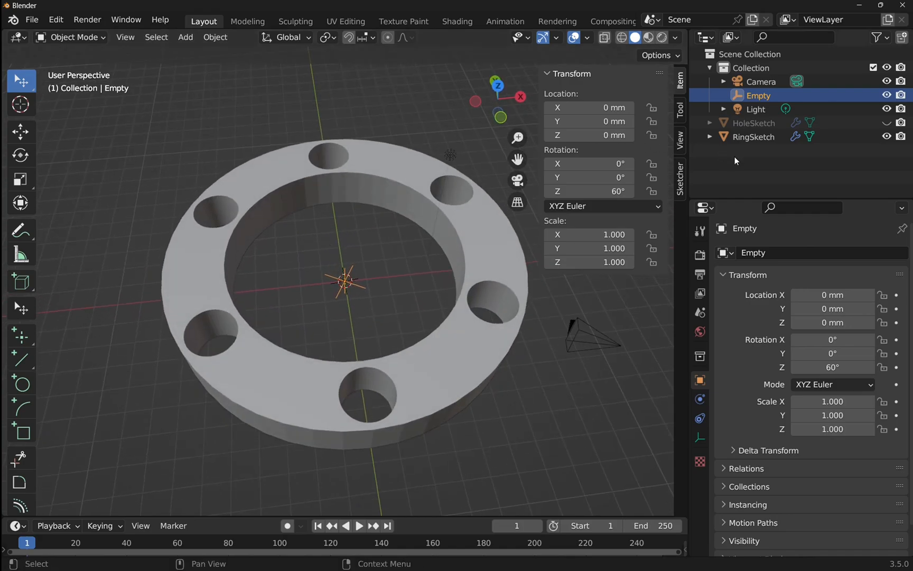
- Raise the ring sketch's Mesh Curve Resolution to 20 in CAD Sketcher, then leave the sketch
left_click(753, 136)
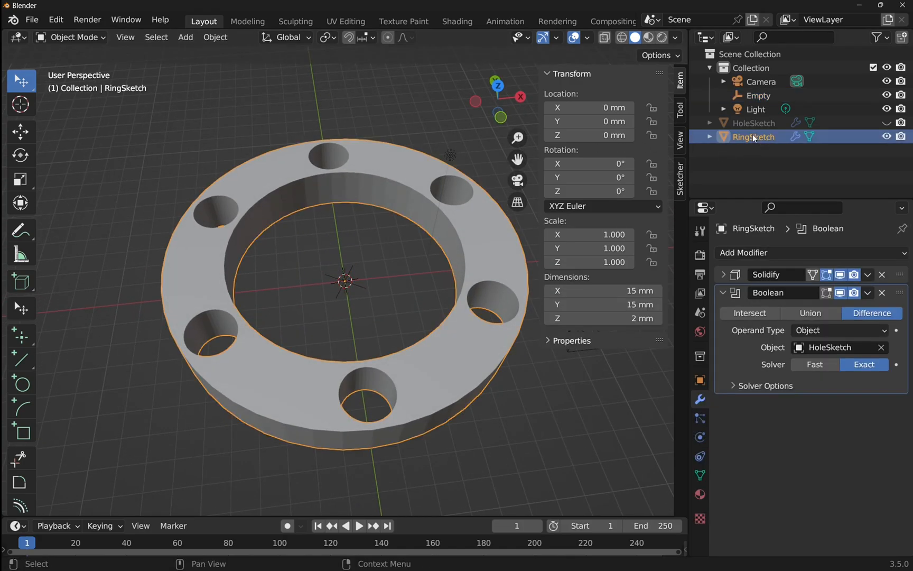
left_click(679, 178)
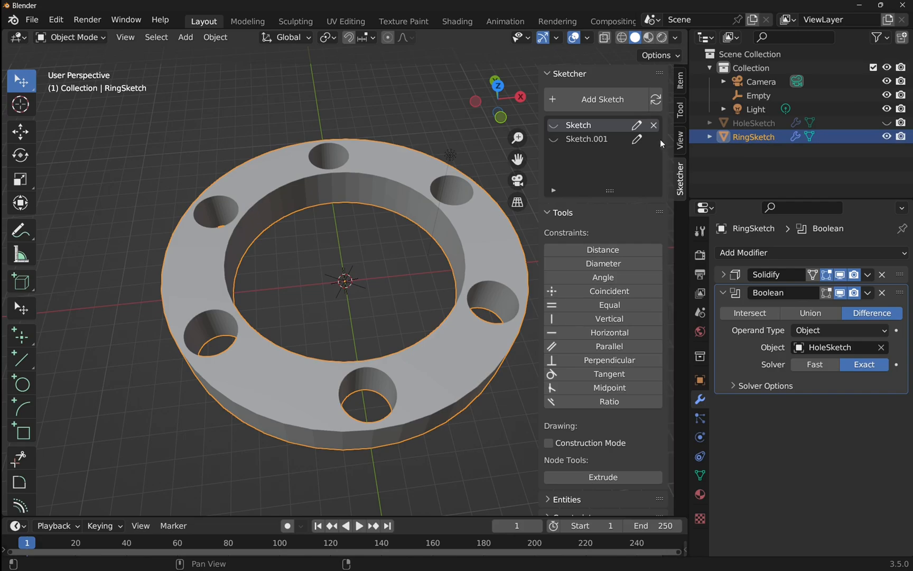
mouse_move(606, 133)
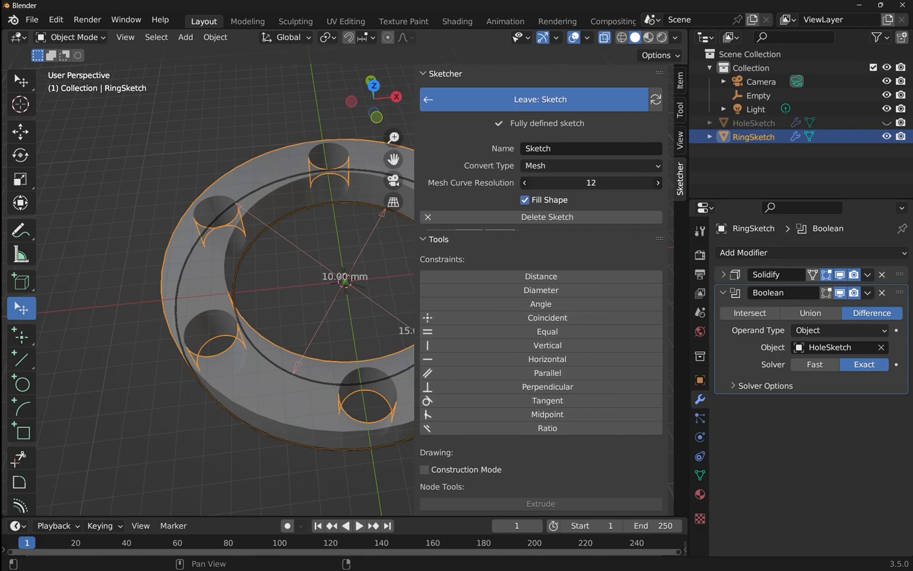
left_click(657, 182)
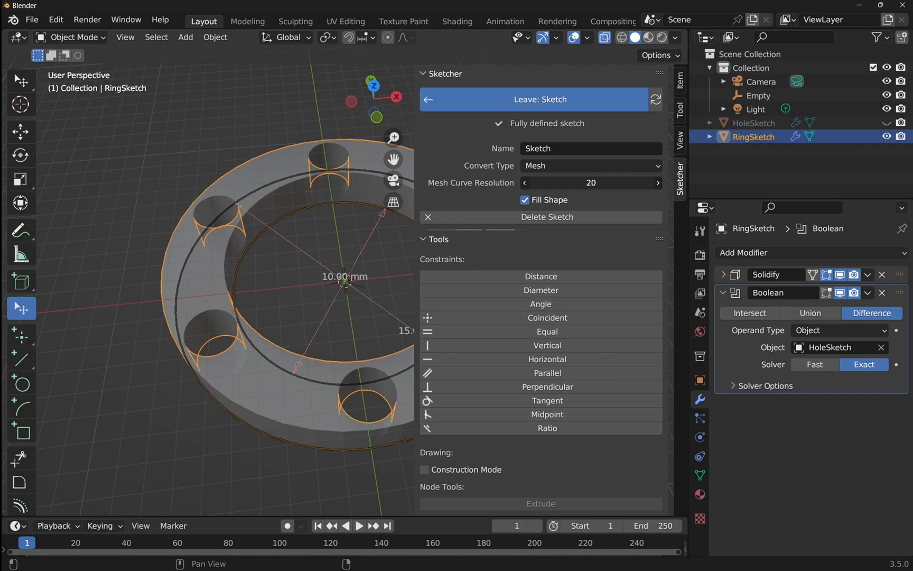
left_click(539, 99)
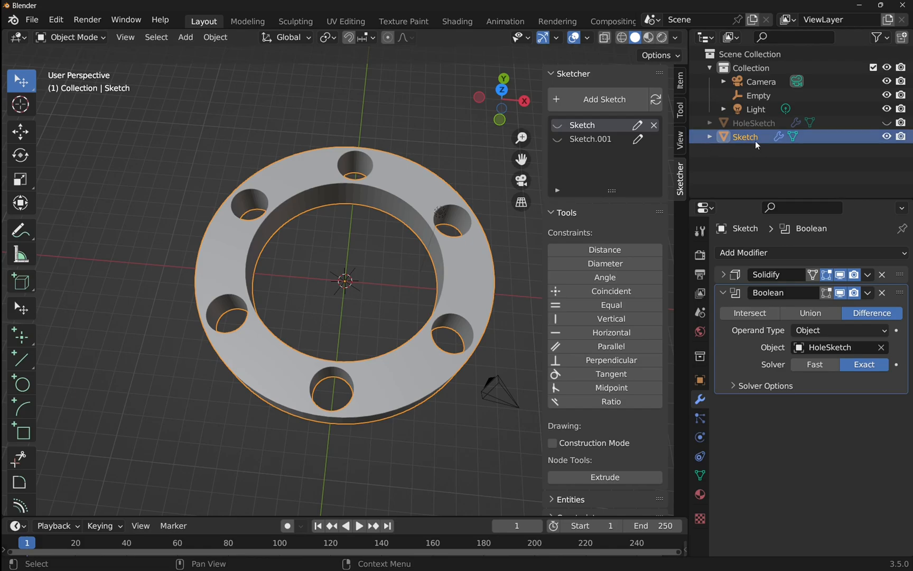
mouse_move(752, 146)
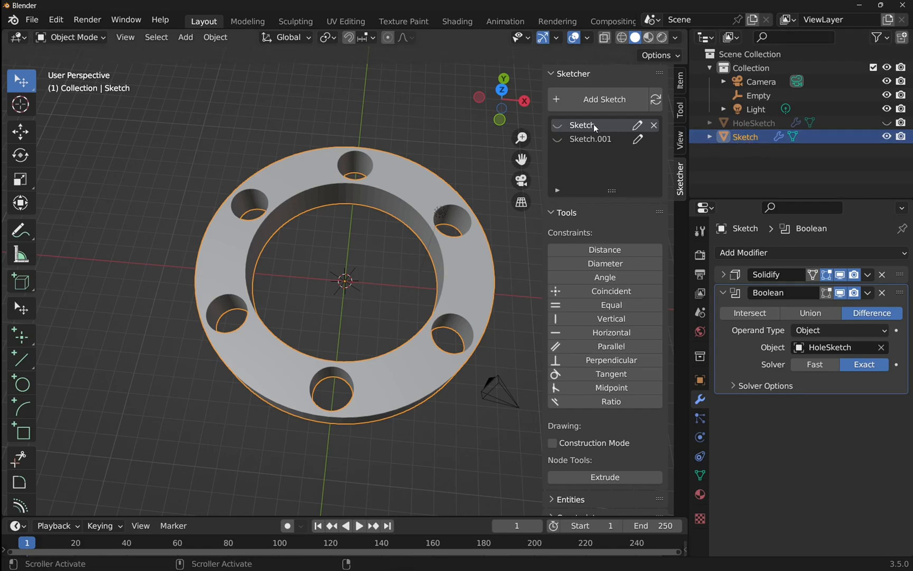
- Rename the ring sketch to RingSketch and lower its curve resolution to 18
double_click(583, 125)
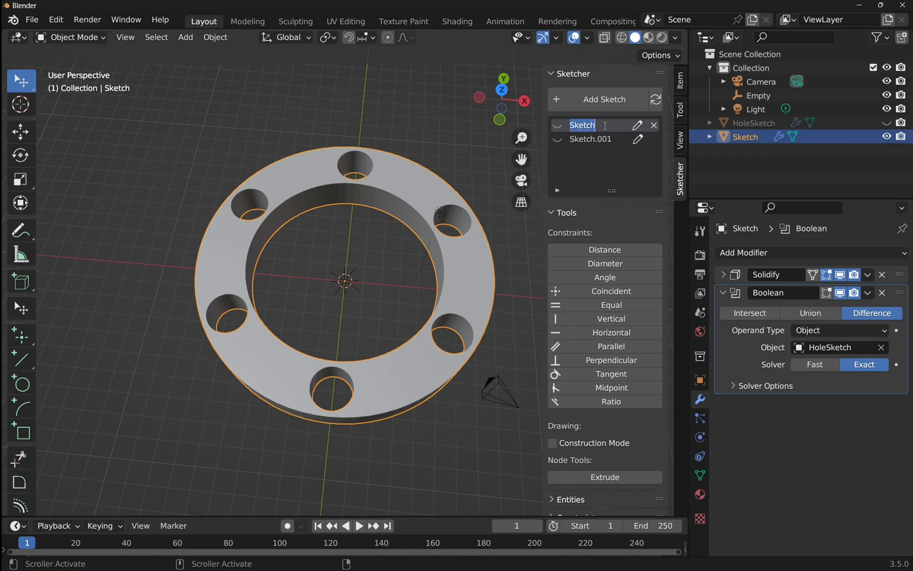
type("Ring")
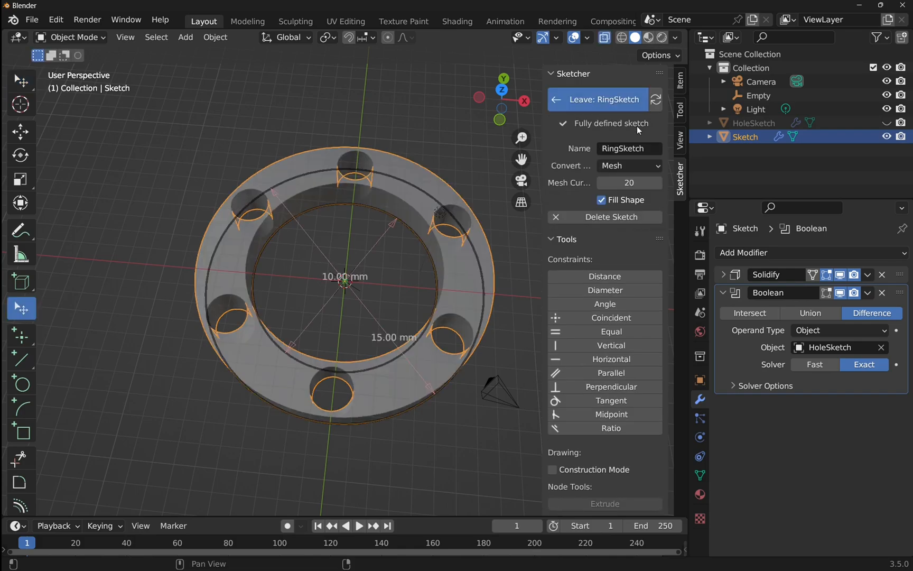
left_click(601, 183)
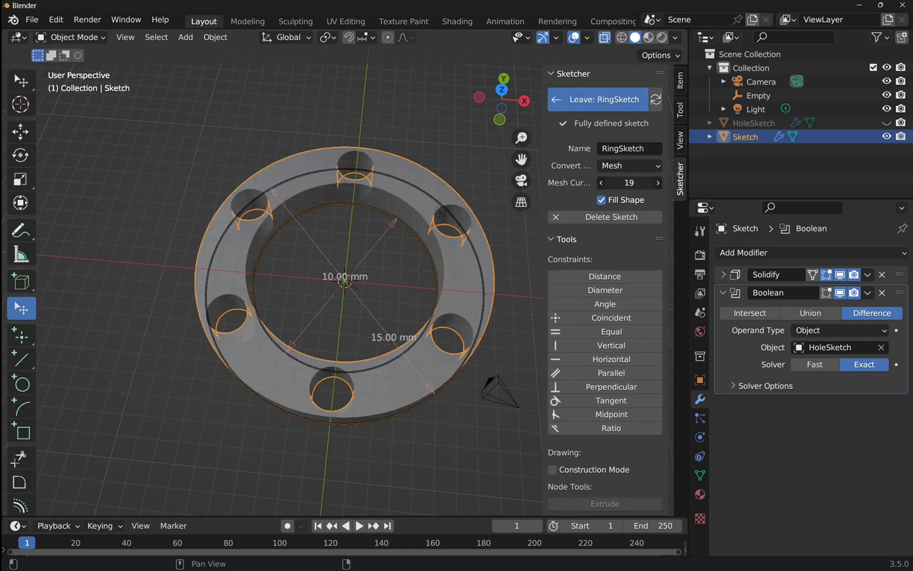
left_click(600, 183)
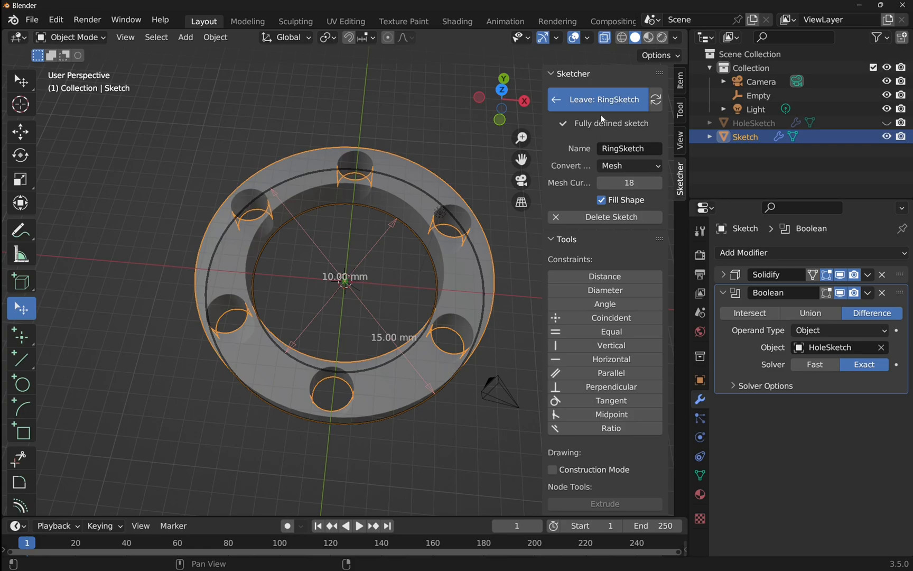
left_click(605, 99)
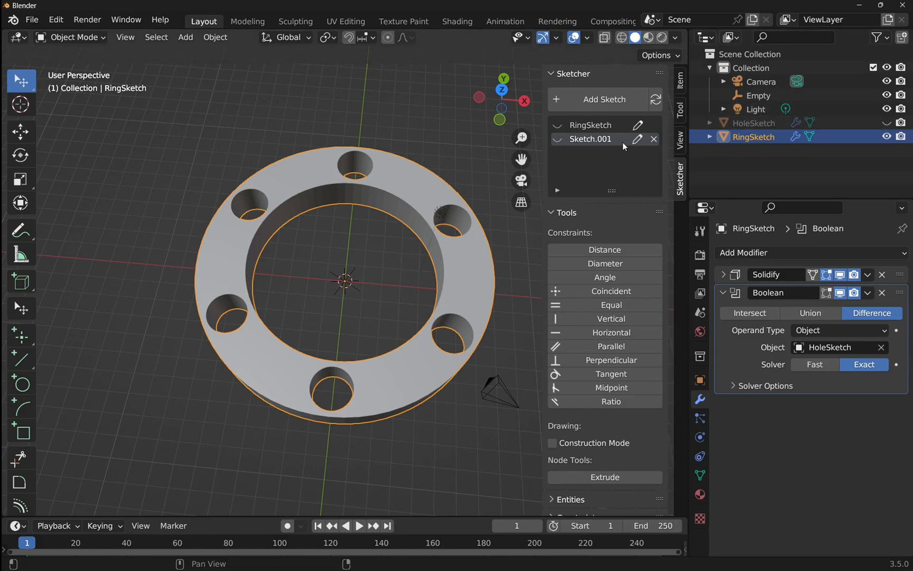
- Rename Sketch.001 to HoleSketch and leave the sketch so its object name updates
left_click(590, 138)
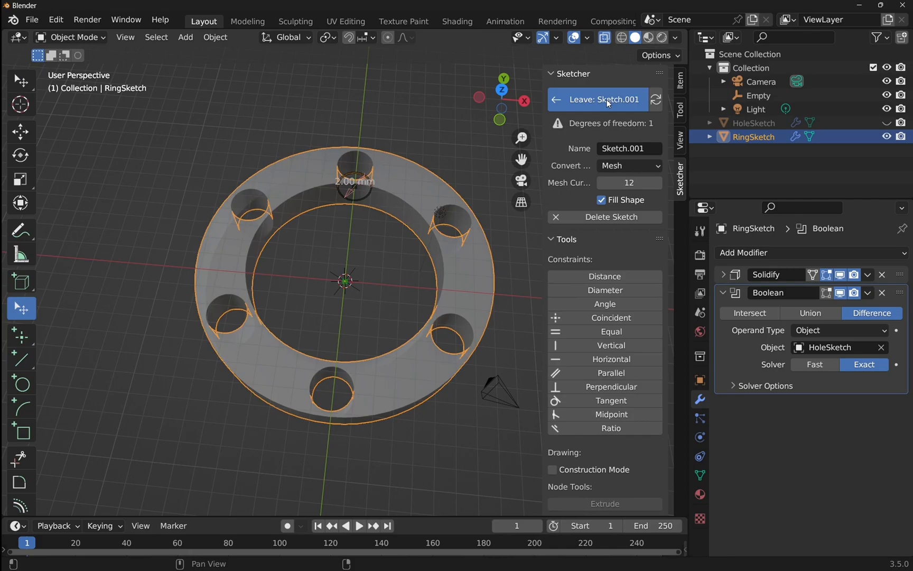
left_click(605, 98)
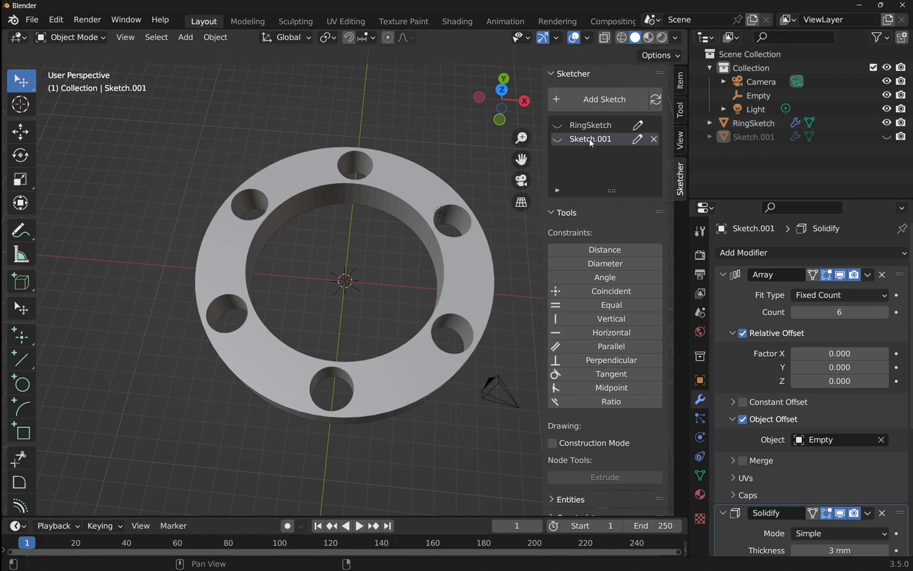
double_click(590, 138)
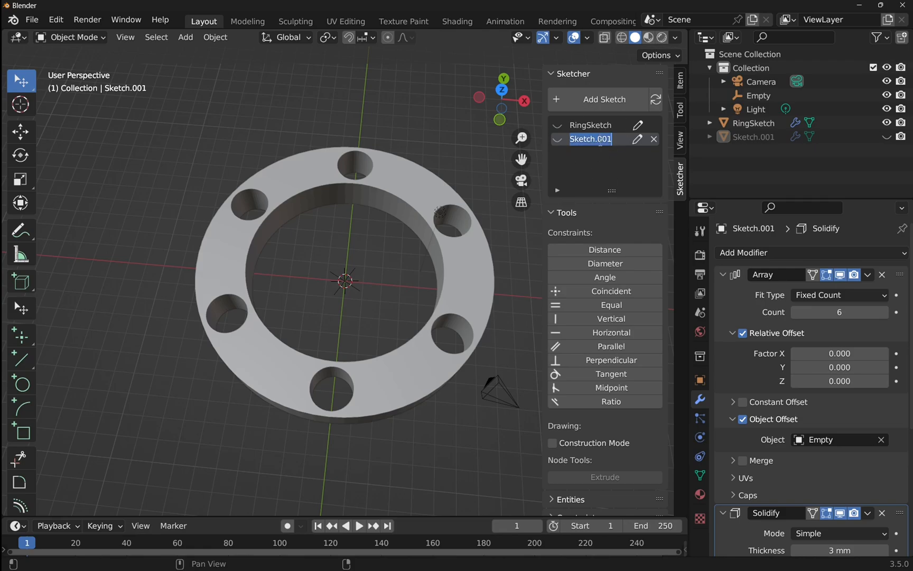
type("Holes")
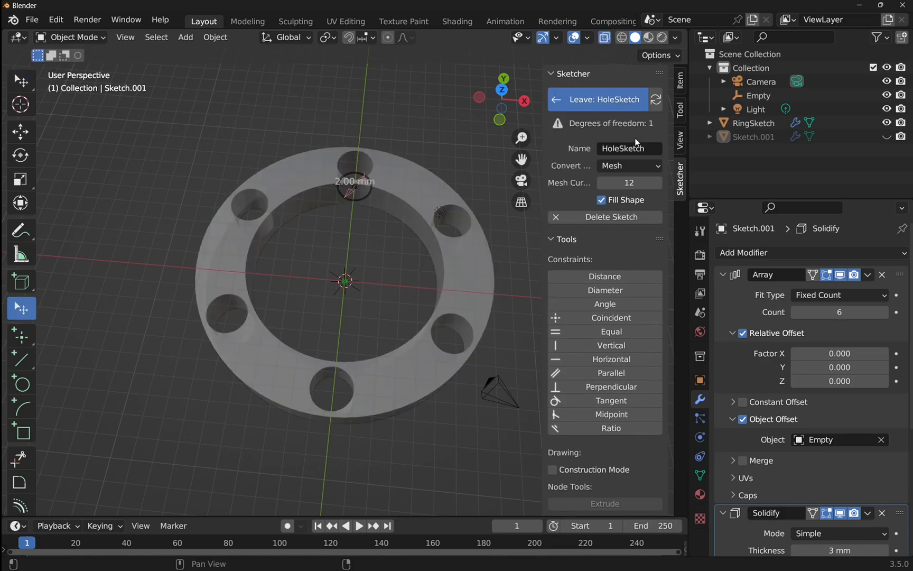
left_click(604, 99)
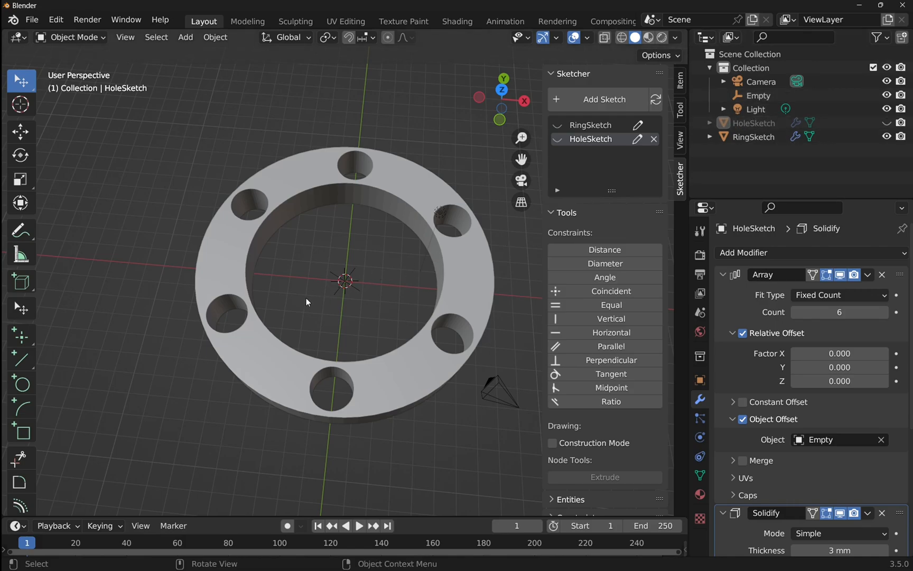
mouse_move(355, 321)
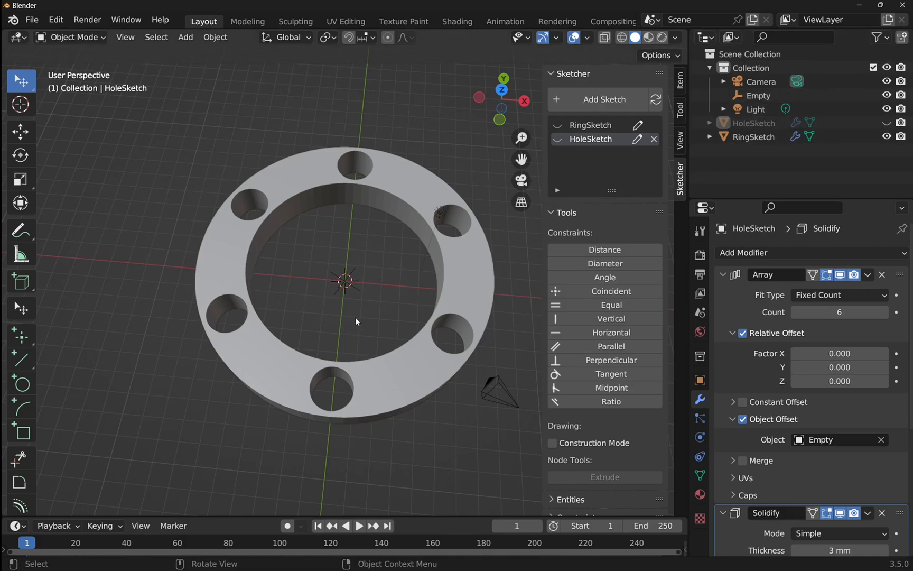
mouse_move(367, 307)
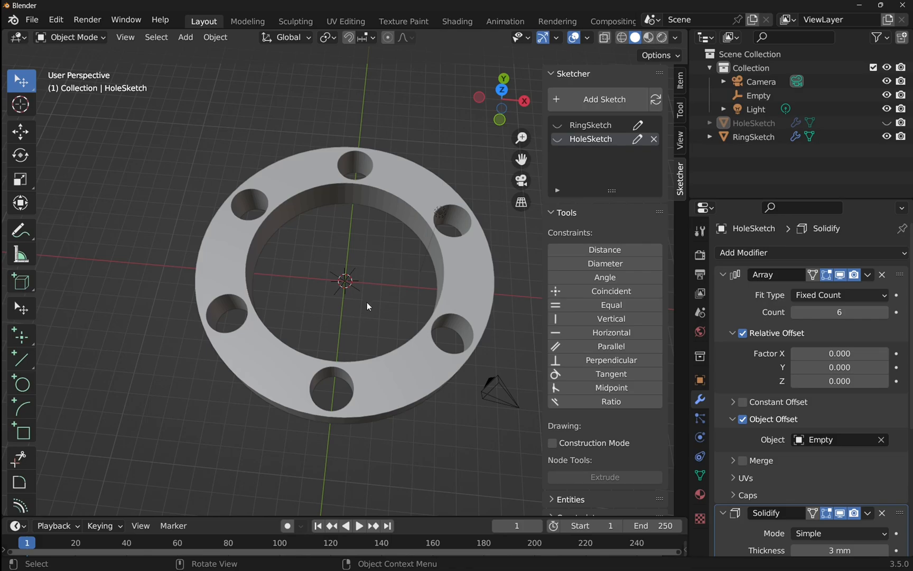